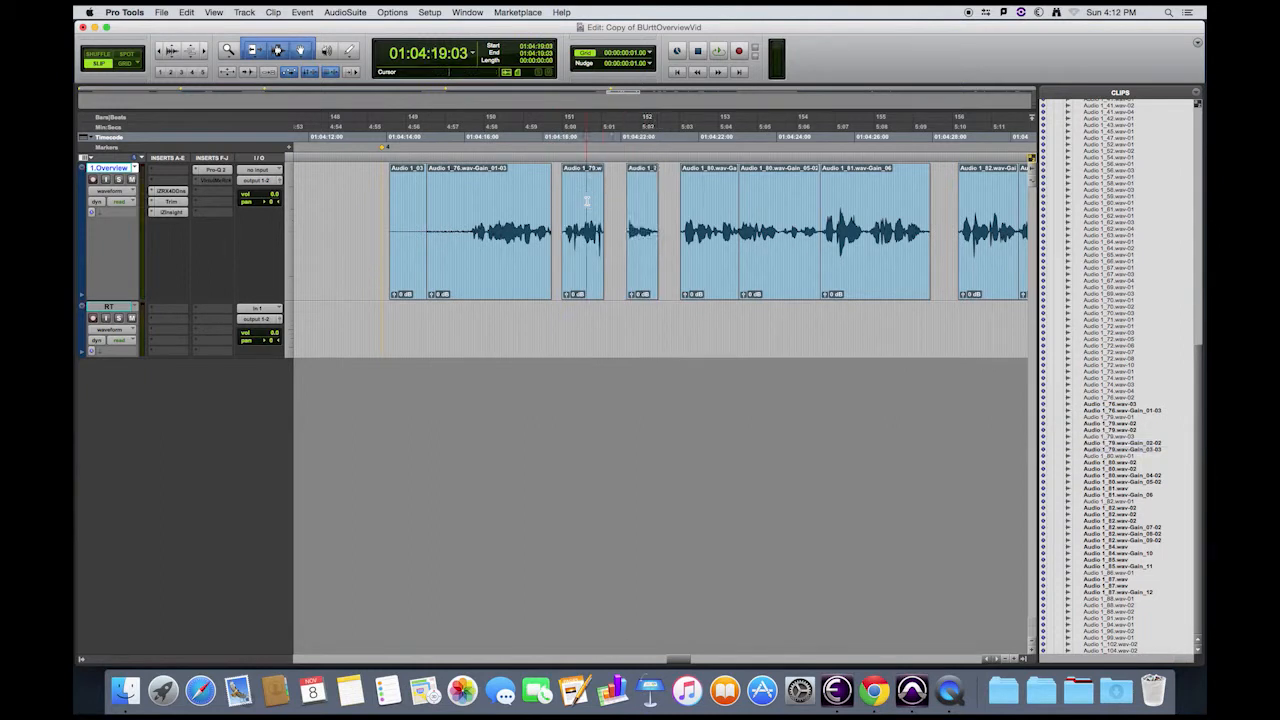
Browse the AudioSuite menu and the dialogue track's plug-in choices without adding anything
left_click(643, 210)
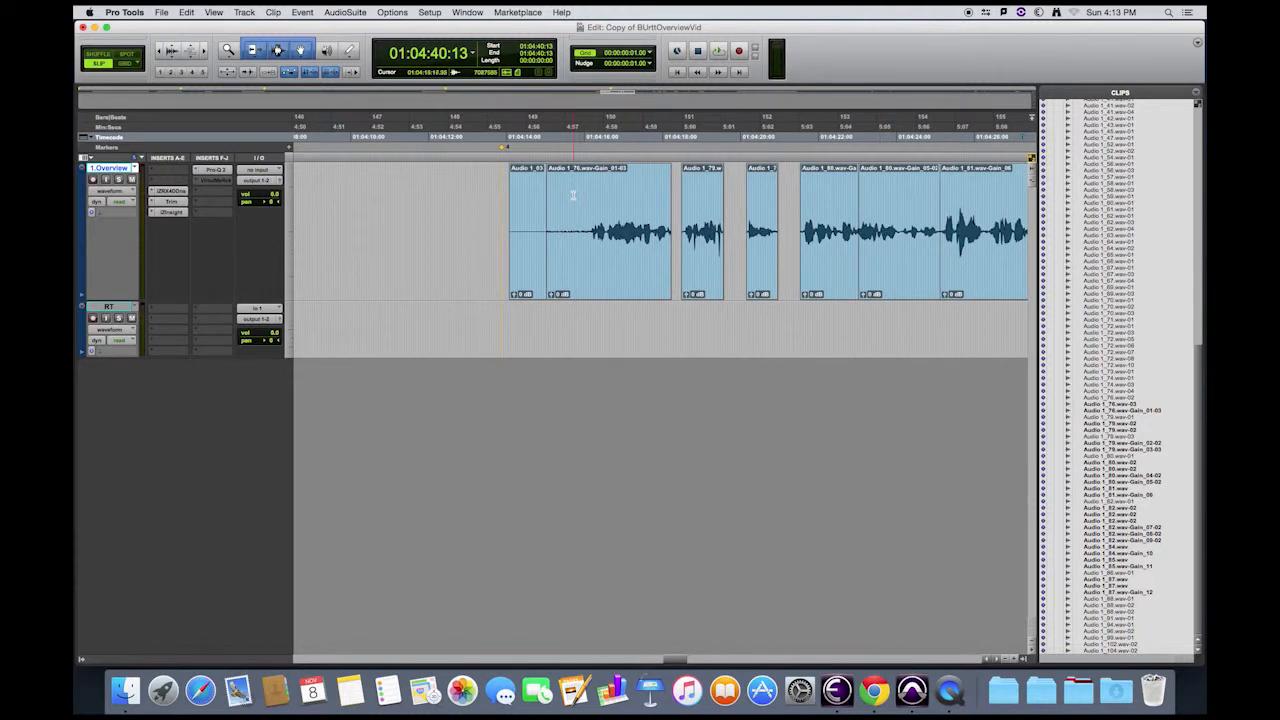
left_click(344, 12)
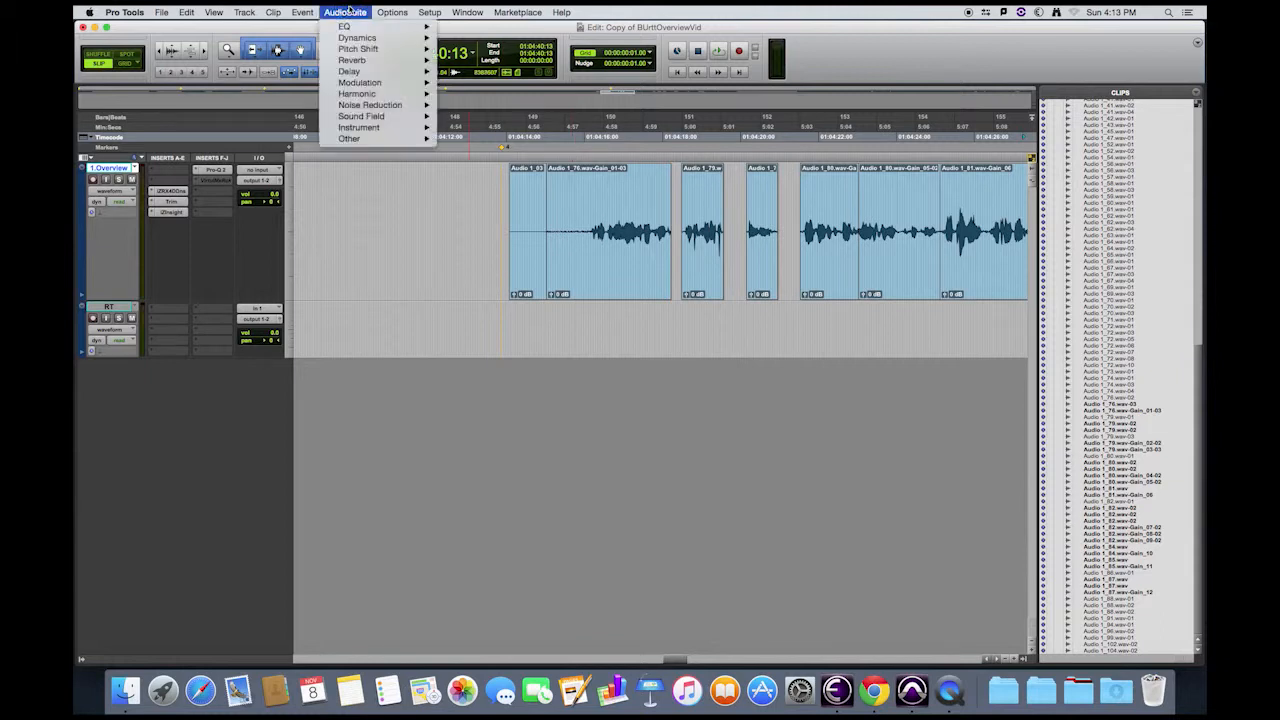
mouse_move(370, 105)
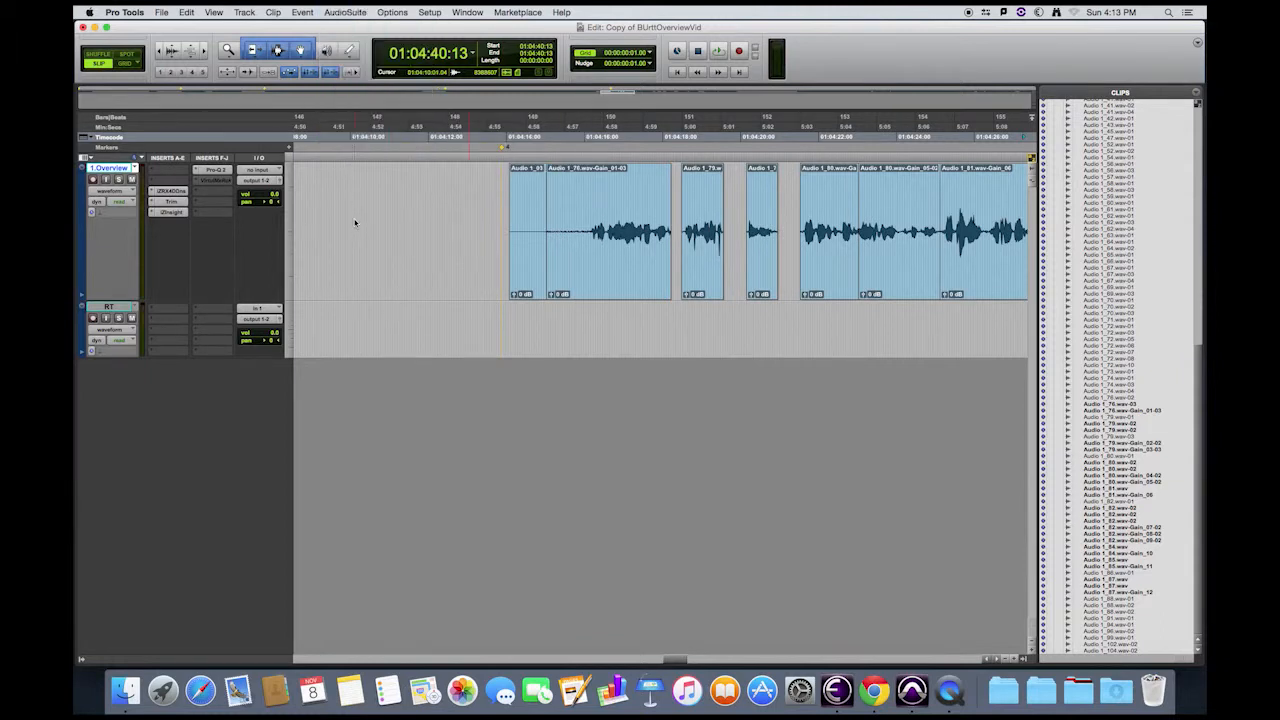
left_click(216, 170)
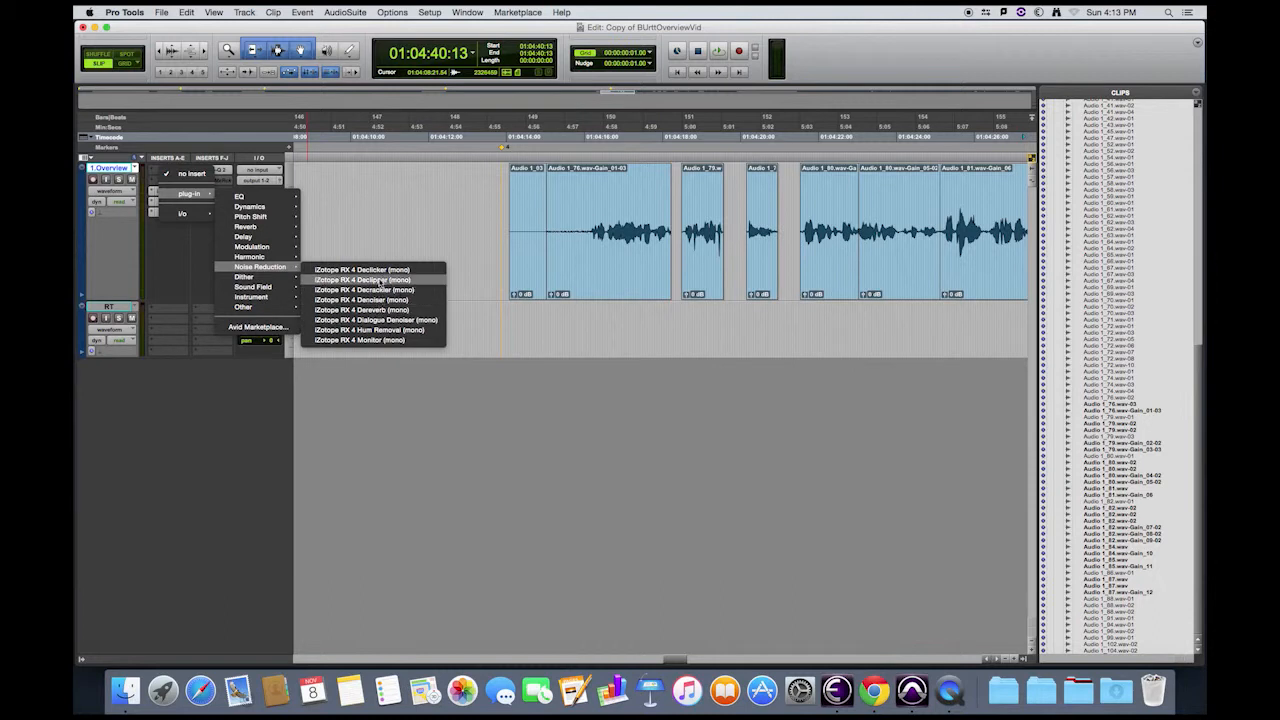
left_click(362, 269)
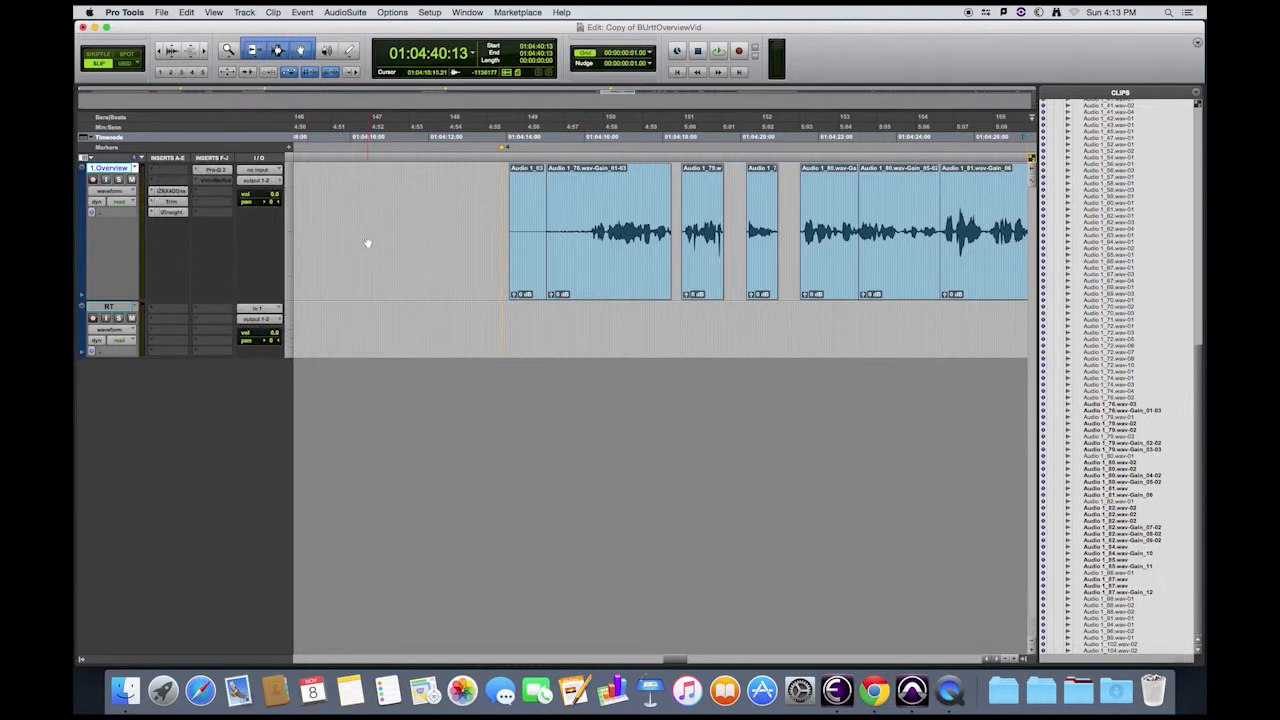
Select iZotope RX in Finder's Applications folder and return to Pro Tools
left_click(124, 12)
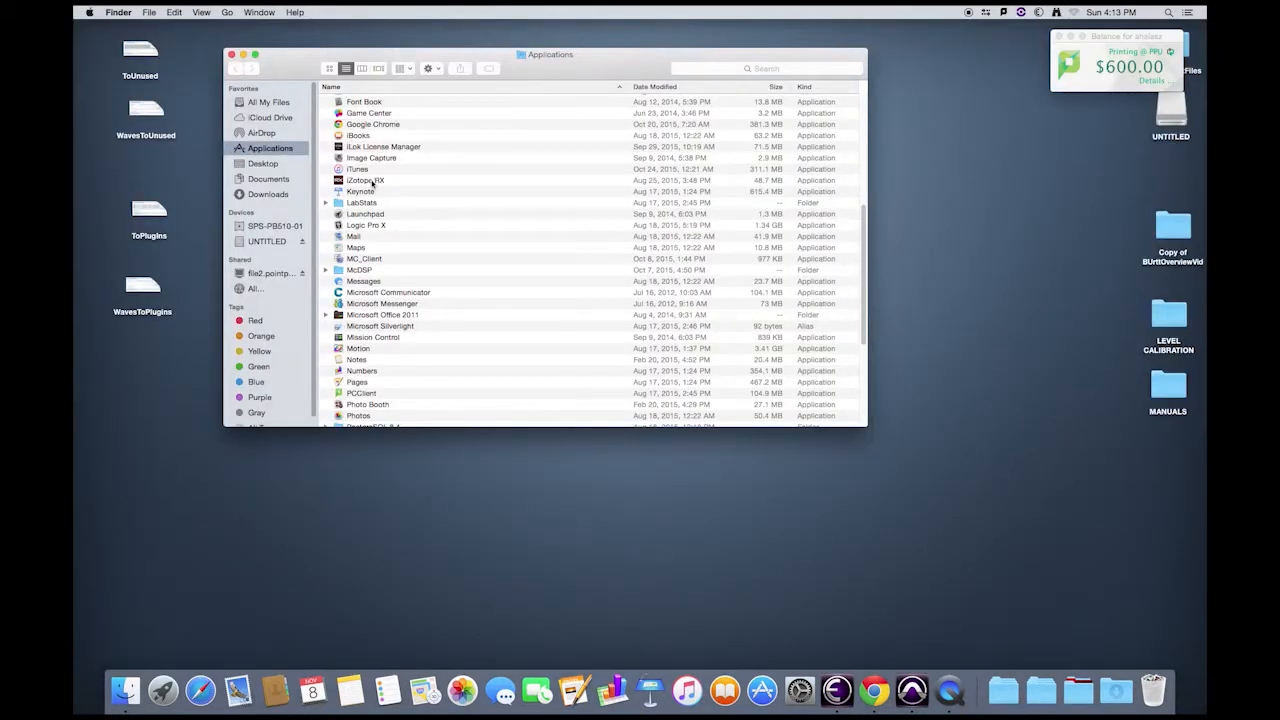
left_click(366, 180)
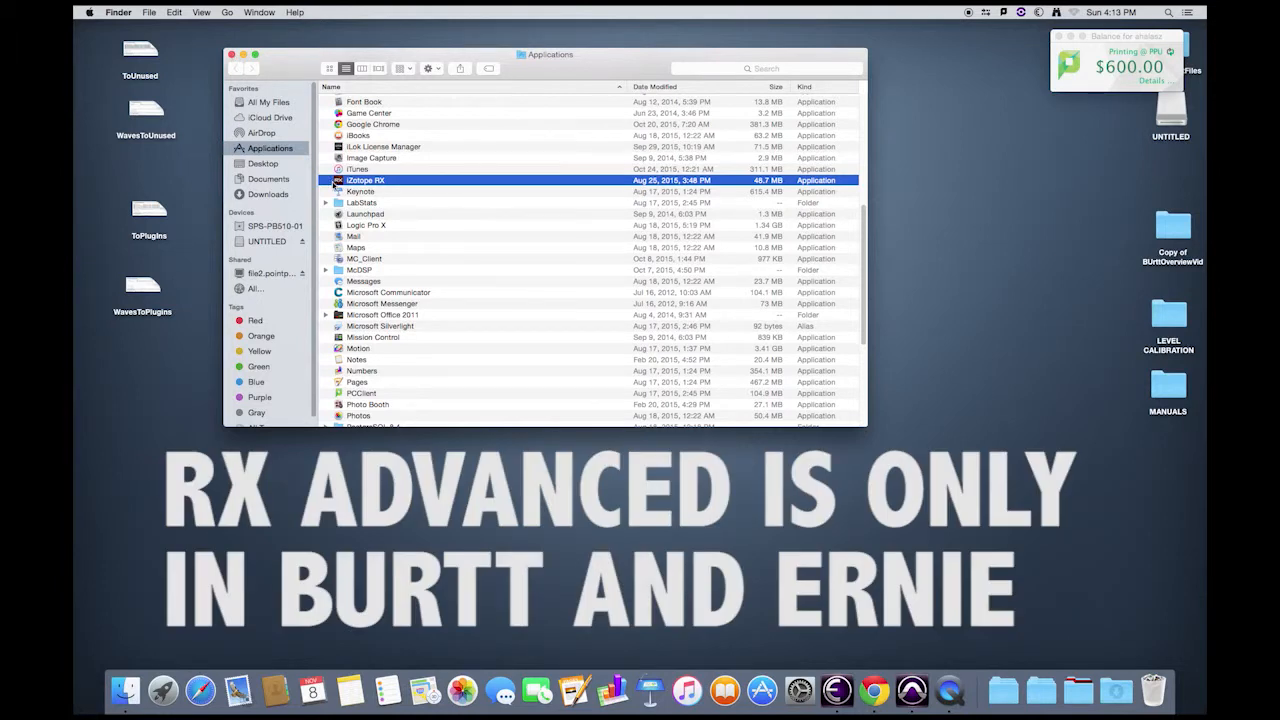
left_click(232, 54)
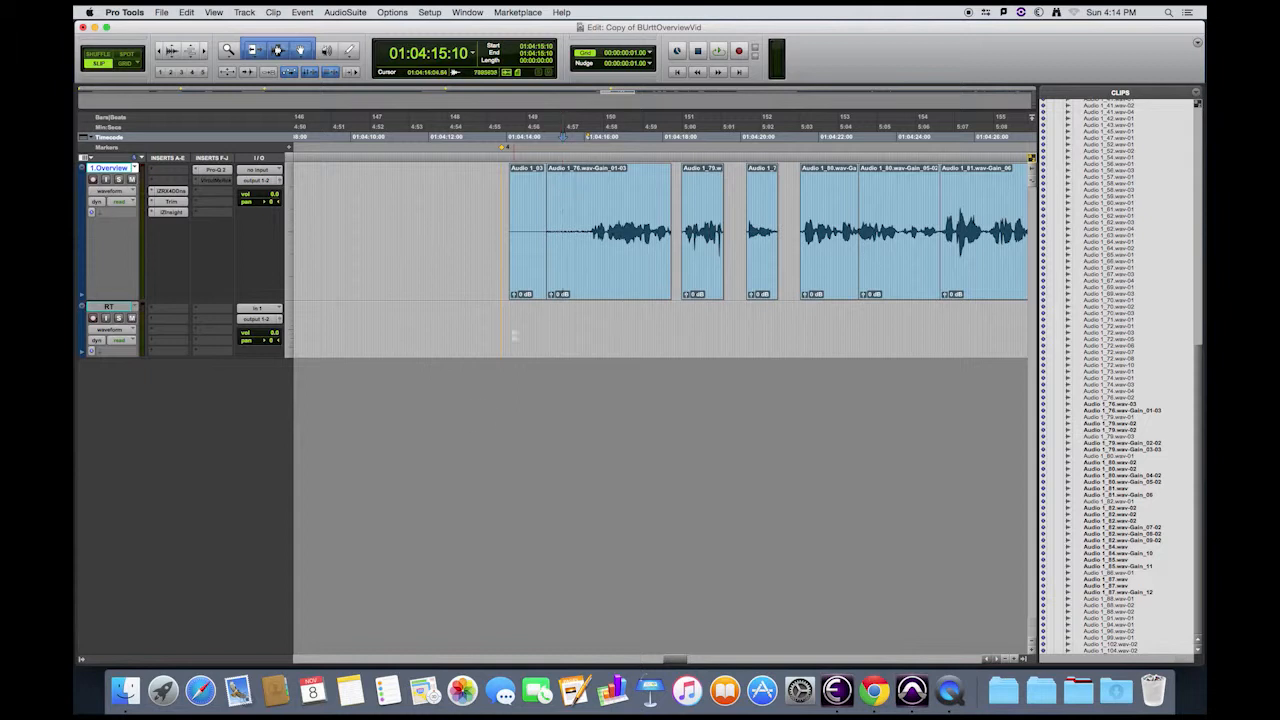
Create one new mono Aux Input track and rename it 'RX Monitor'
left_click(244, 12)
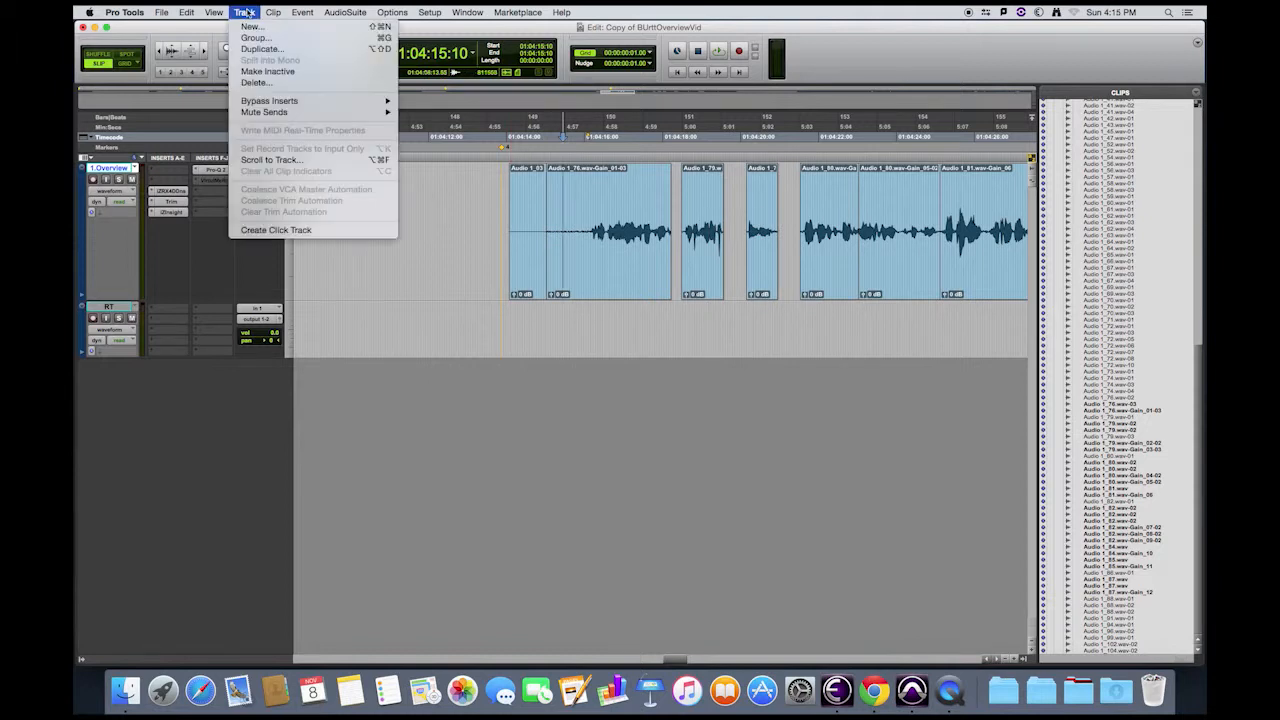
left_click(252, 26)
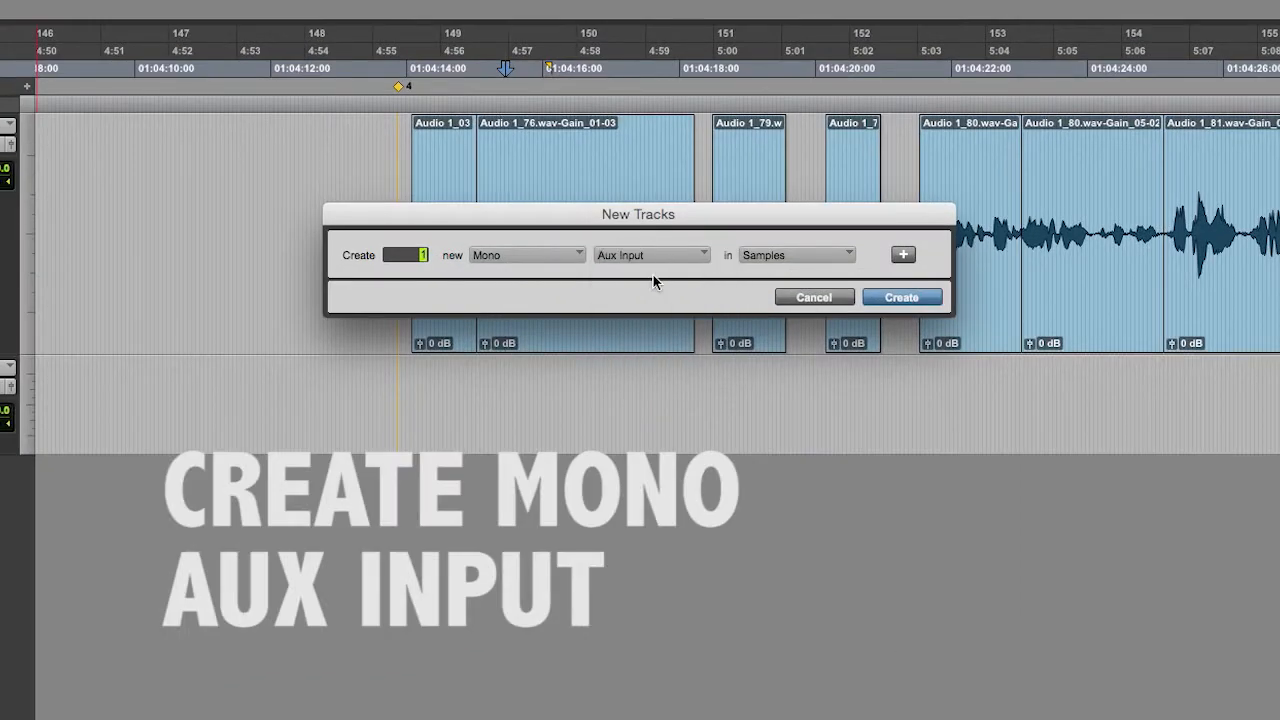
mouse_move(640, 406)
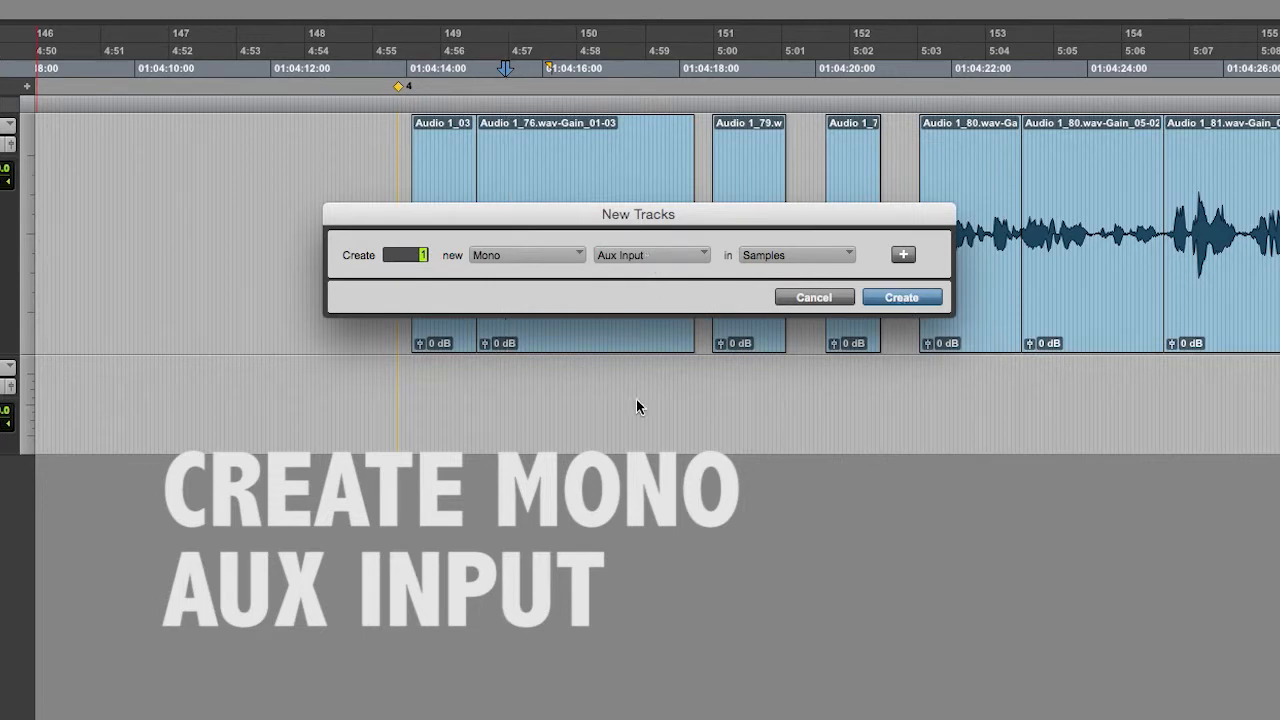
left_click(901, 297)
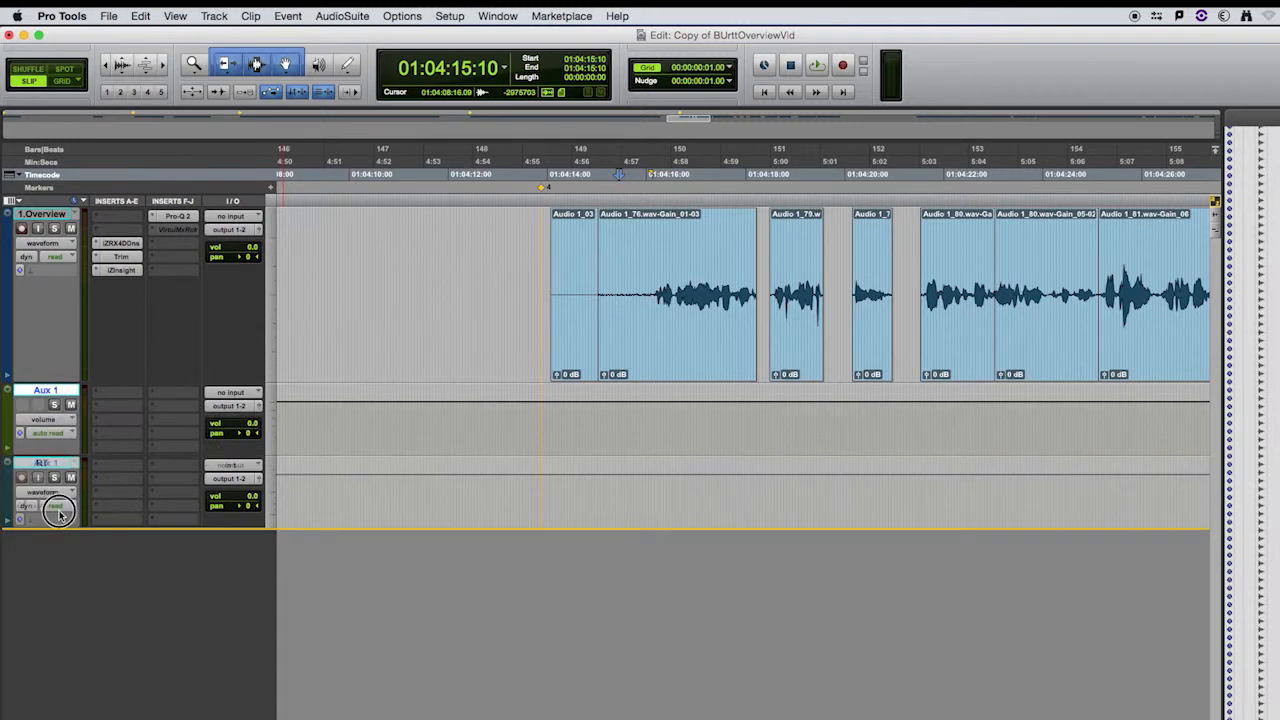
double_click(44, 463)
type("R")
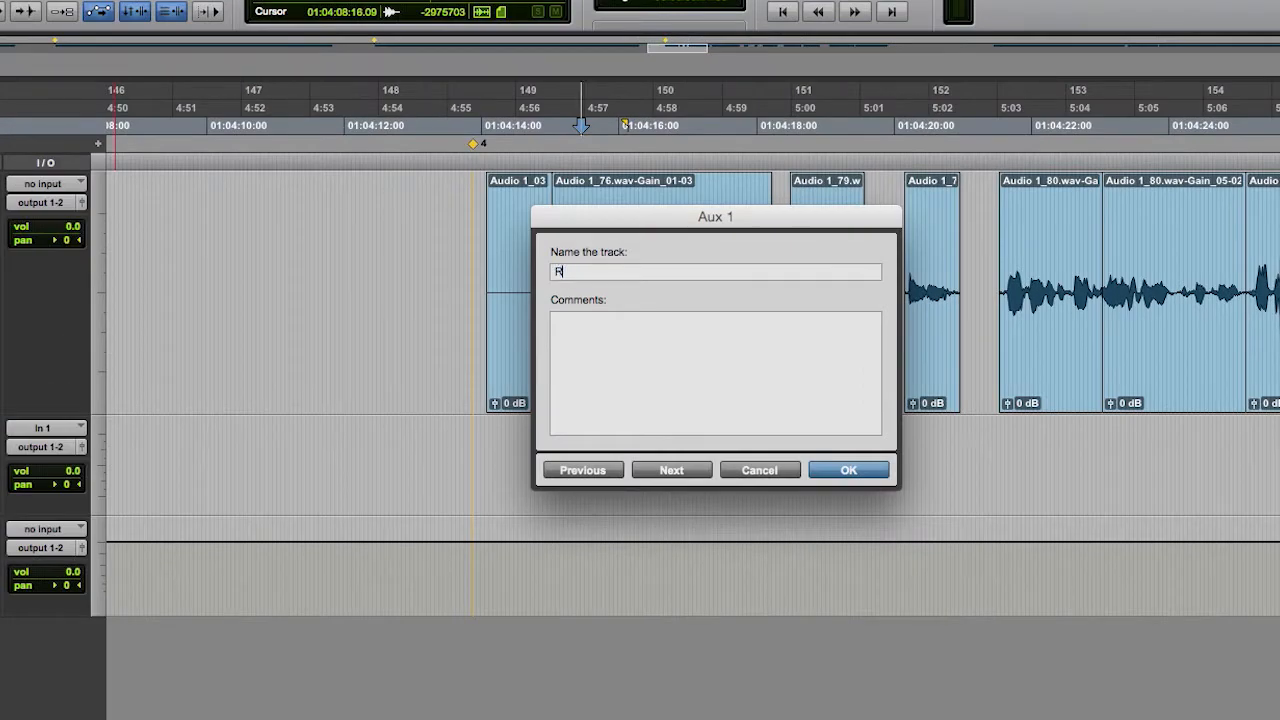
type("X Mo")
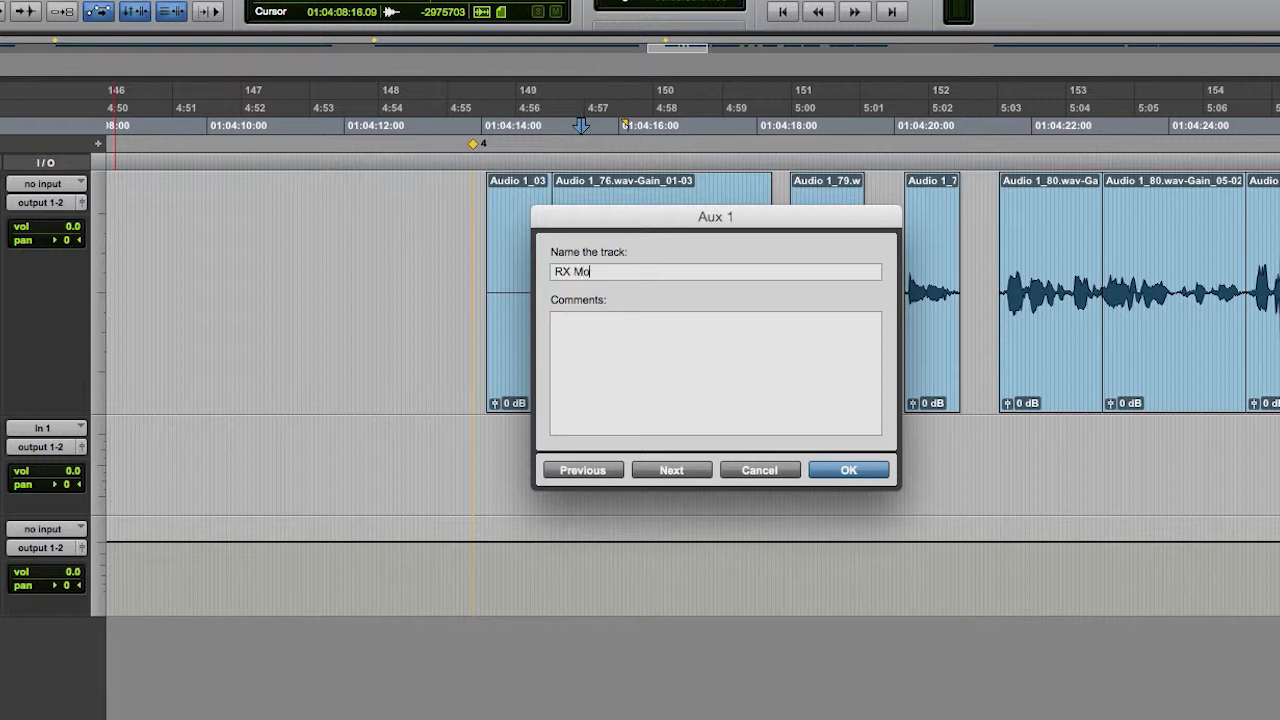
type("nitor")
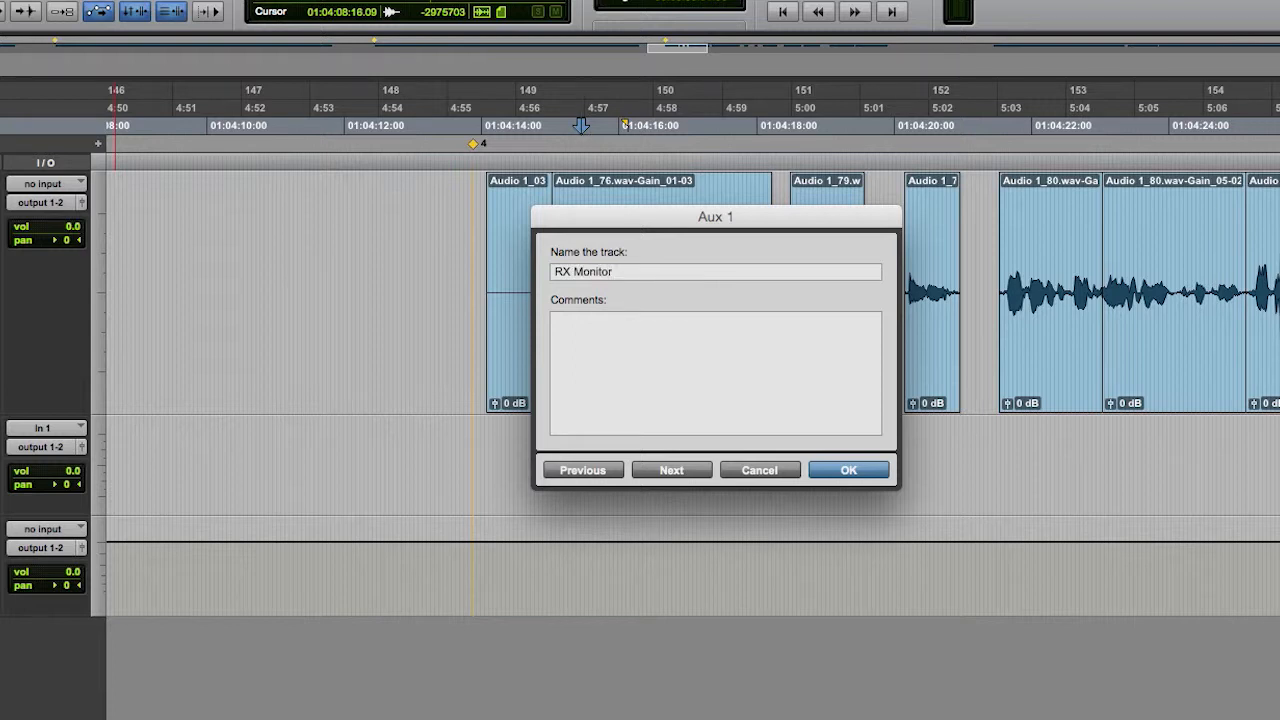
left_click(847, 470)
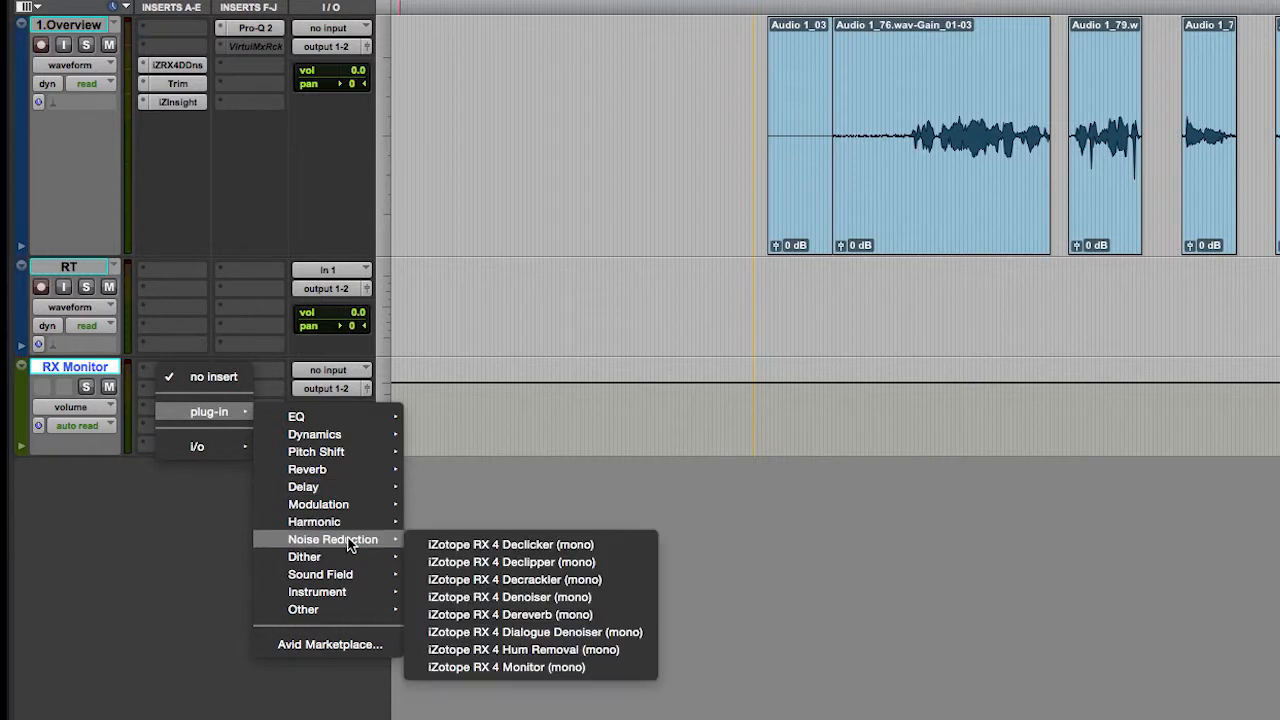
mouse_move(533, 667)
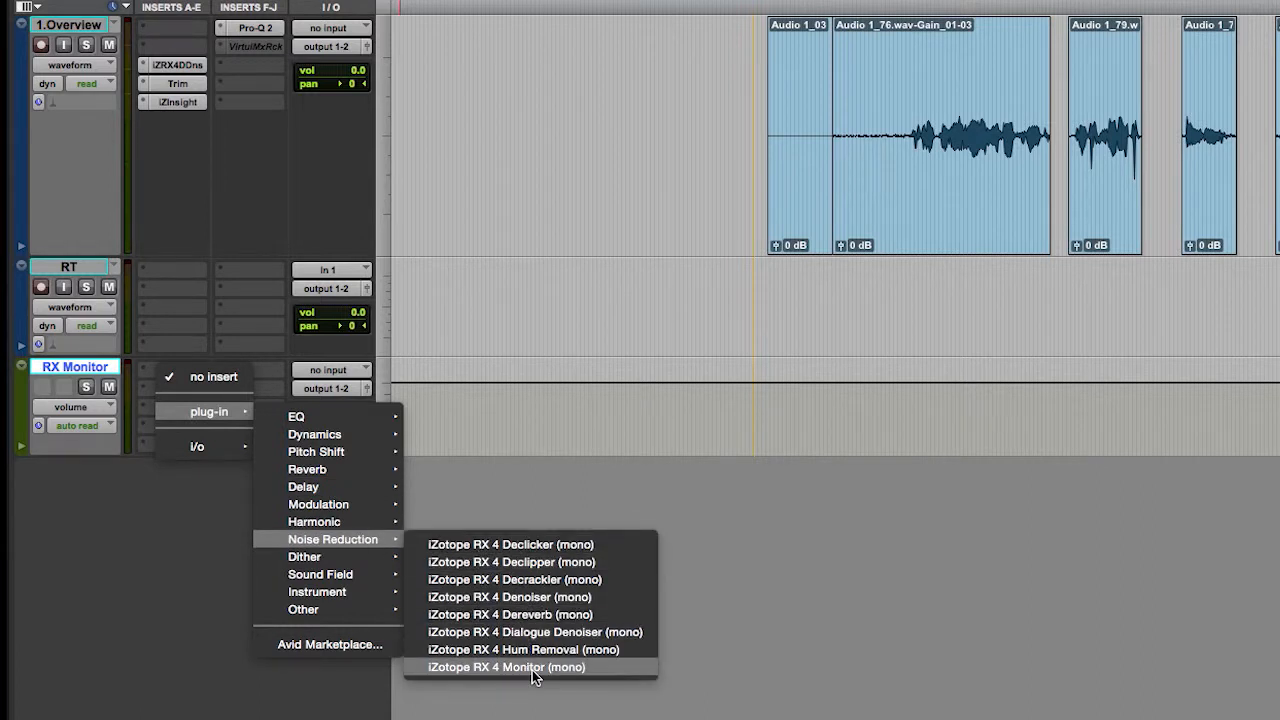
Insert iZotope RX 4 Monitor (mono) on RX Monitor, keeping its output on 1-2
left_click(506, 667)
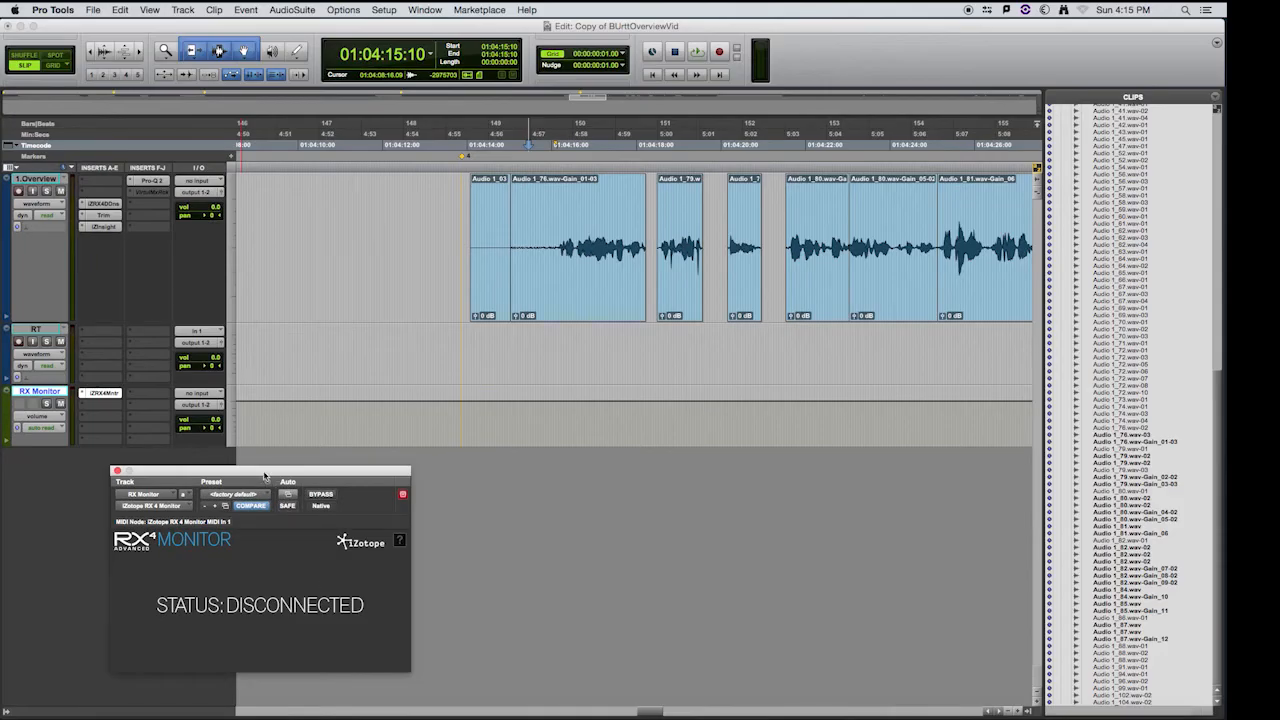
left_click_drag(265, 471, 270, 461)
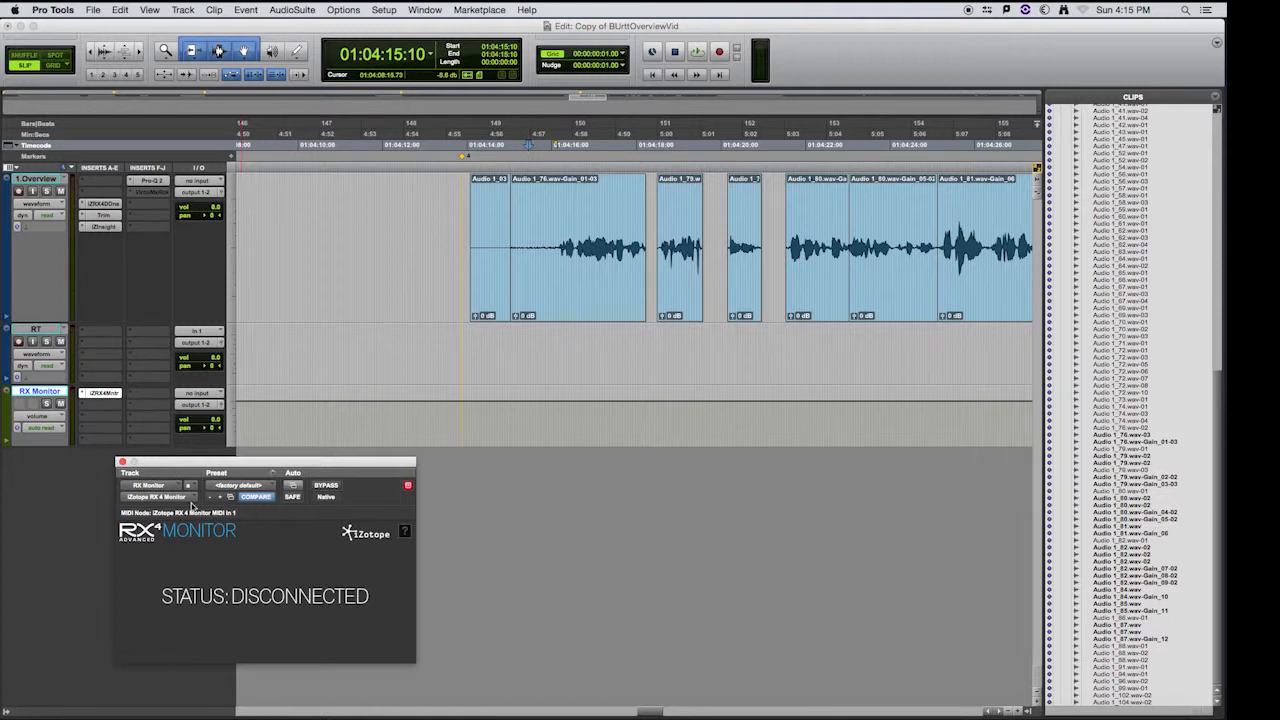
mouse_move(141, 406)
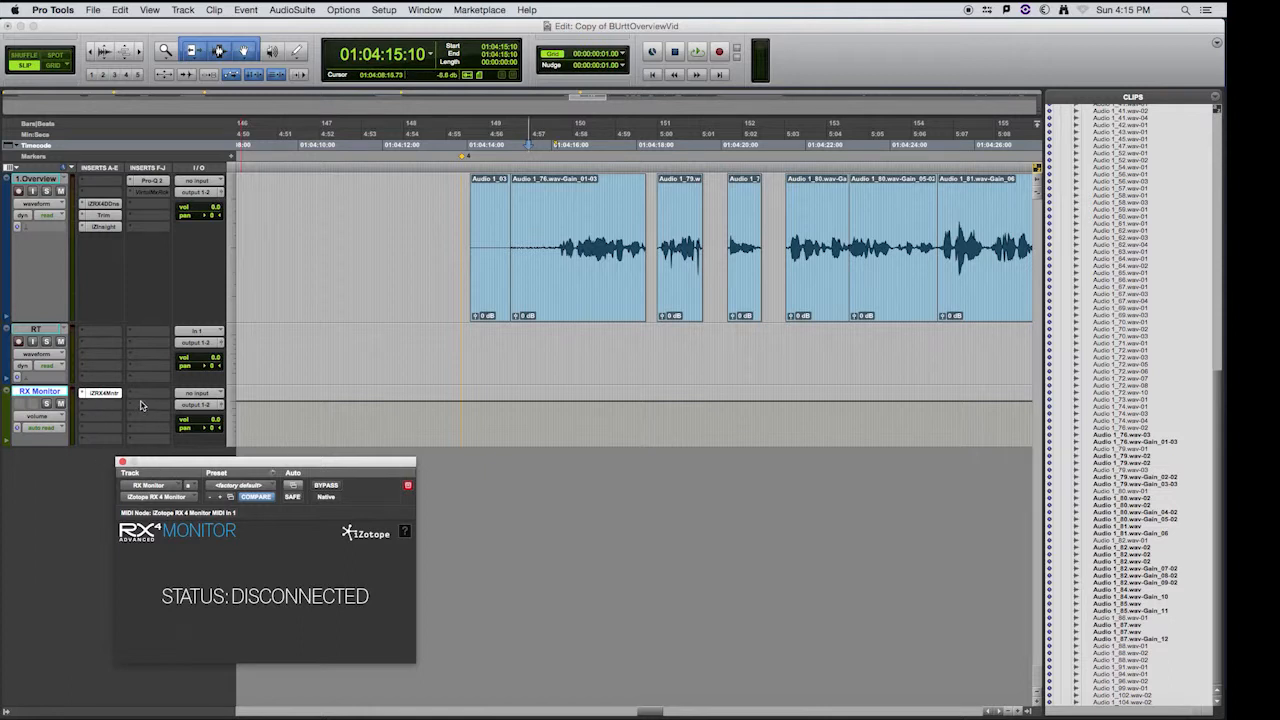
mouse_move(255, 571)
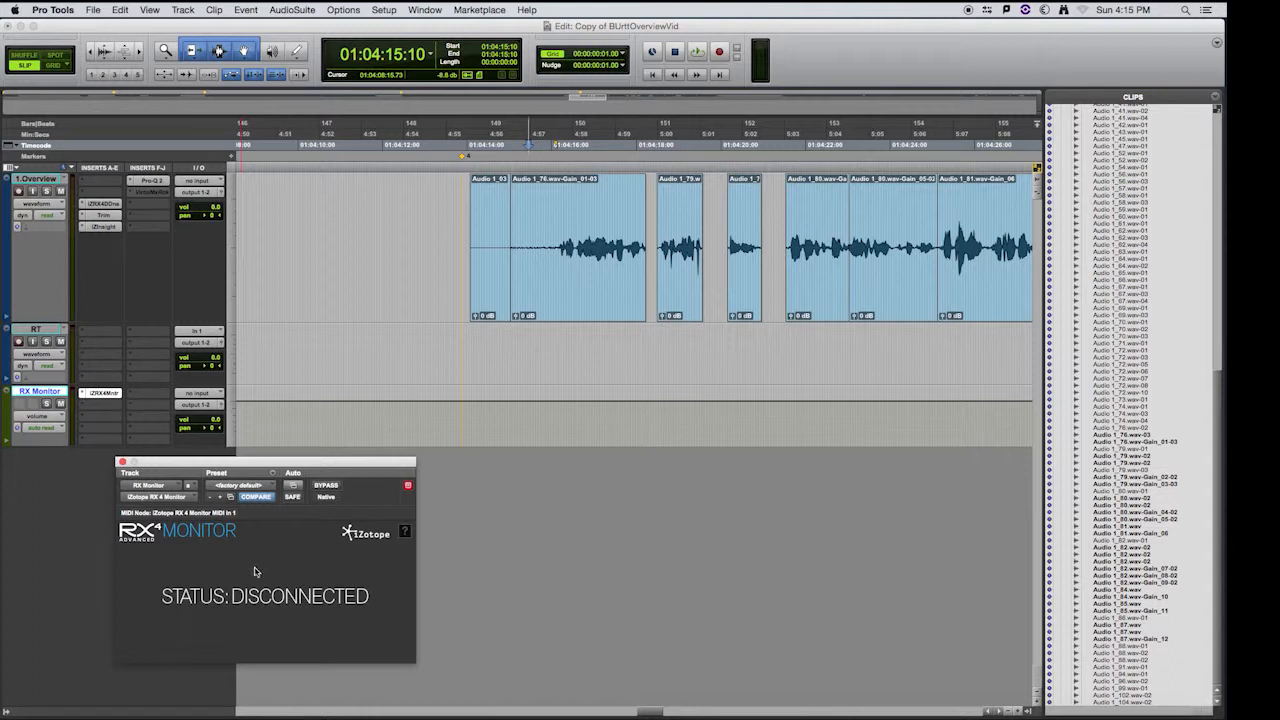
mouse_move(322, 610)
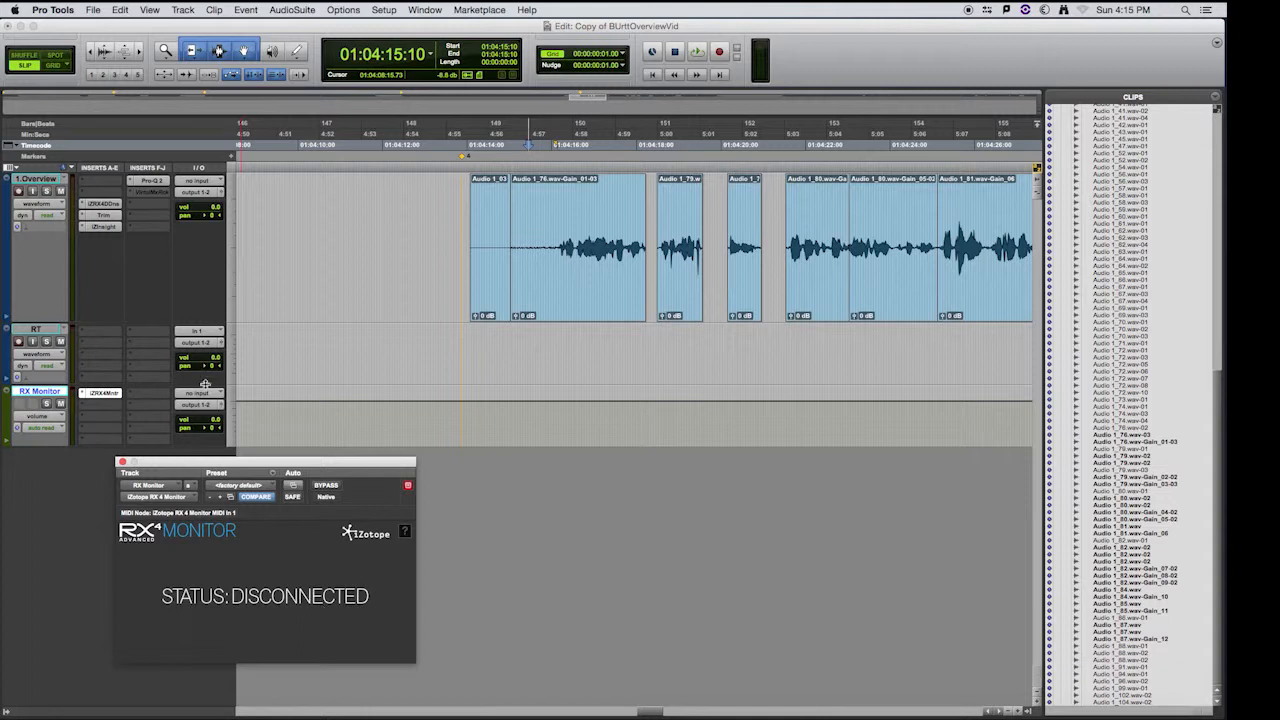
left_click(200, 405)
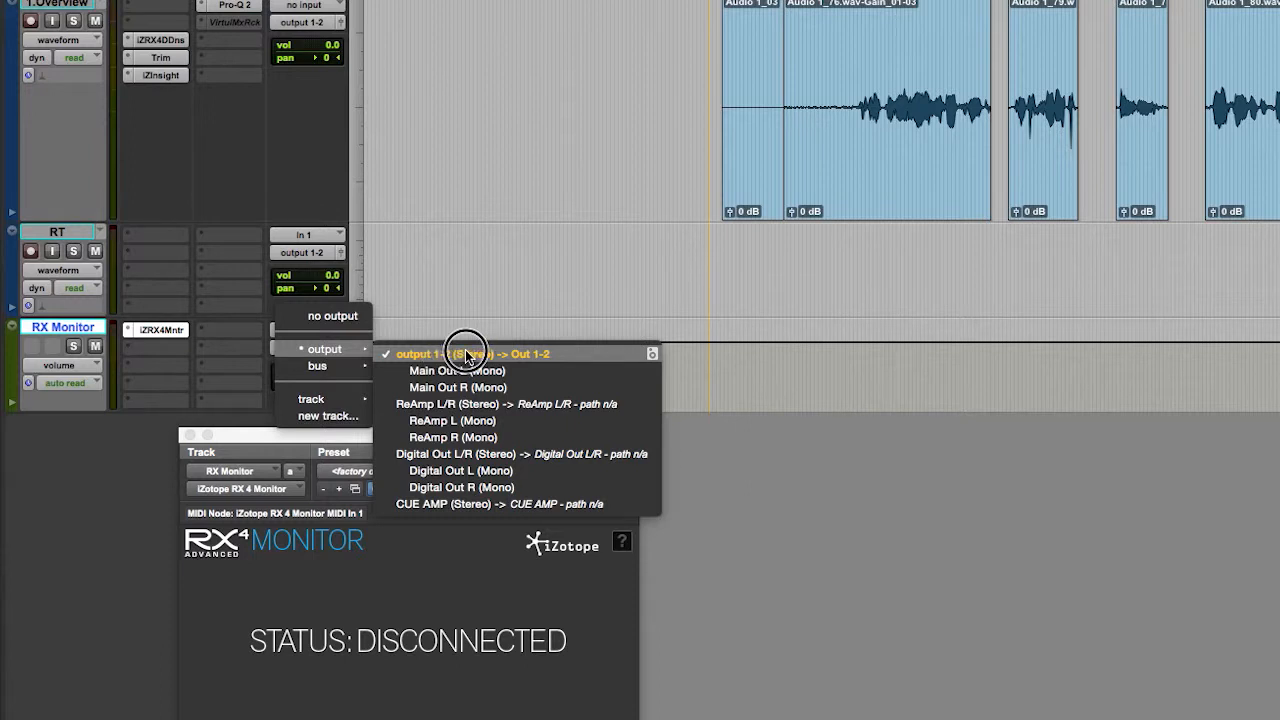
left_click(472, 353)
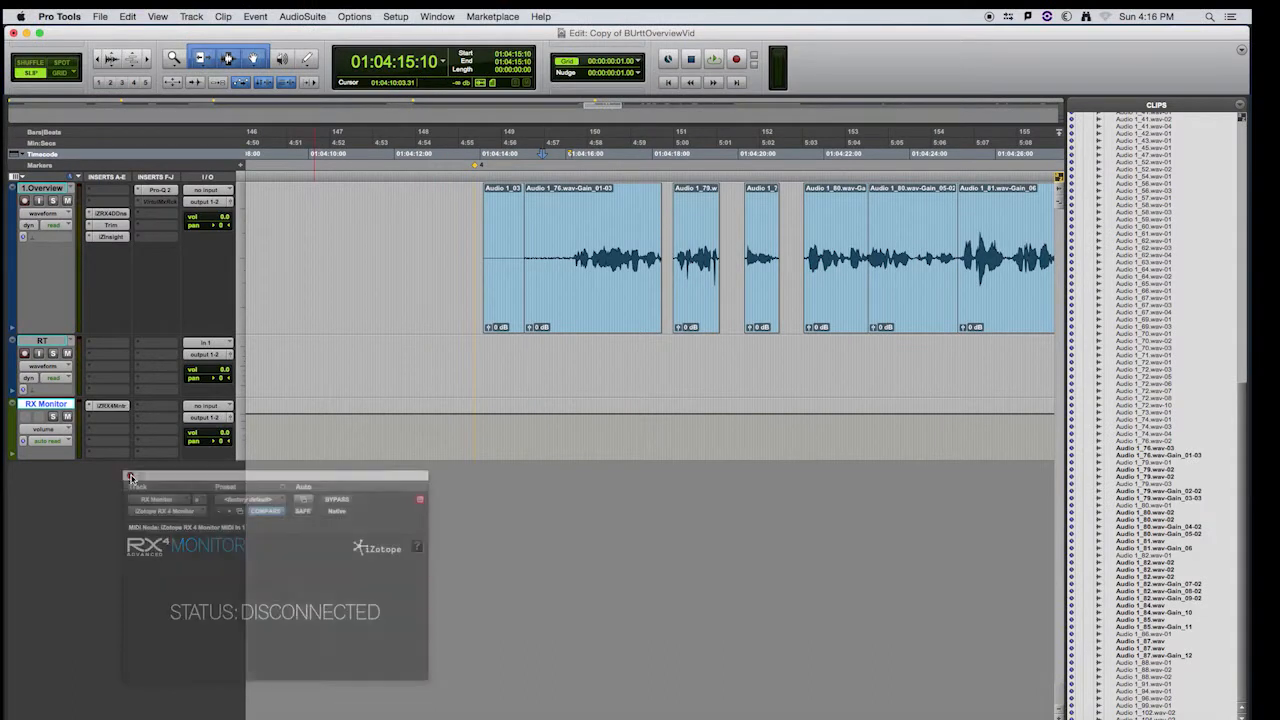
Close the RX 4 Monitor window, select the gap, and open AudioSuite iZotope RX 4 Connect
left_click(131, 477)
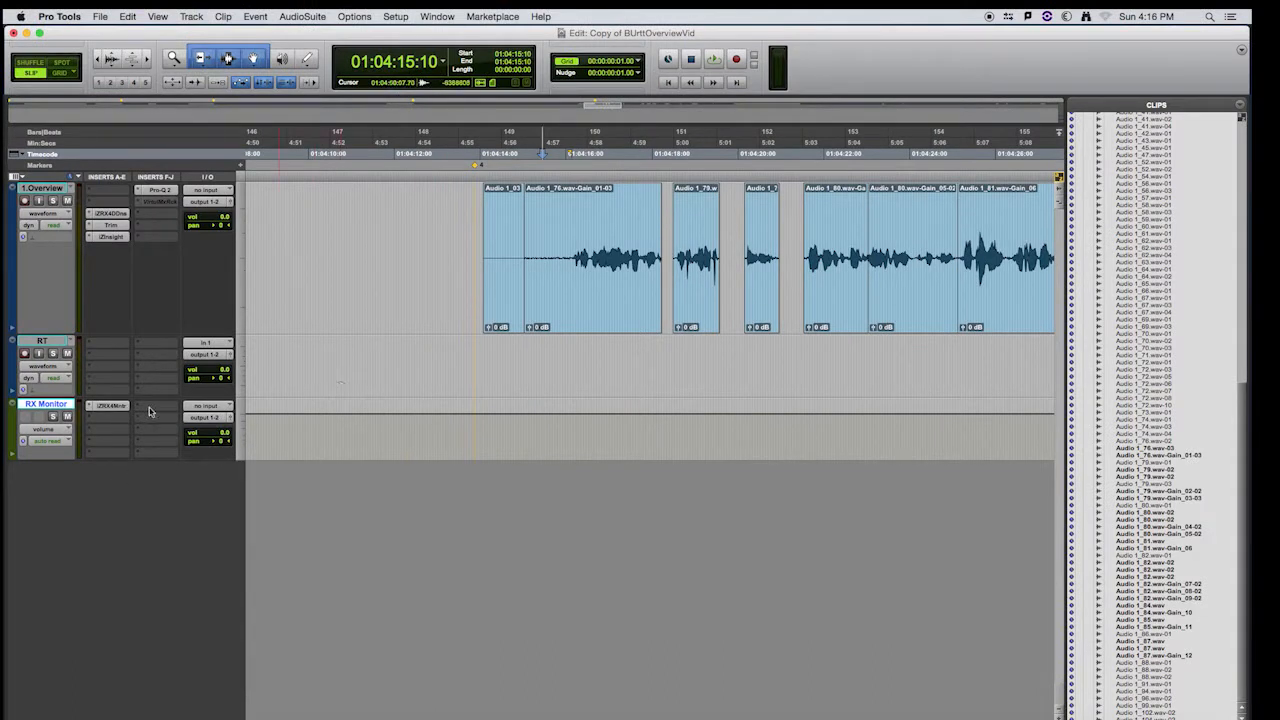
left_click(110, 405)
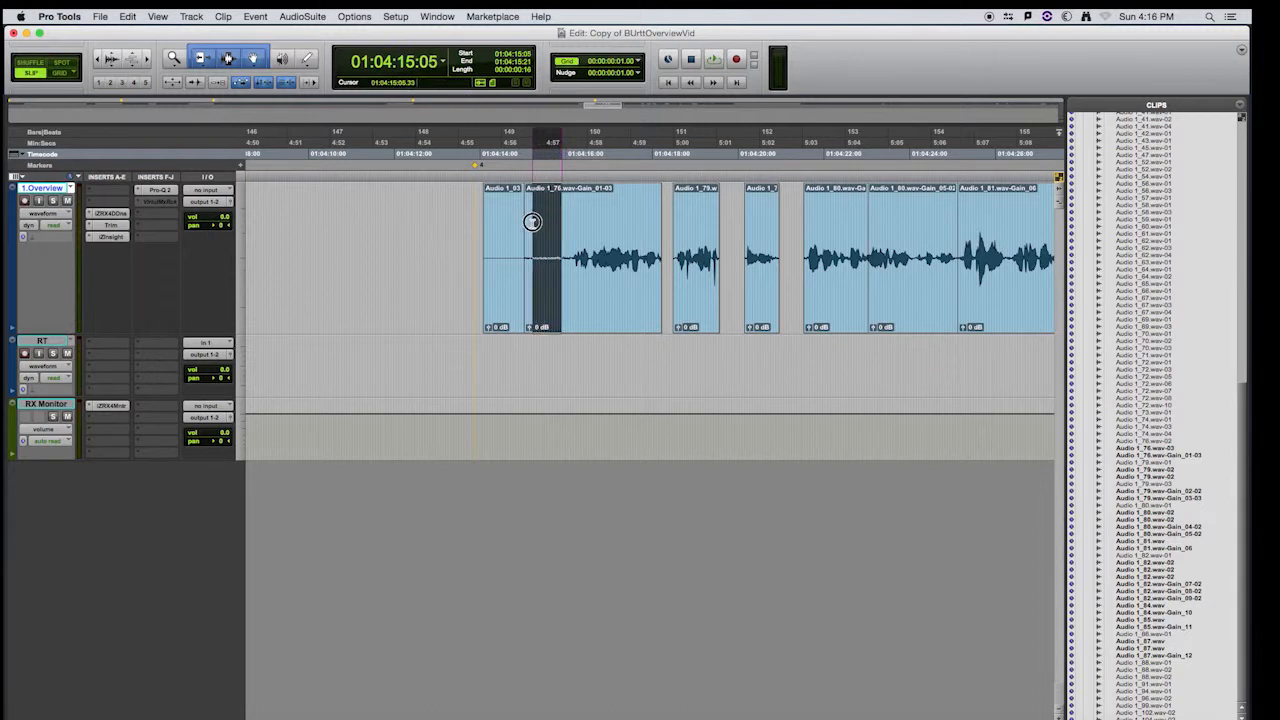
left_click(713, 58)
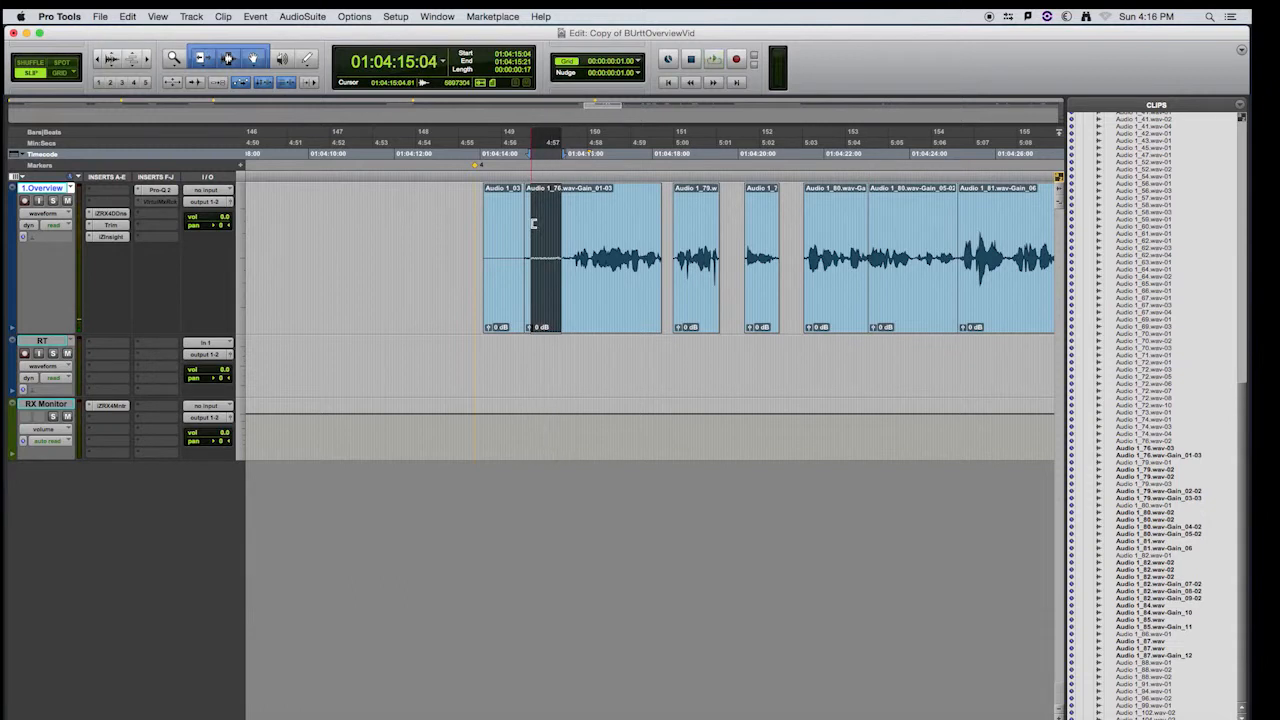
left_click(301, 16)
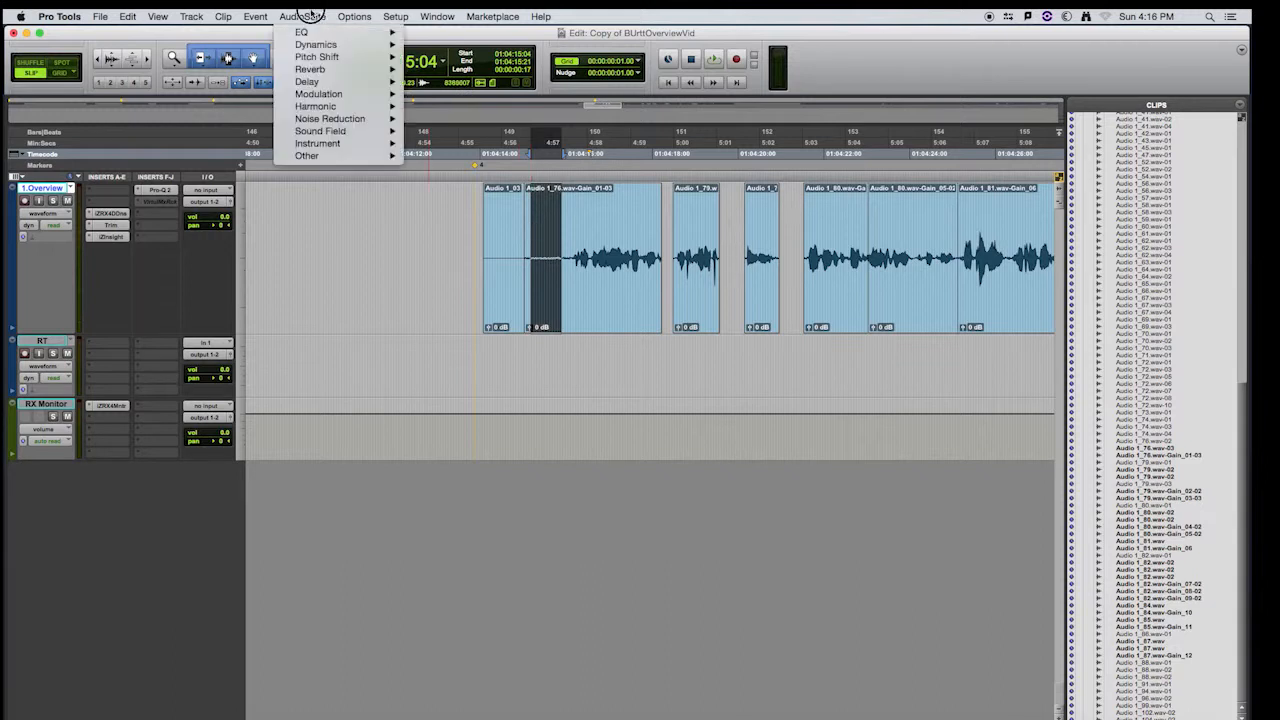
mouse_move(330, 118)
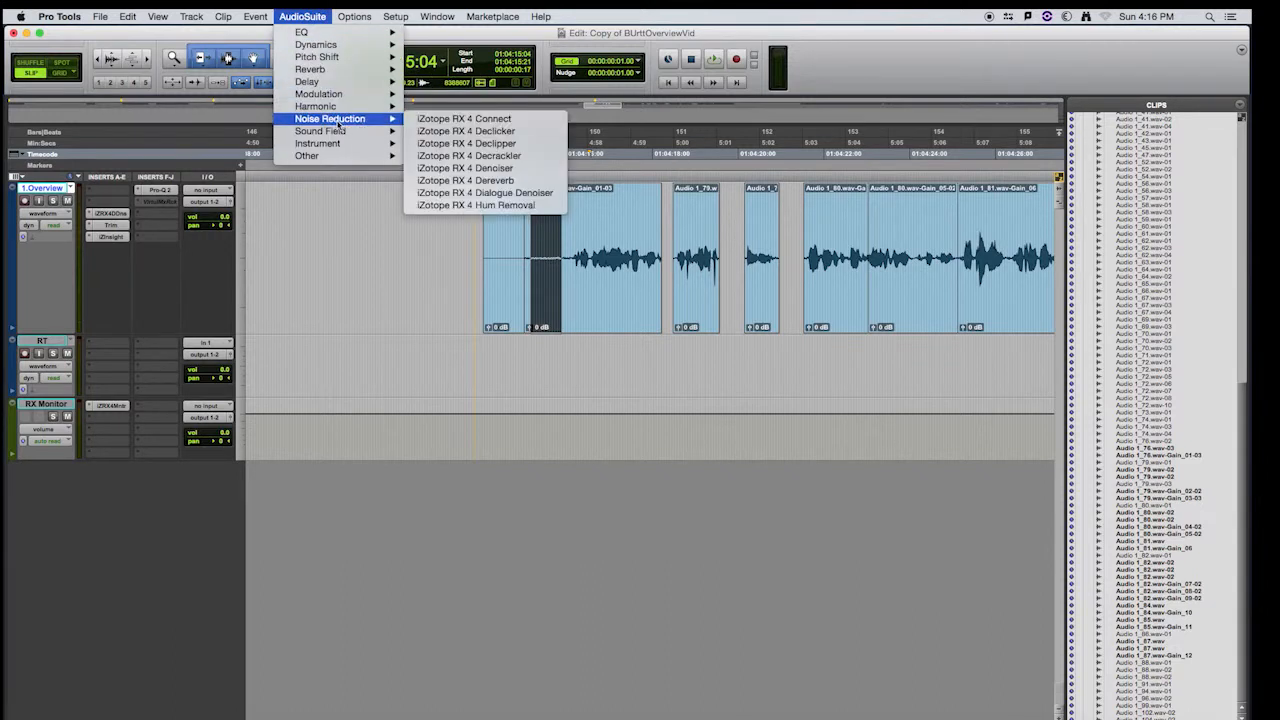
mouse_move(463, 118)
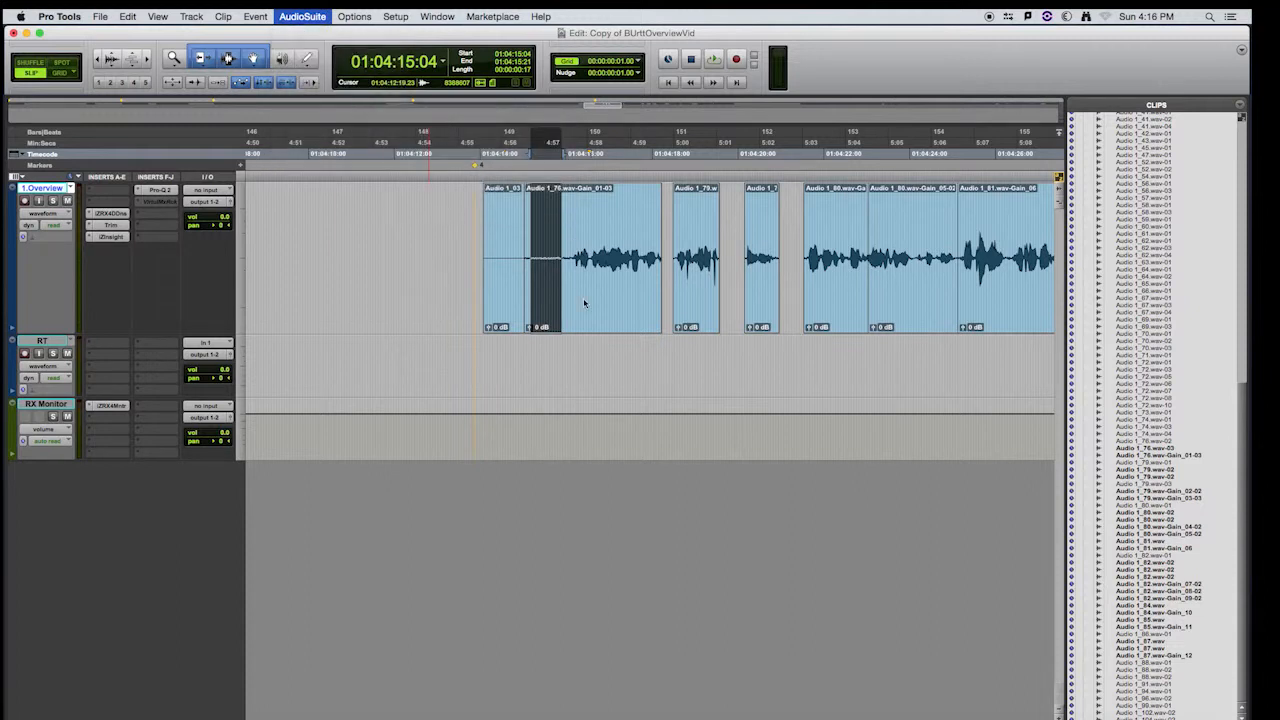
left_click(302, 16)
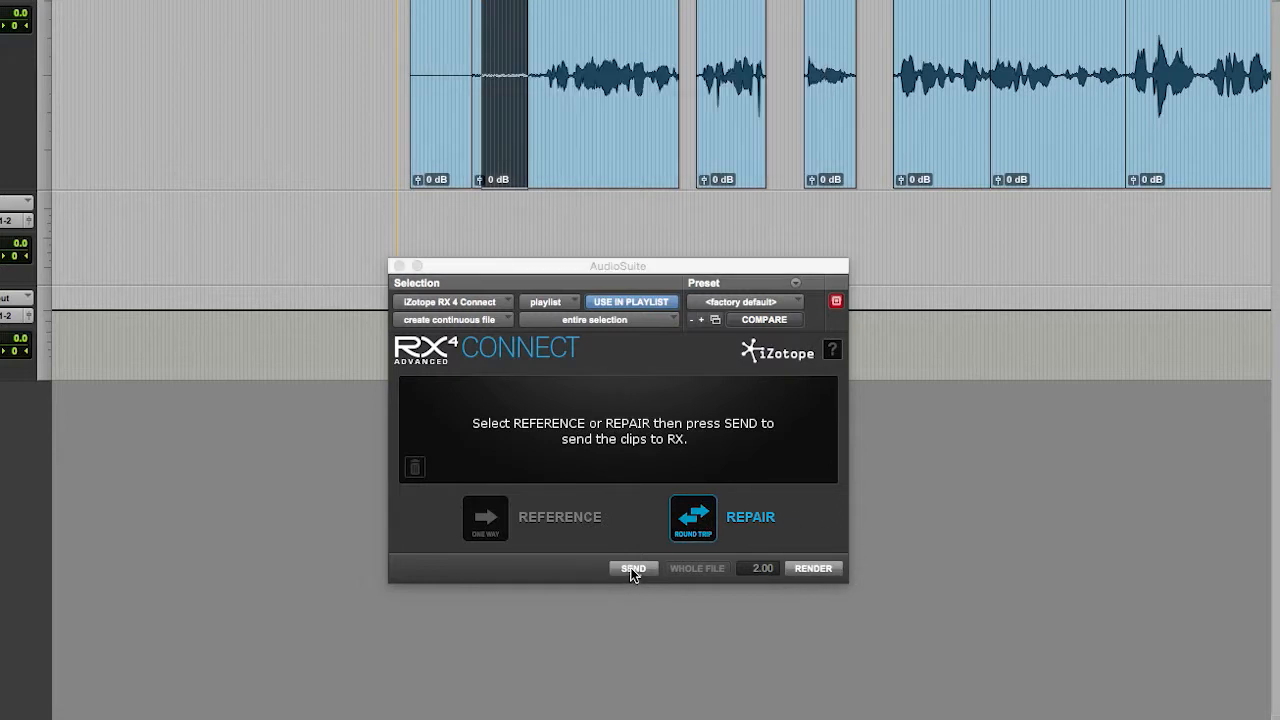
Send the gap audio to iZotope RX 4 Advanced and move its editor window into view
left_click(633, 568)
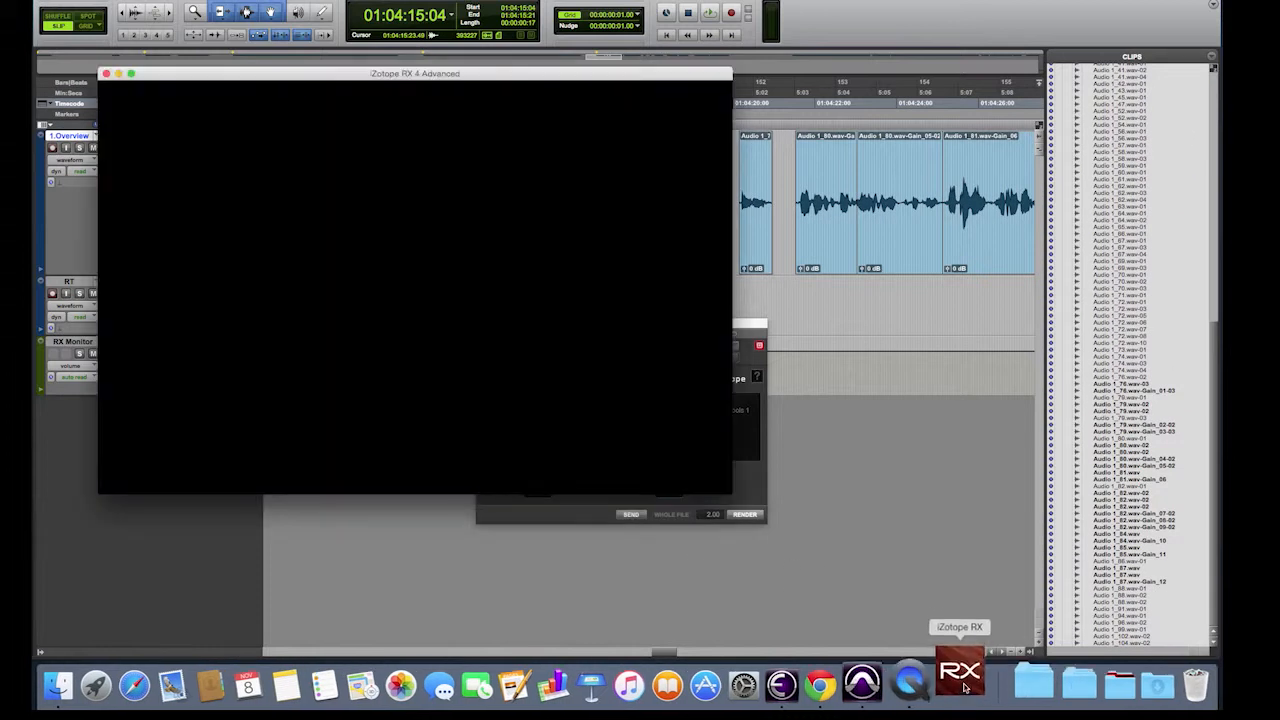
left_click(957, 685)
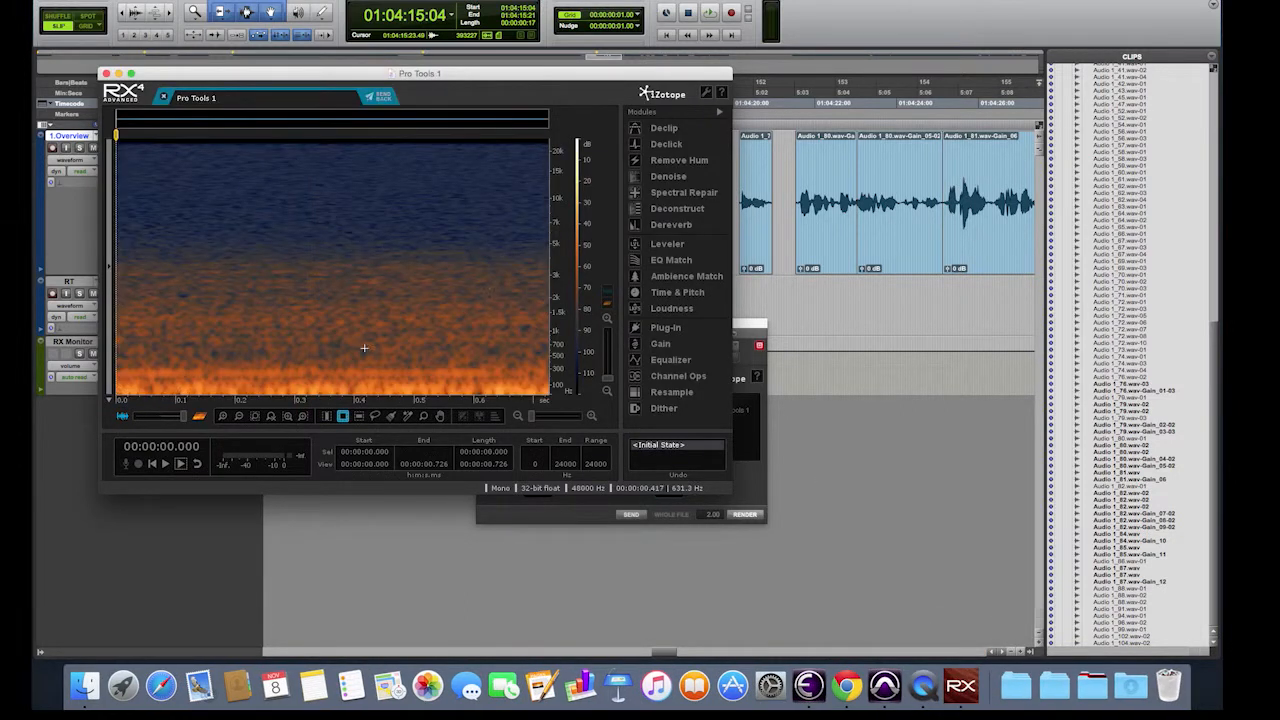
left_click_drag(419, 73, 510, 73)
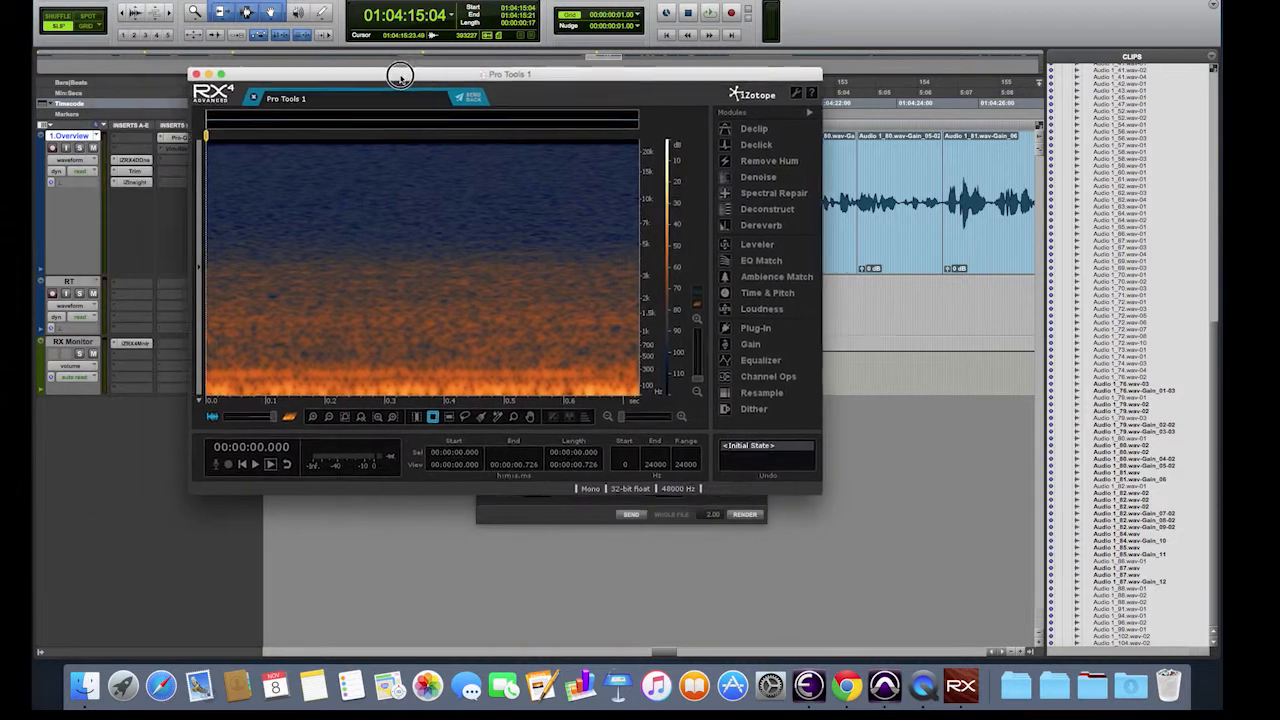
left_click_drag(400, 74, 400, 79)
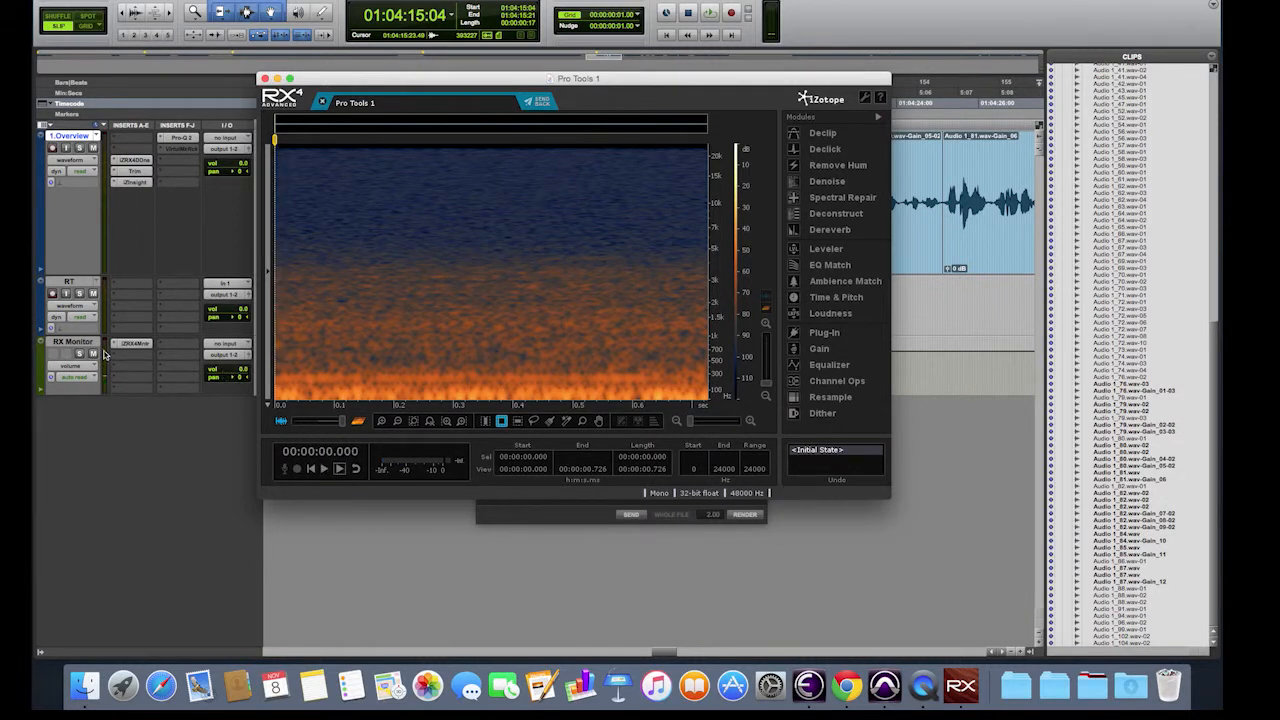
mouse_move(95, 352)
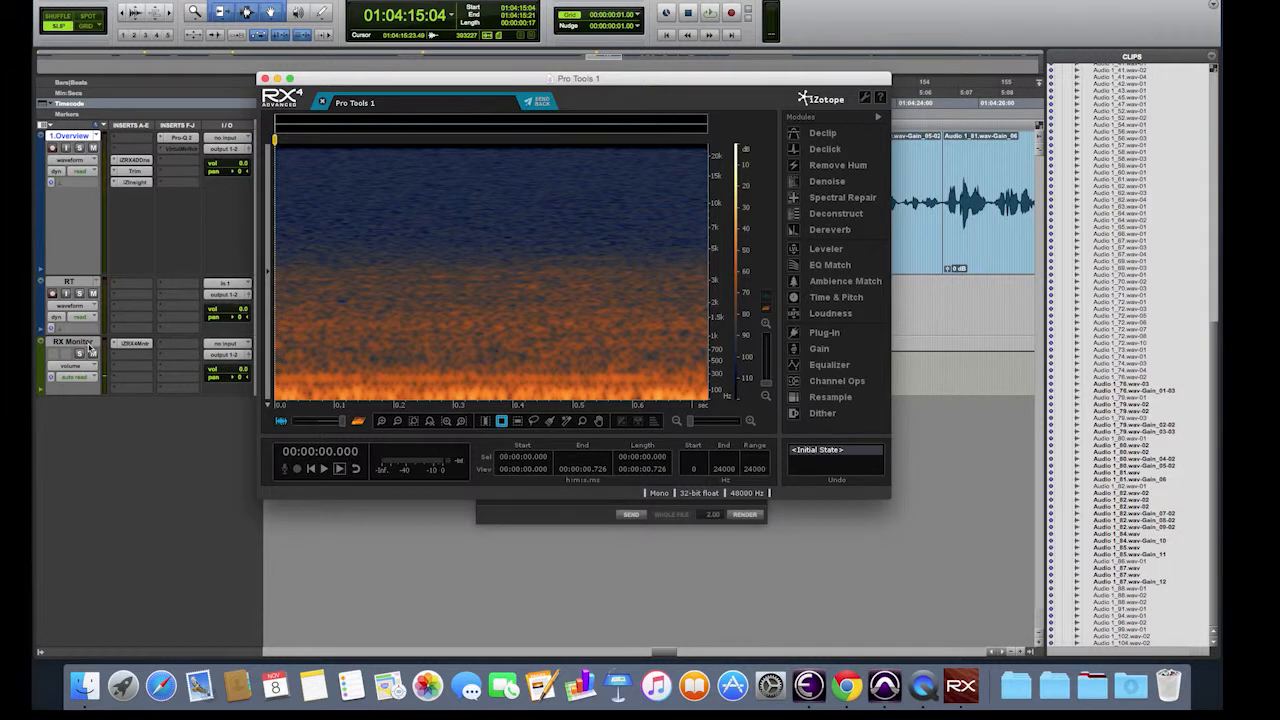
left_click(323, 469)
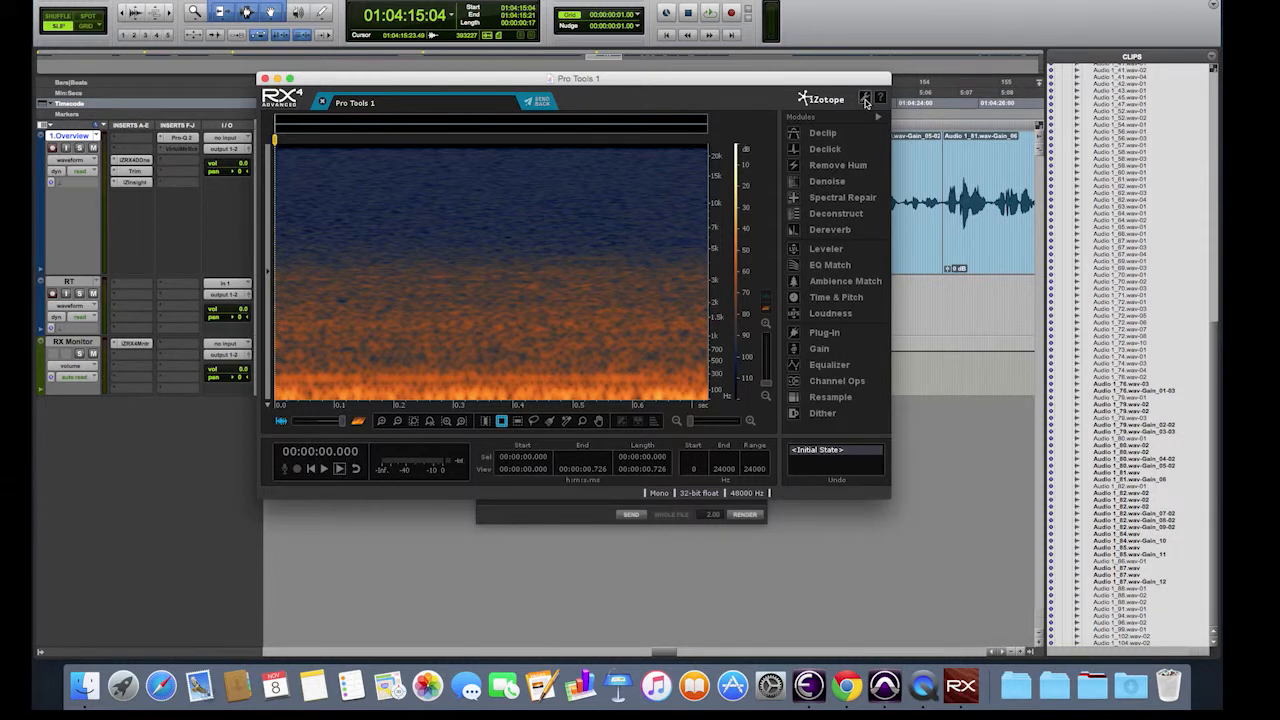
mouse_move(866, 98)
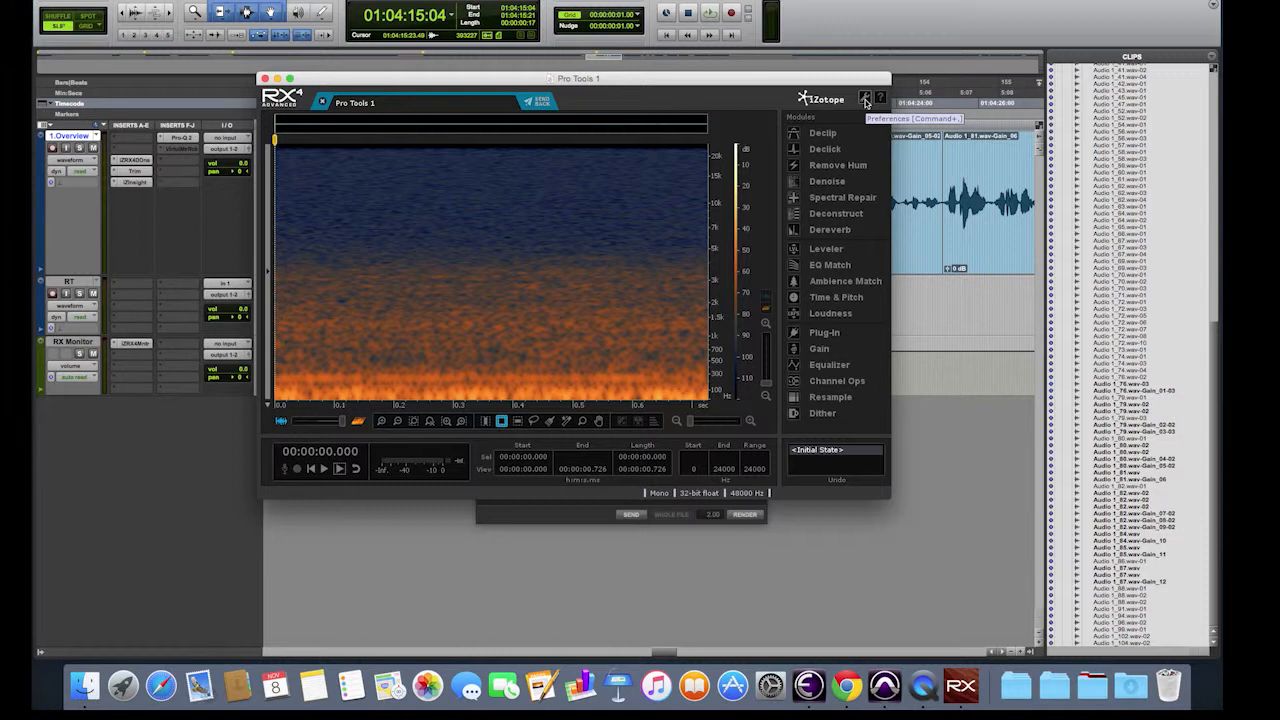
left_click(865, 99)
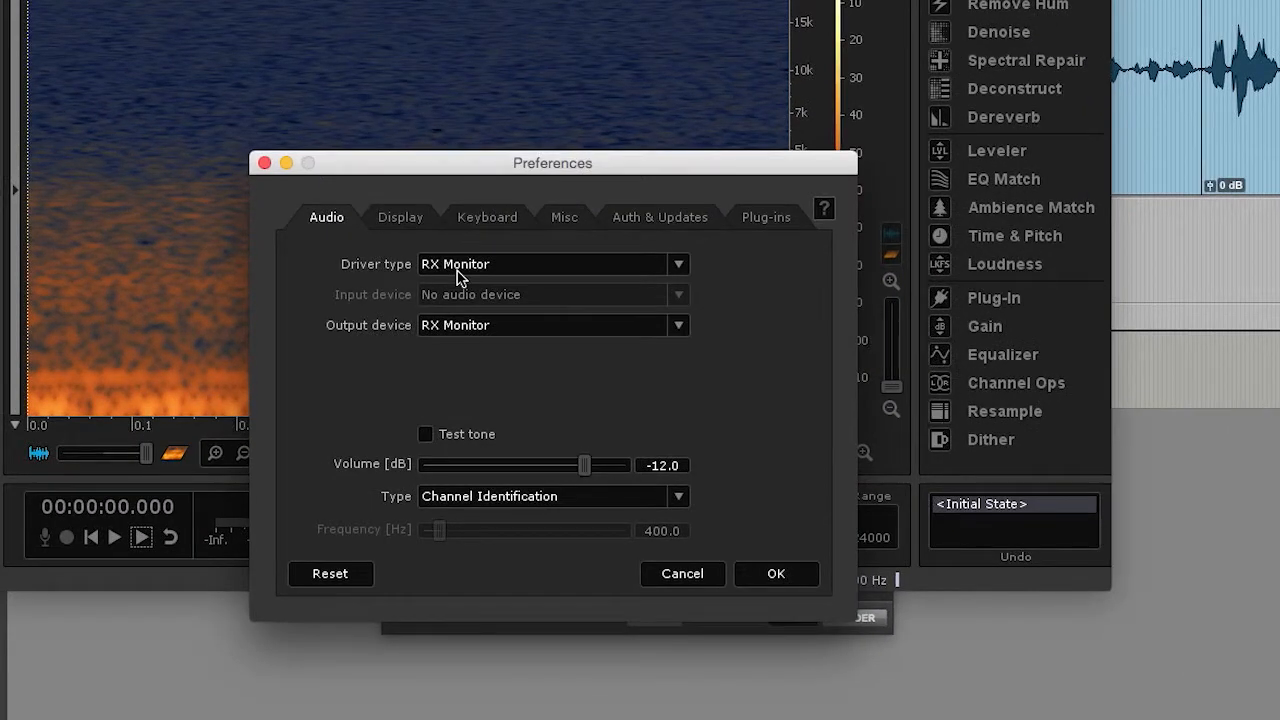
mouse_move(436, 335)
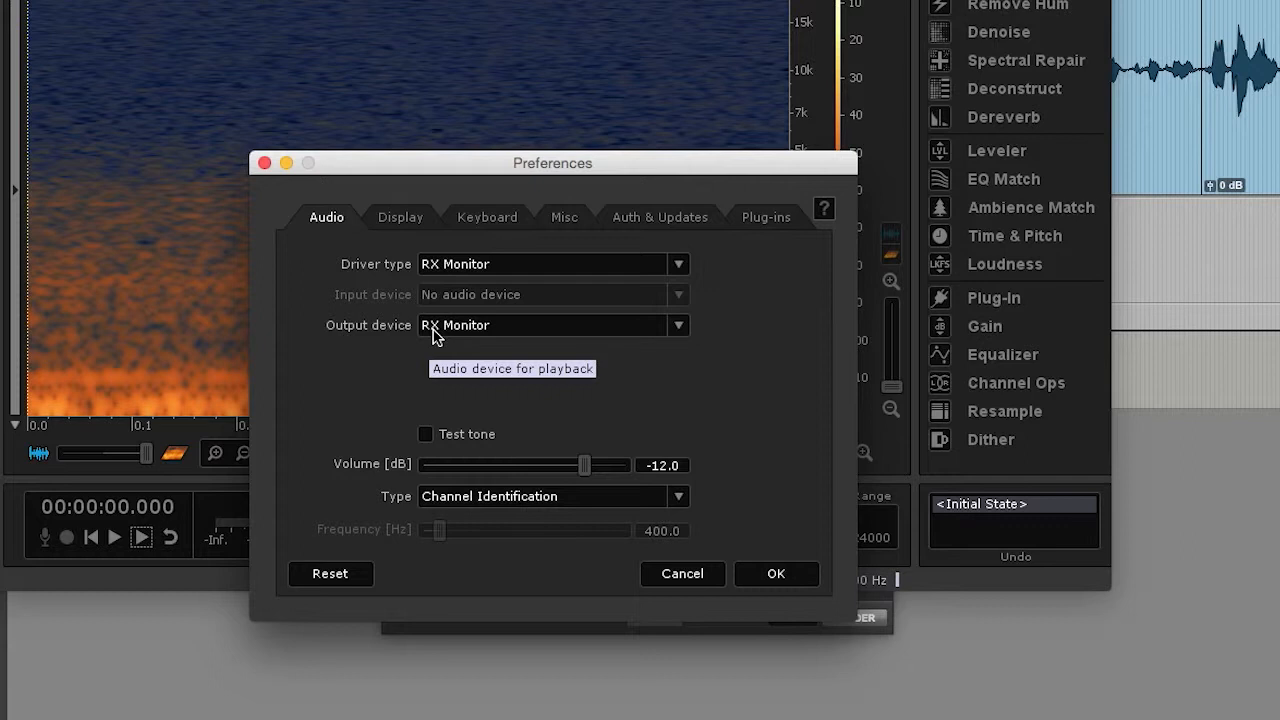
left_click(553, 325)
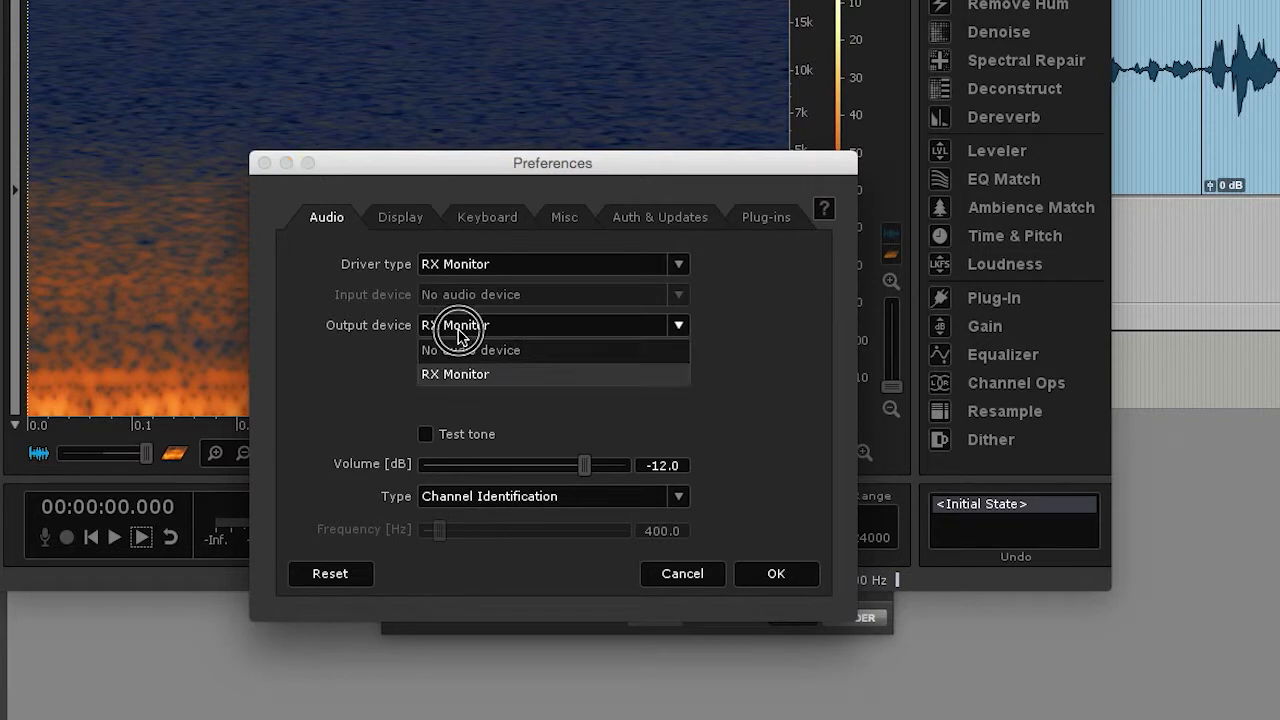
left_click(455, 374)
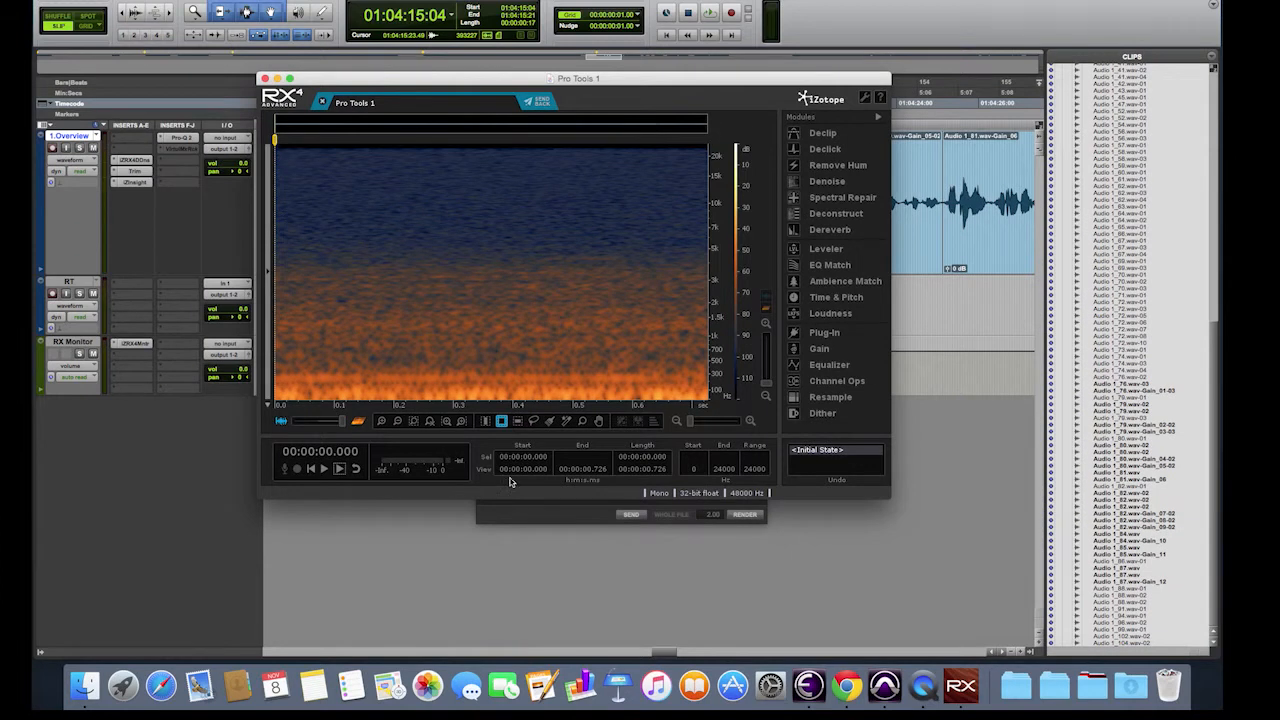
Open Ambience Match, learn the gap's room tone, then preview and stop it
left_click(323, 469)
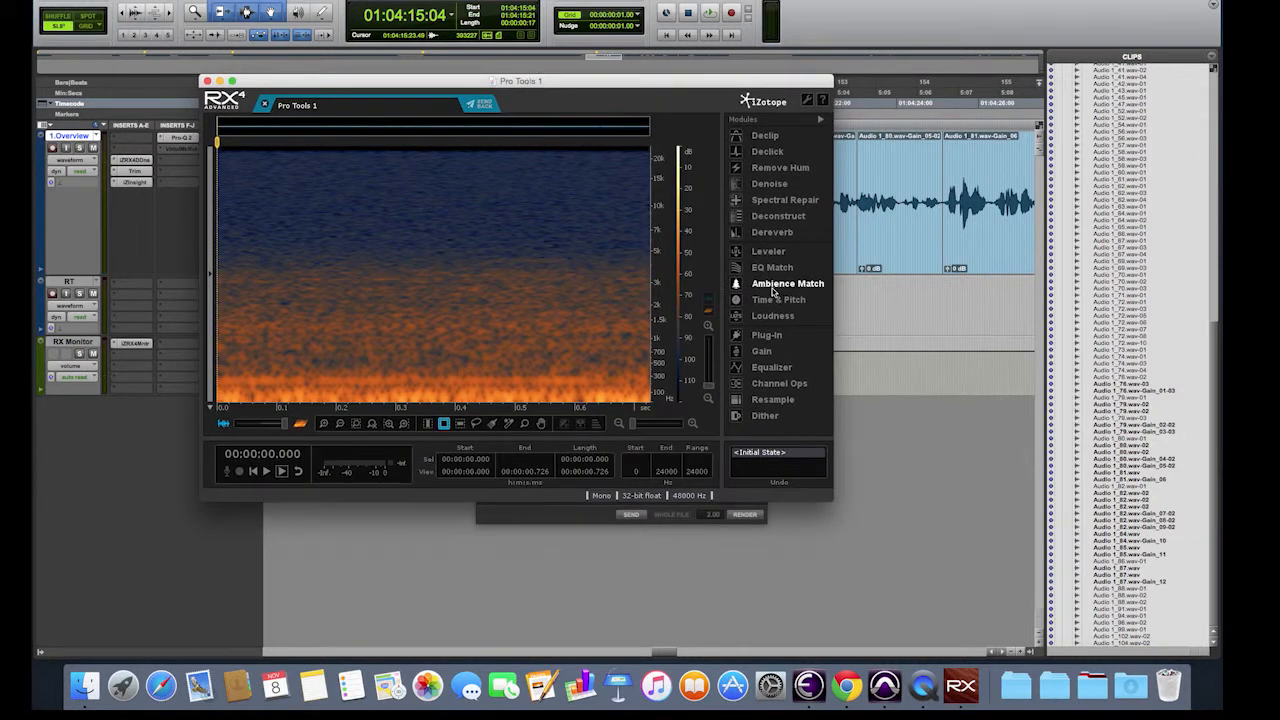
left_click(788, 283)
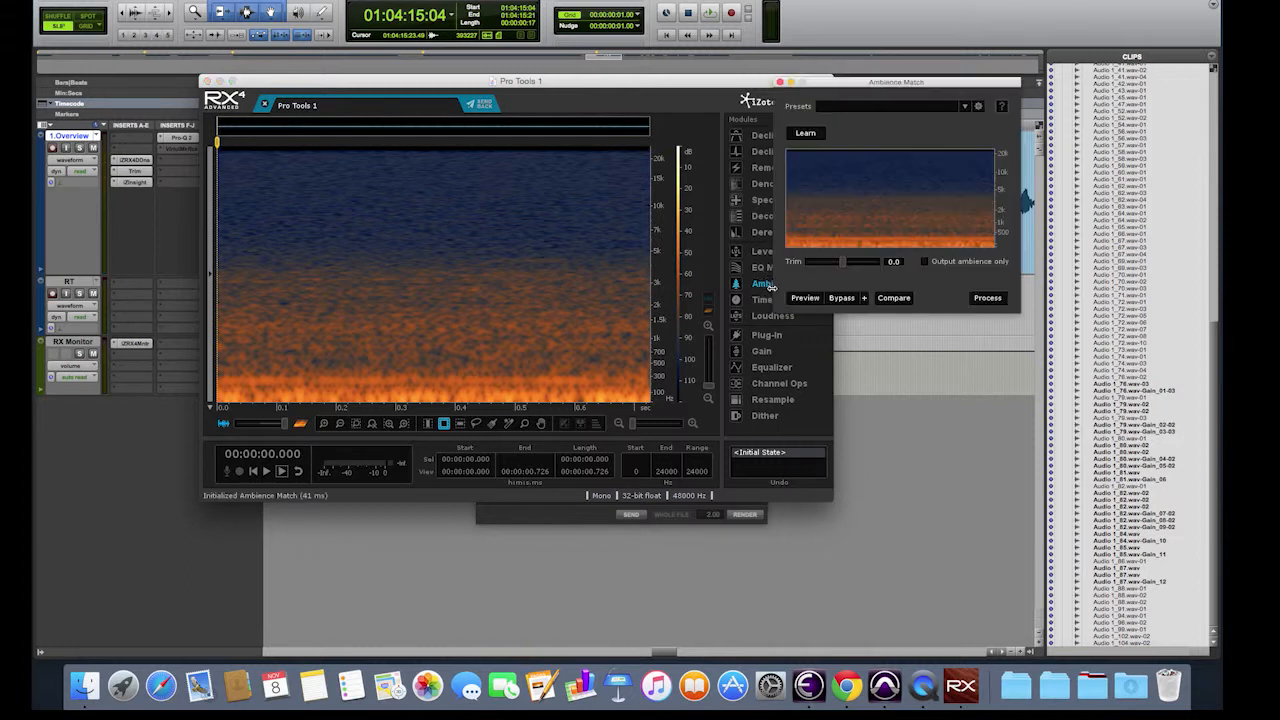
left_click_drag(895, 82, 982, 73)
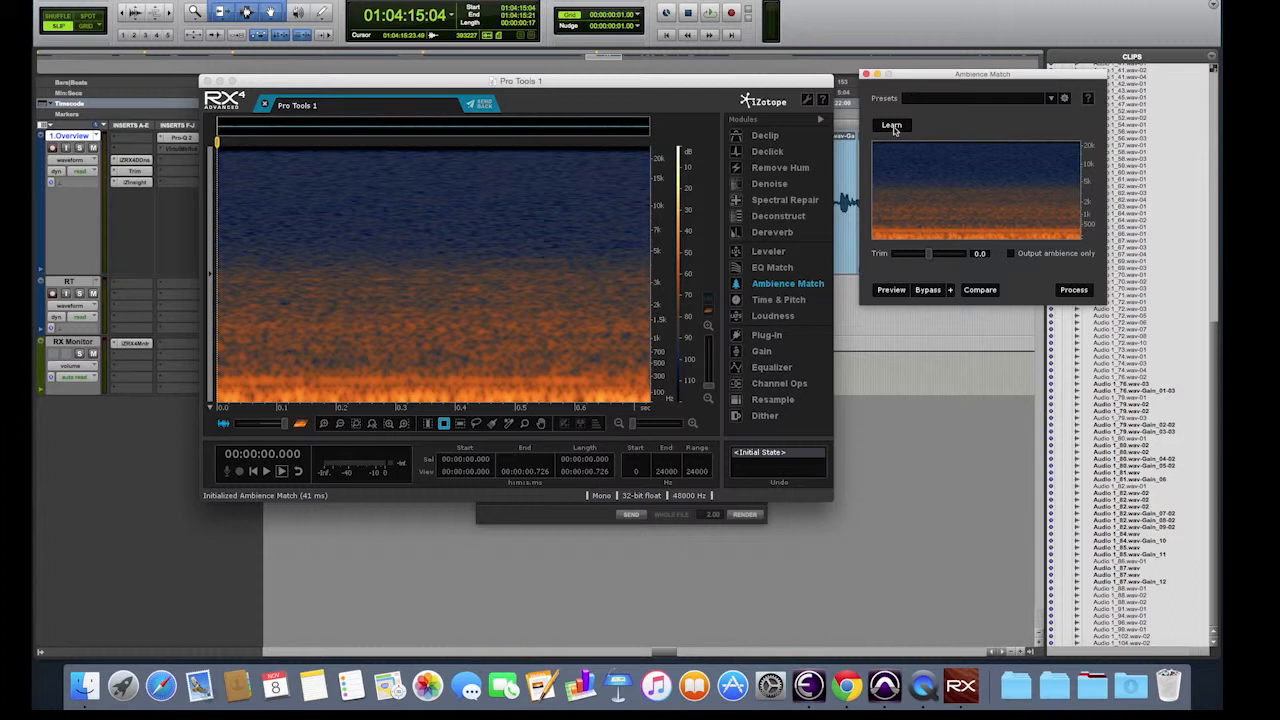
left_click(891, 125)
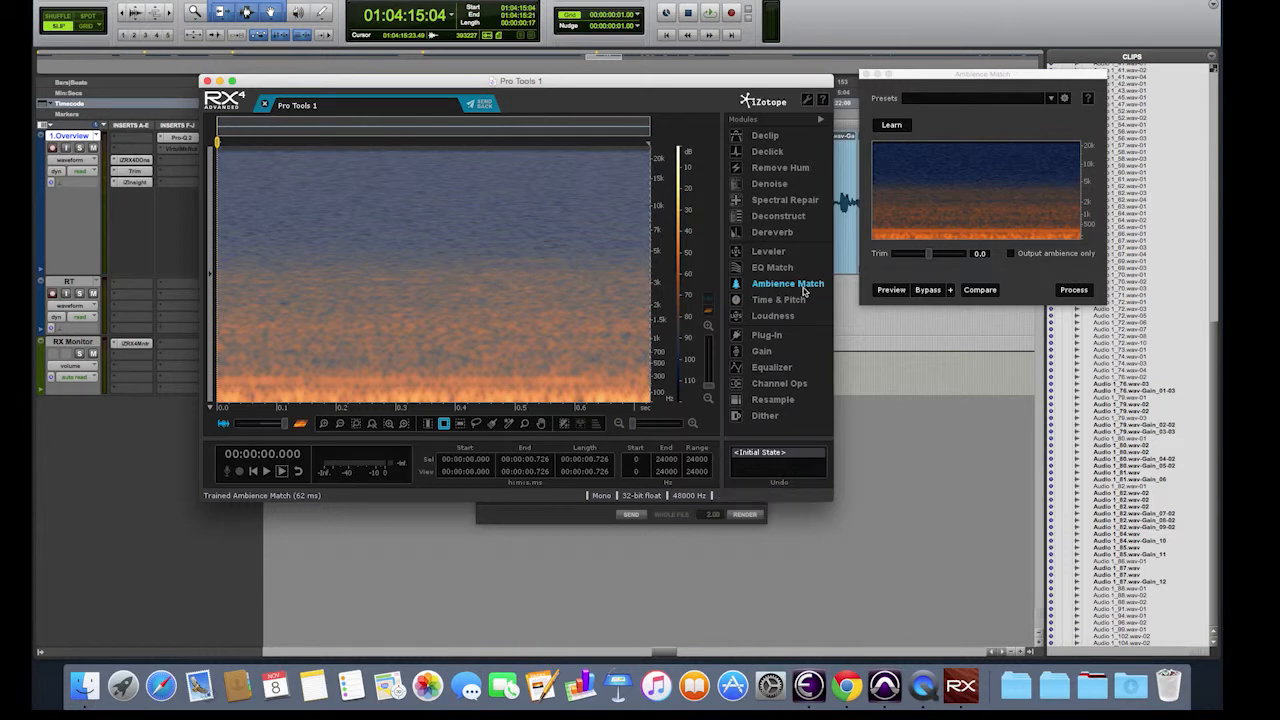
mouse_move(938, 185)
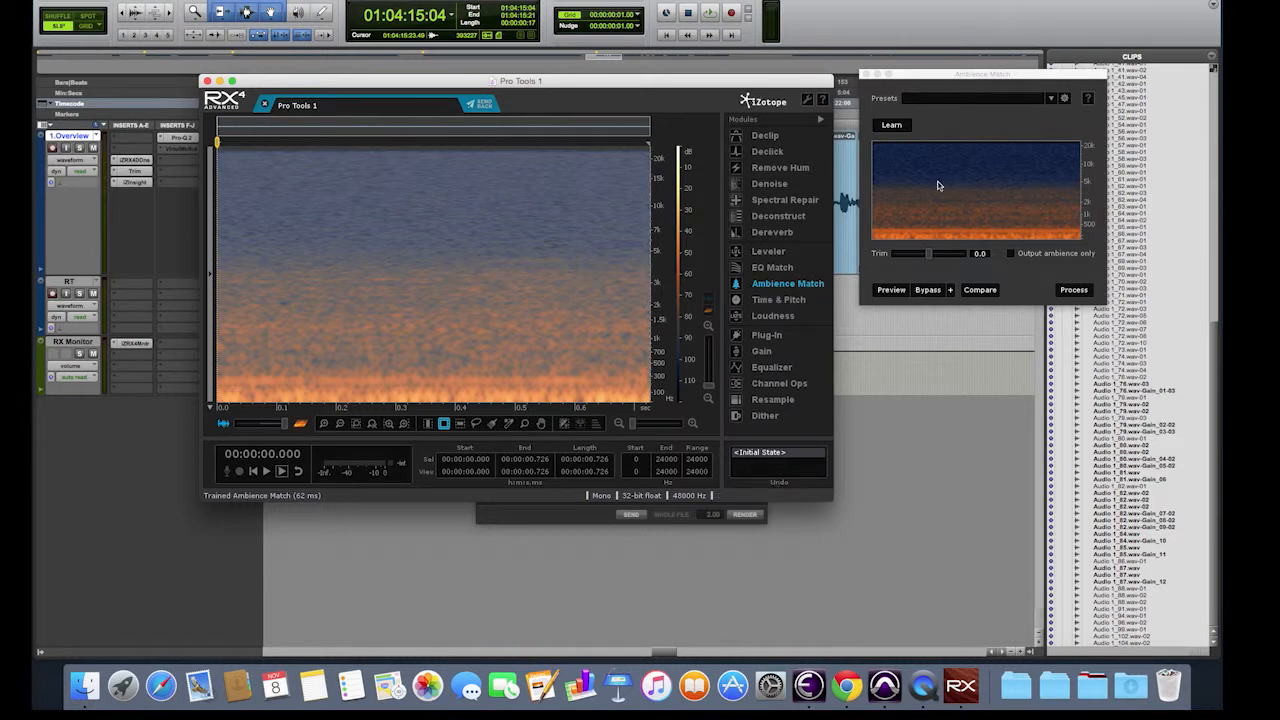
left_click(891, 289)
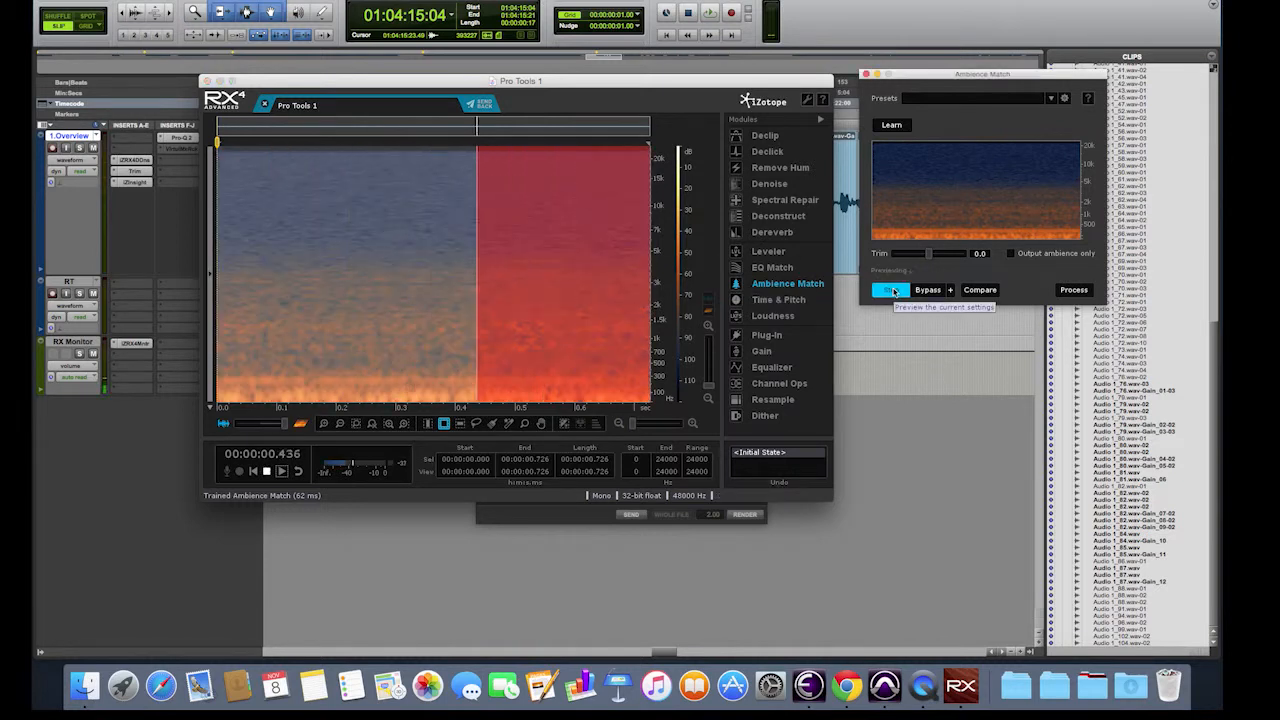
left_click(890, 290)
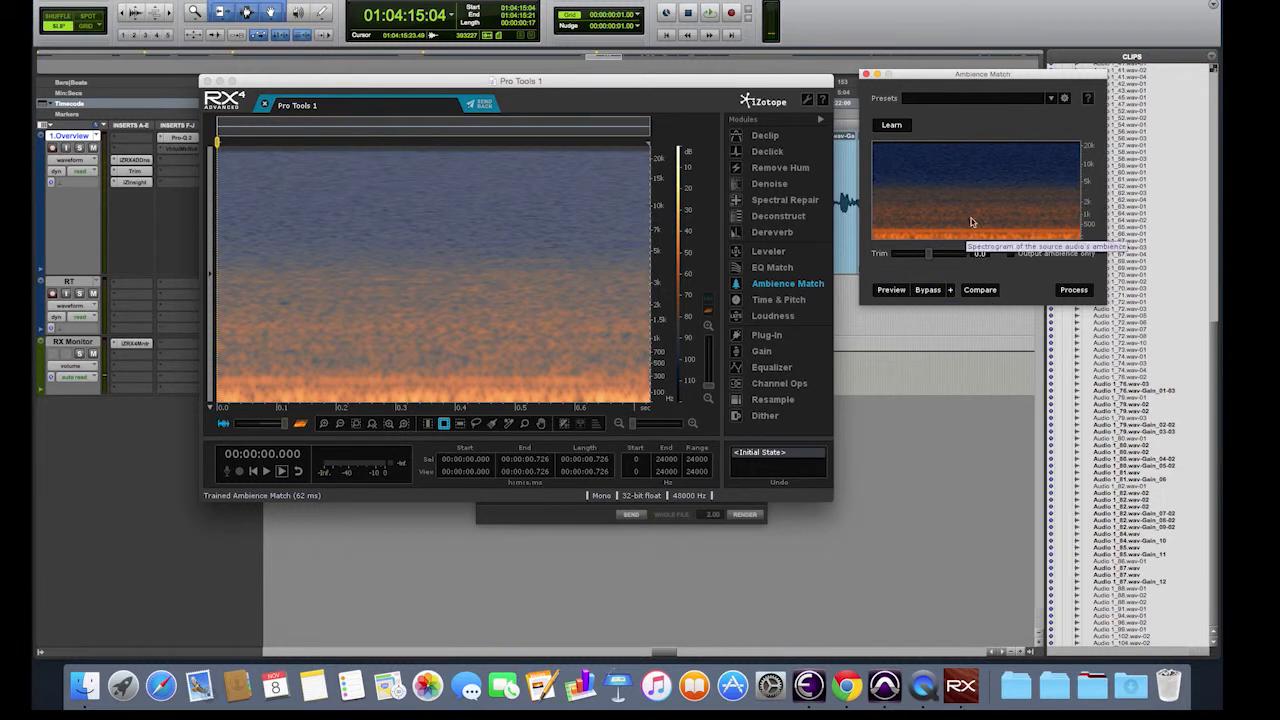
mouse_move(948, 195)
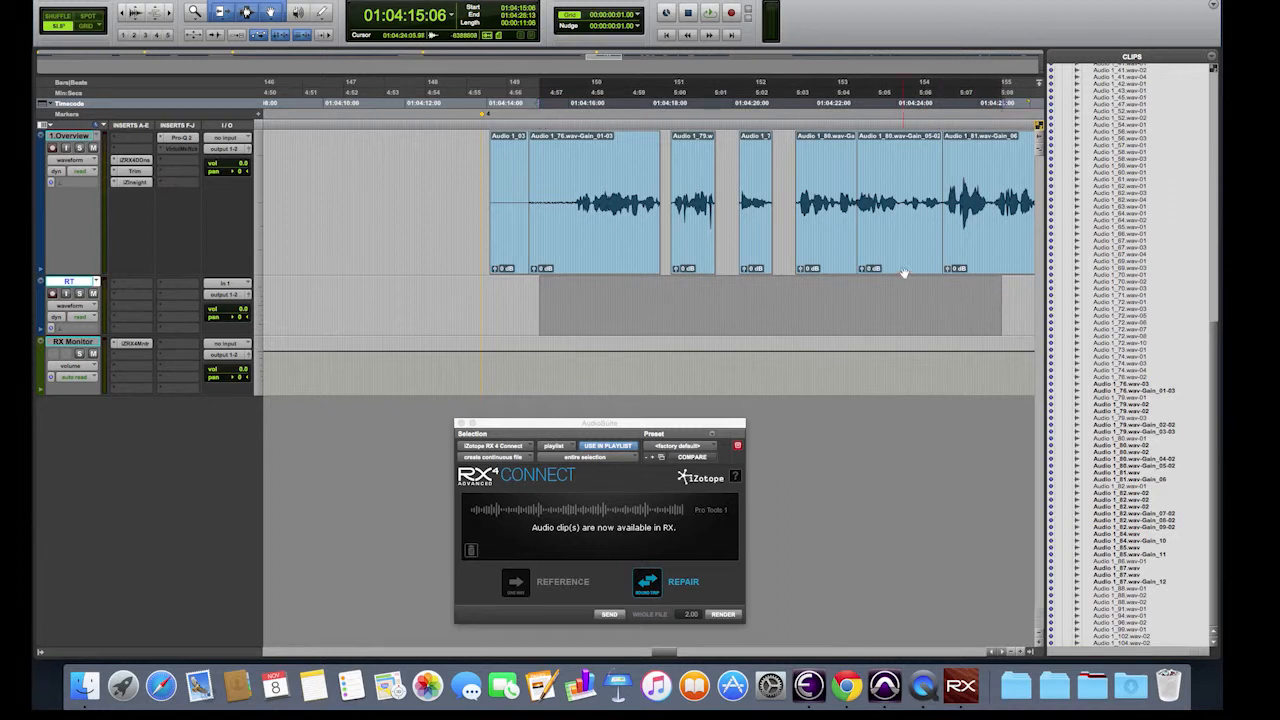
Scroll right and drag a roughly 12-second selection on the RT track under the dialogue
scroll("right", 3)
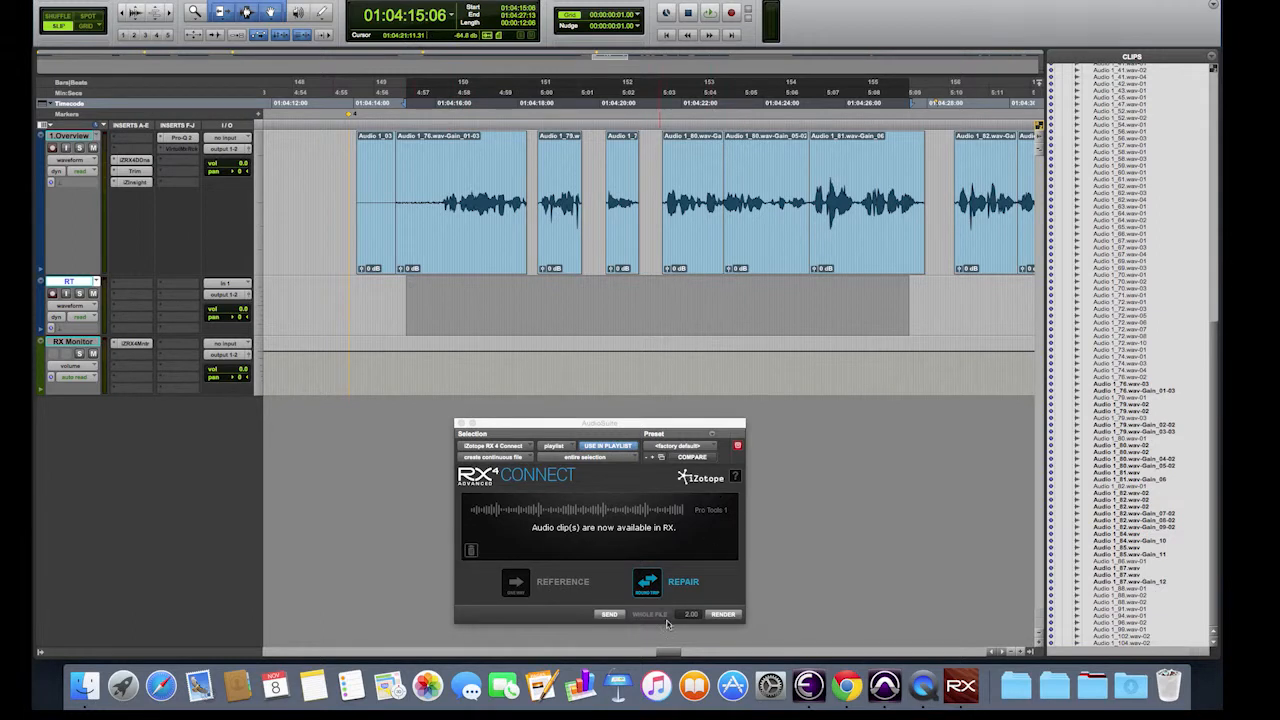
left_click_drag(600, 422, 612, 370)
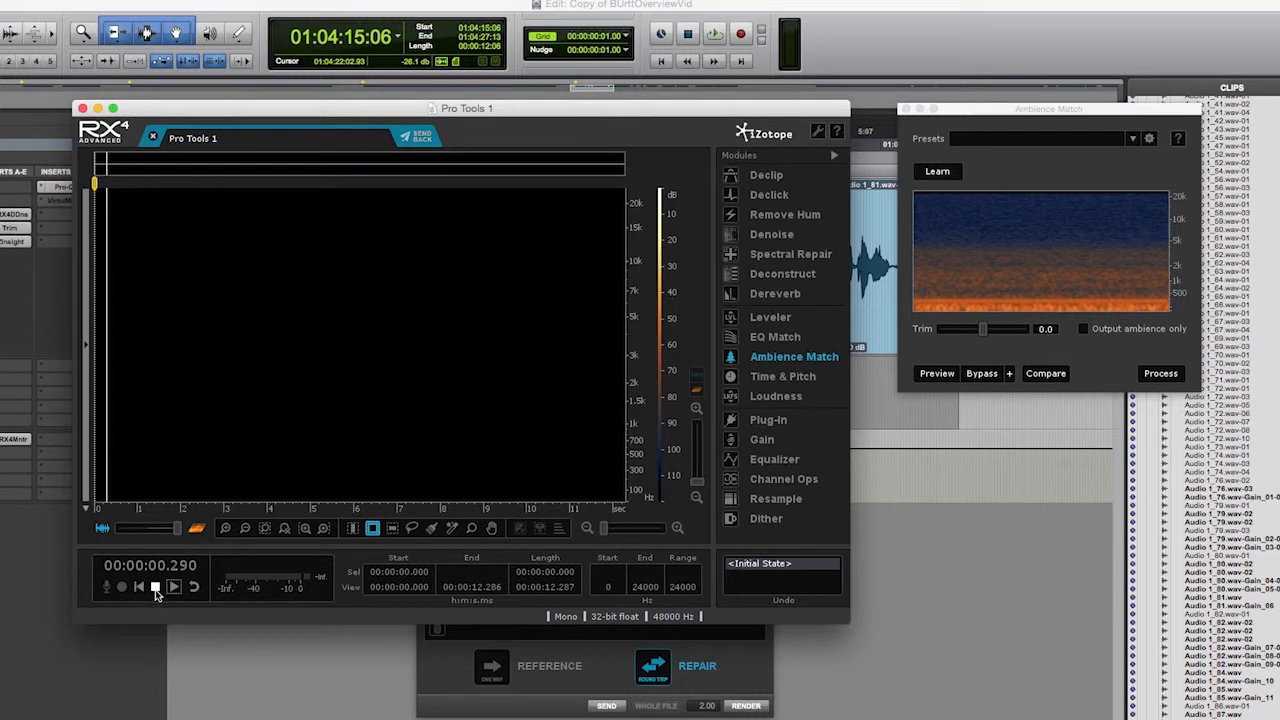
Process the empty clip with Ambience Match set to Output ambience only, then play and stop it
left_click(155, 587)
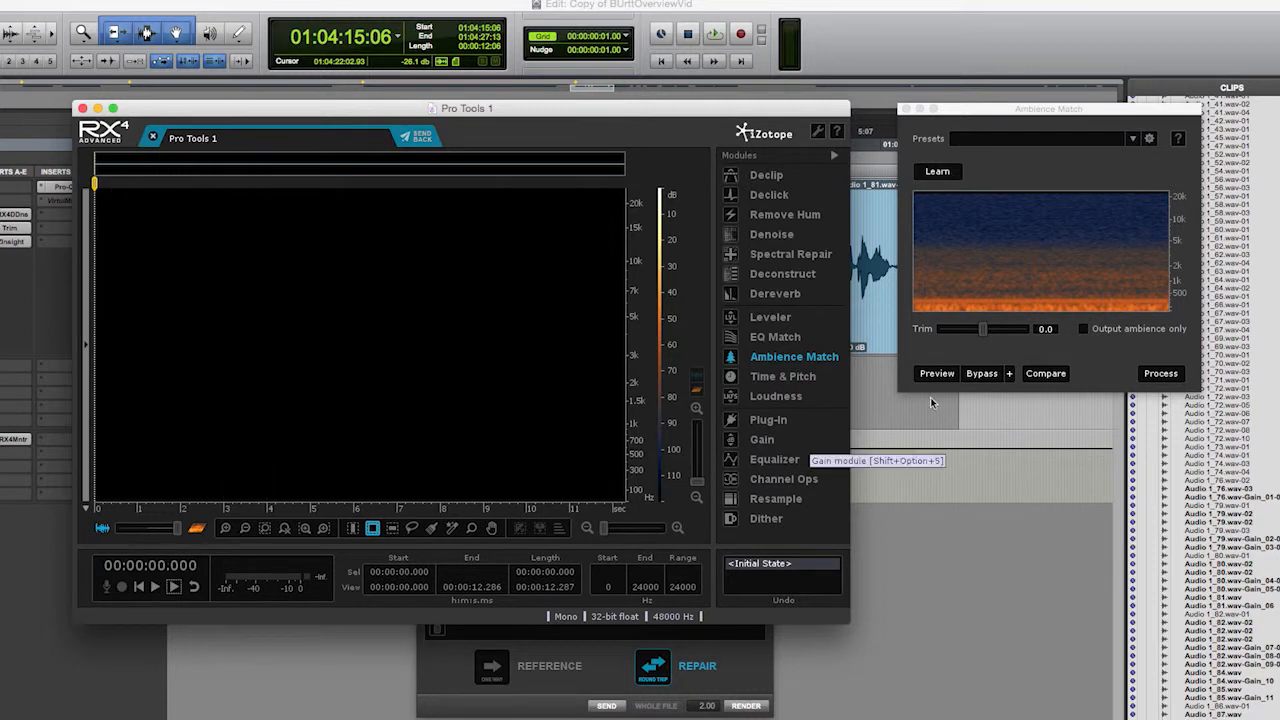
left_click_drag(1048, 108, 1031, 106)
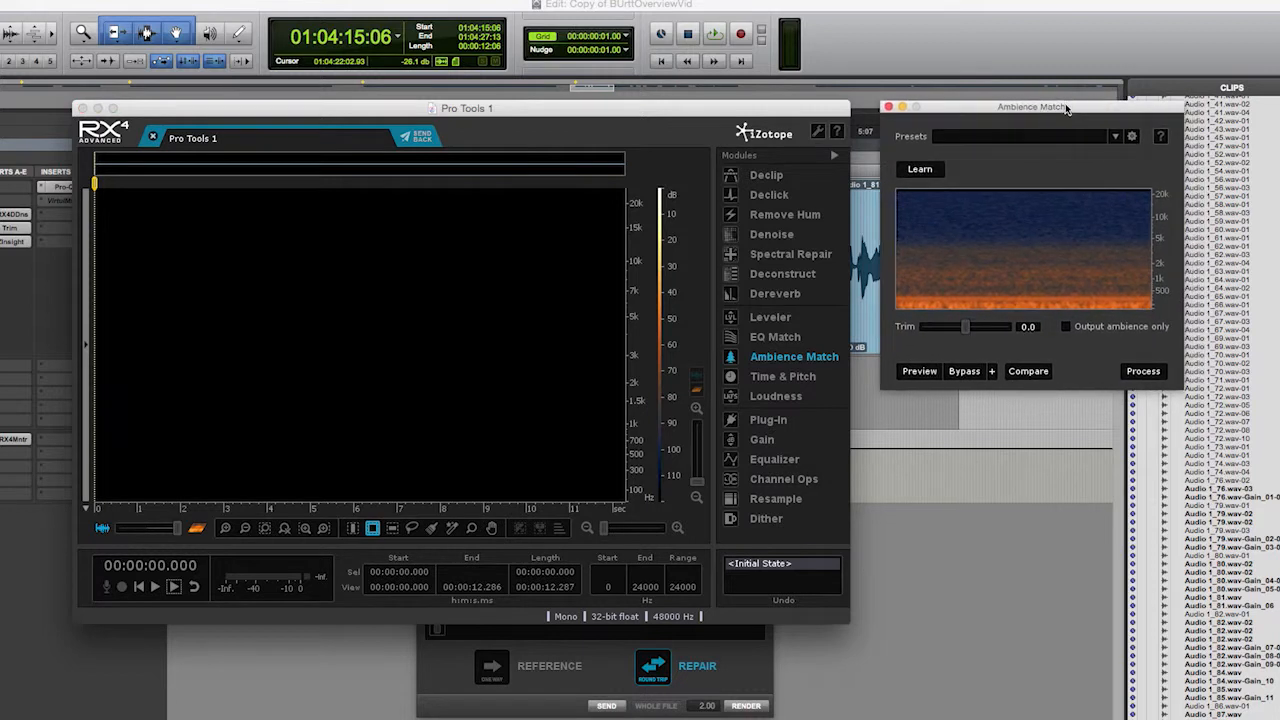
mouse_move(1015, 267)
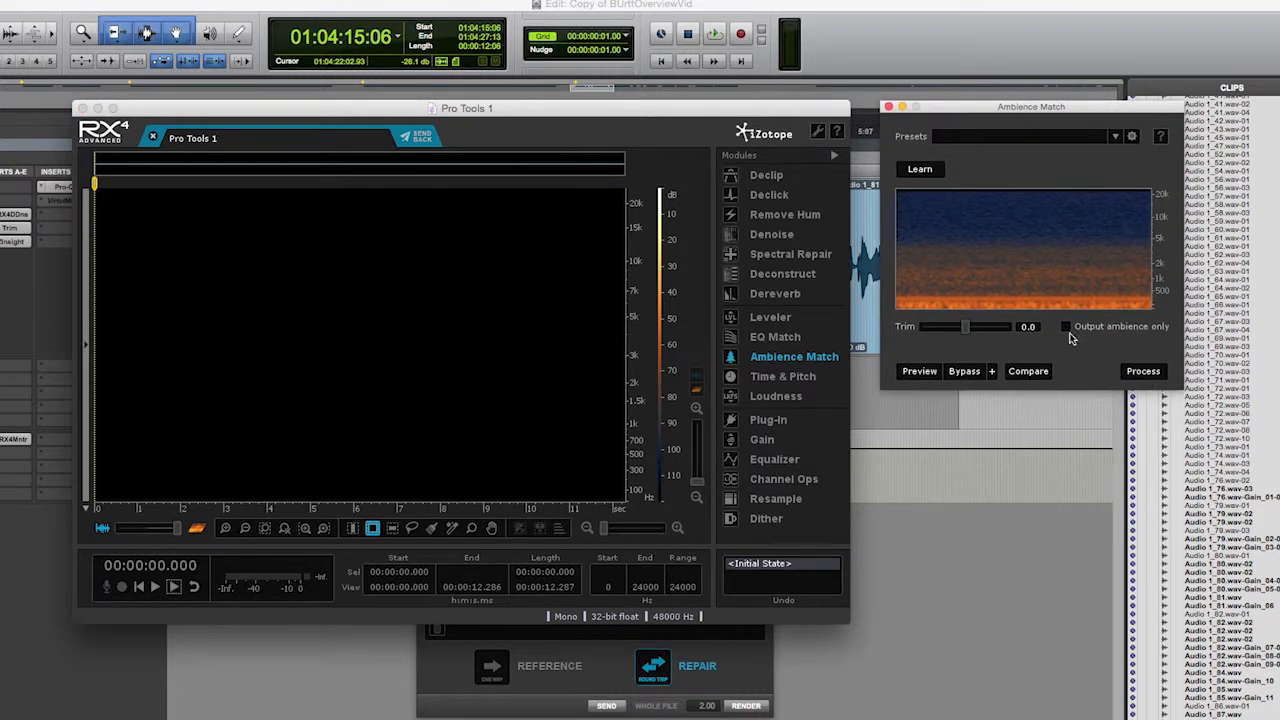
mouse_move(1066, 328)
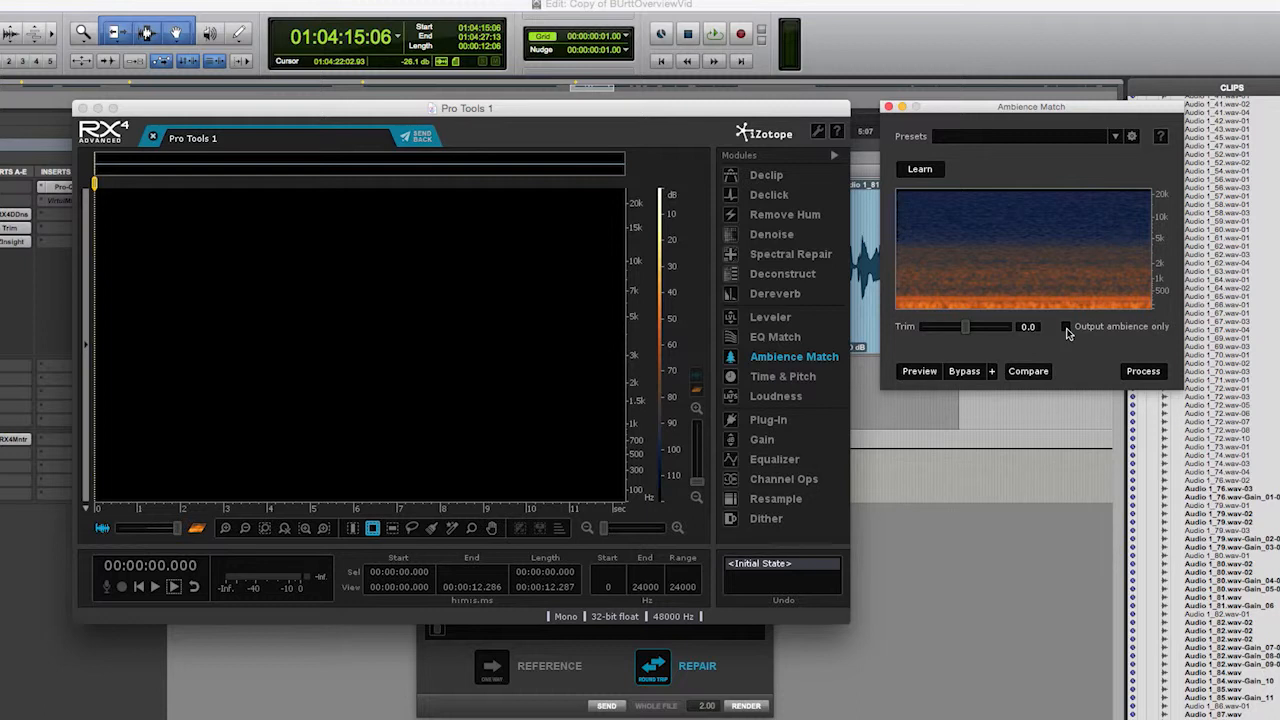
left_click(1066, 327)
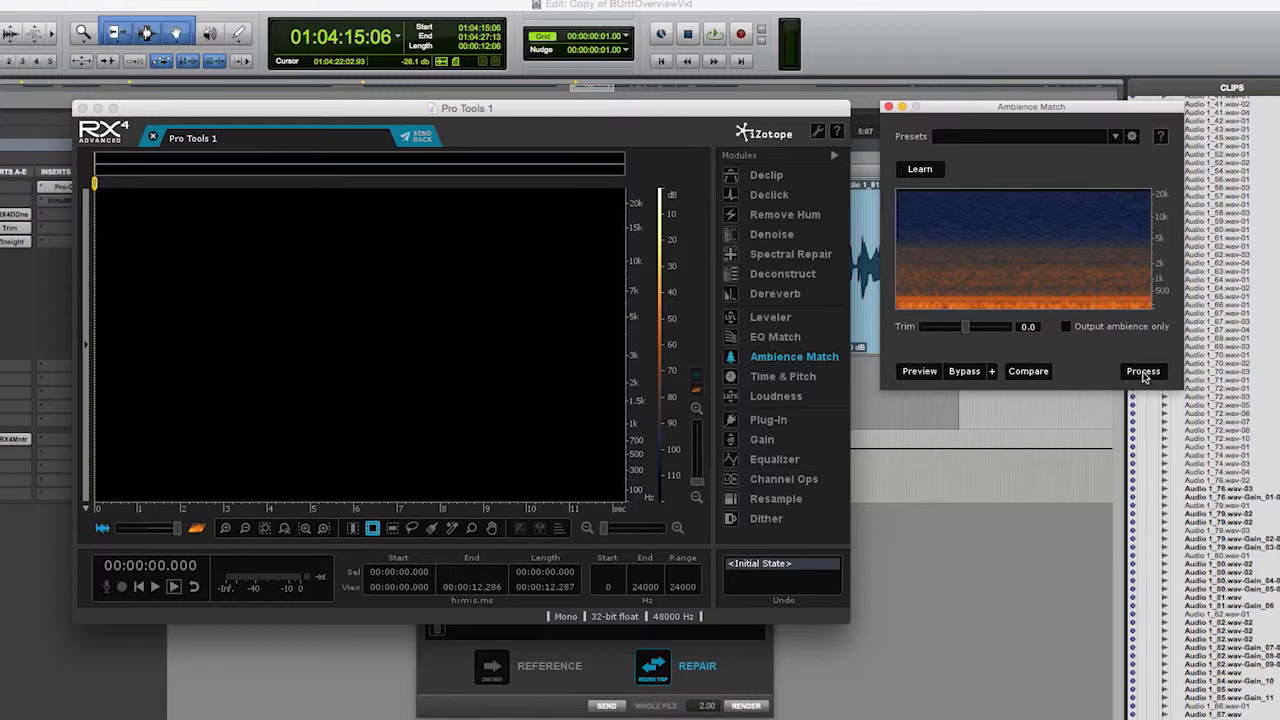
left_click(1143, 371)
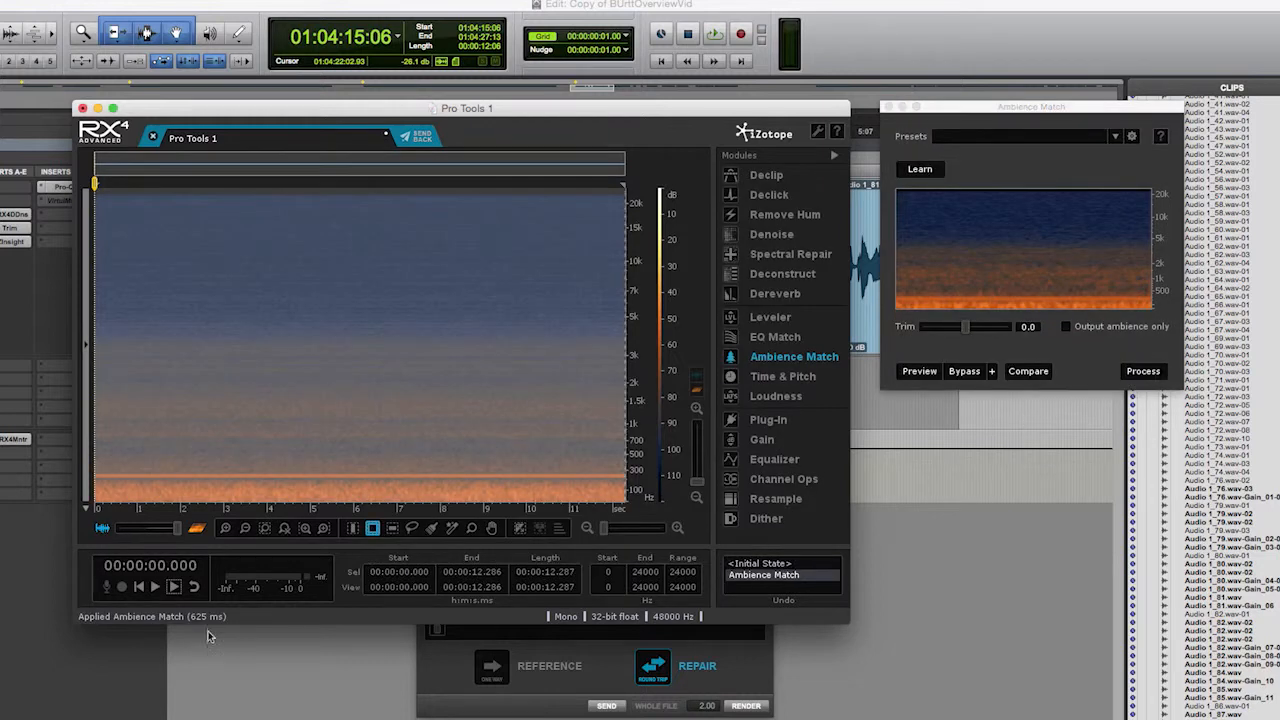
left_click(155, 587)
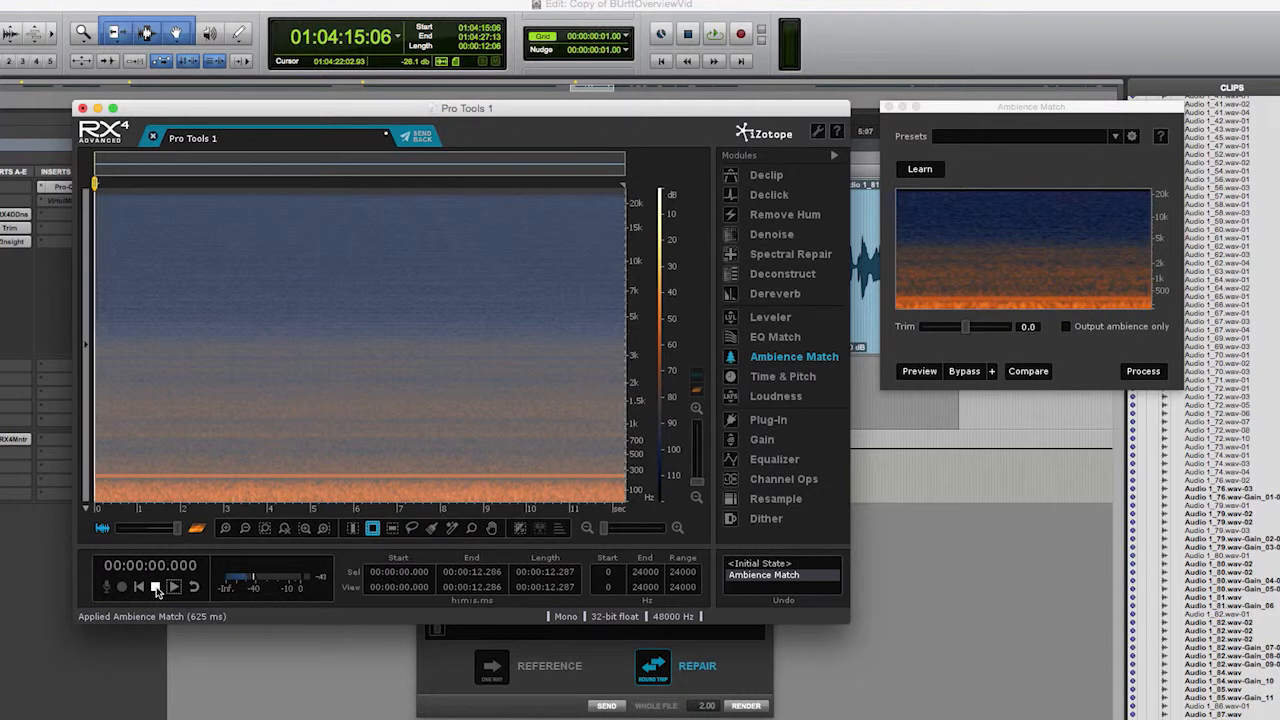
left_click(155, 587)
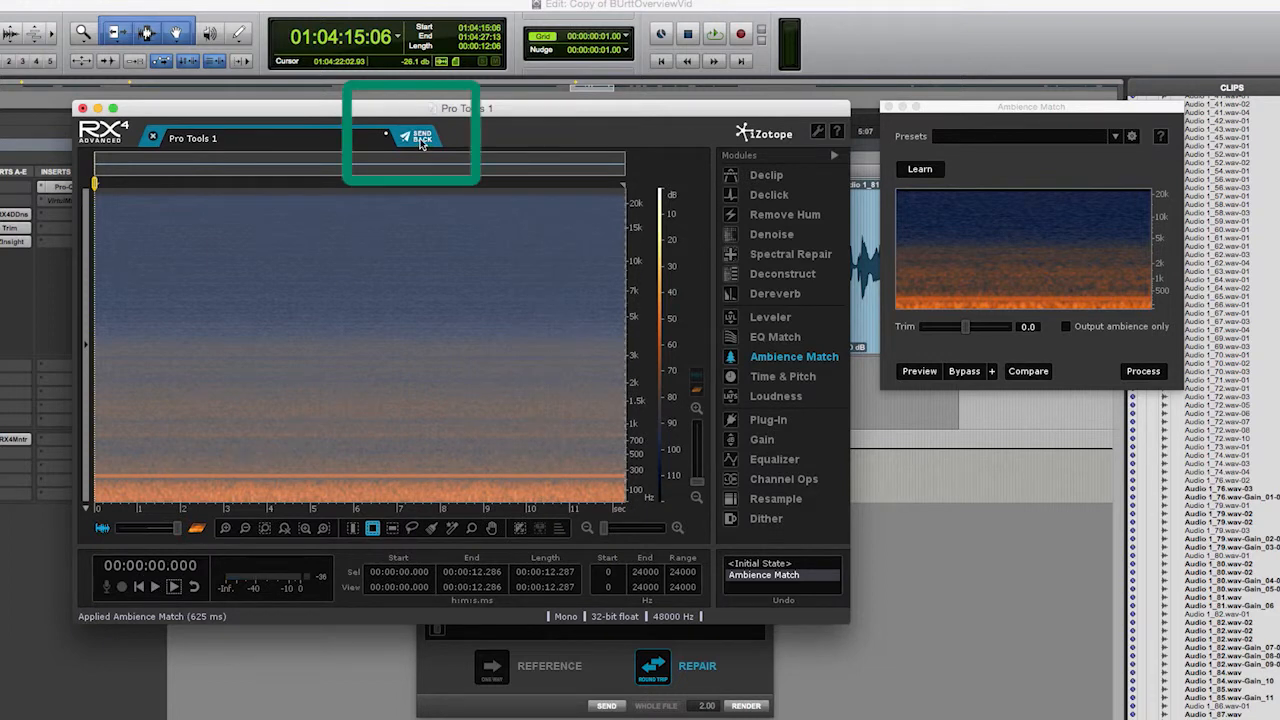
mouse_move(410, 137)
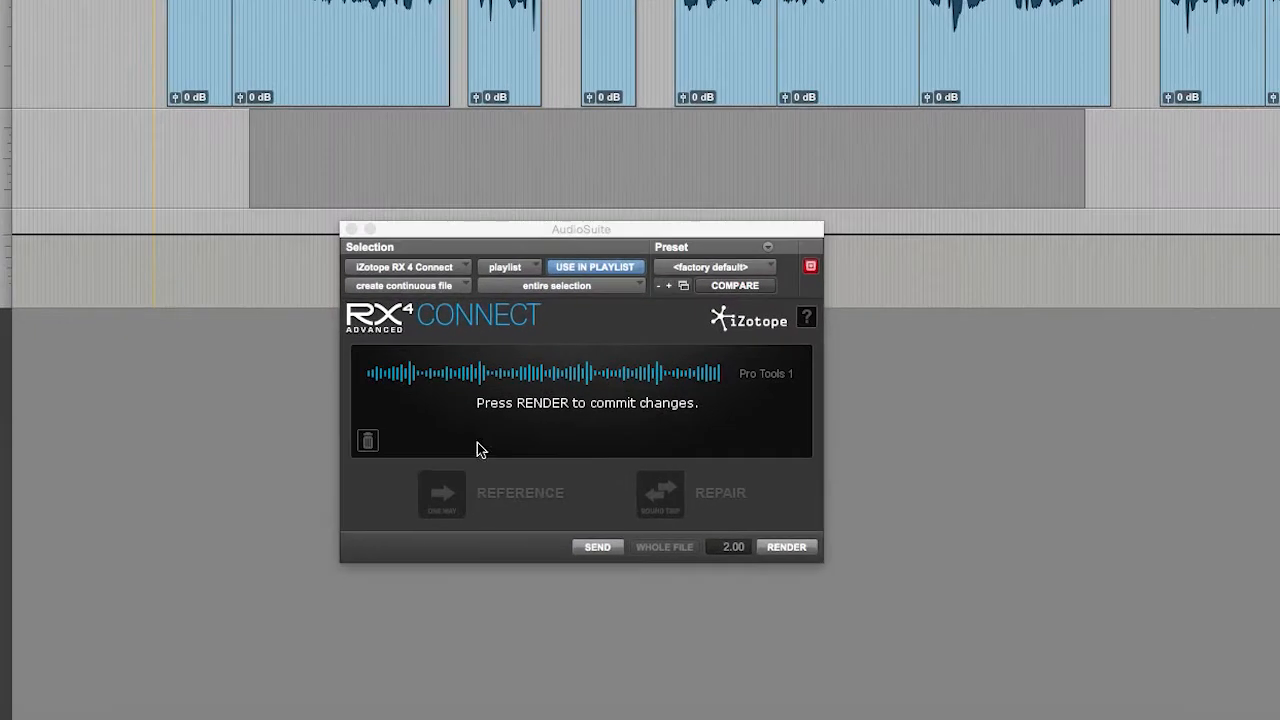
mouse_move(693, 428)
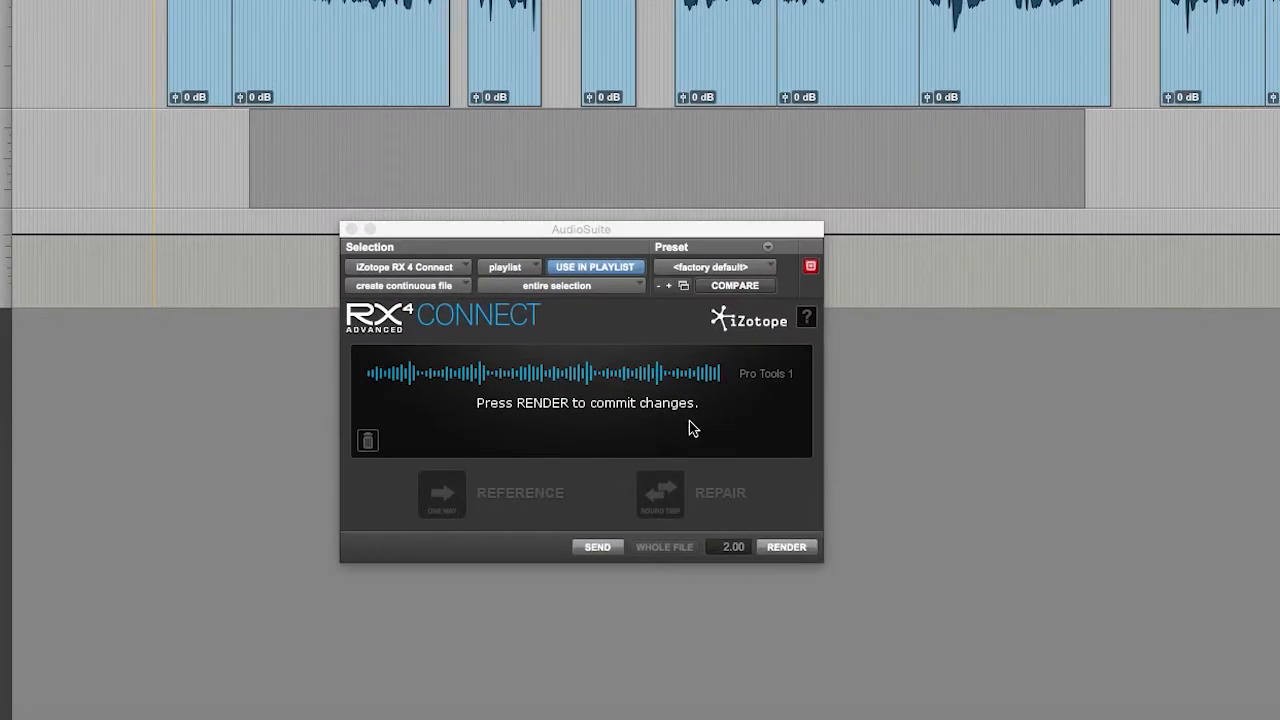
mouse_move(283, 140)
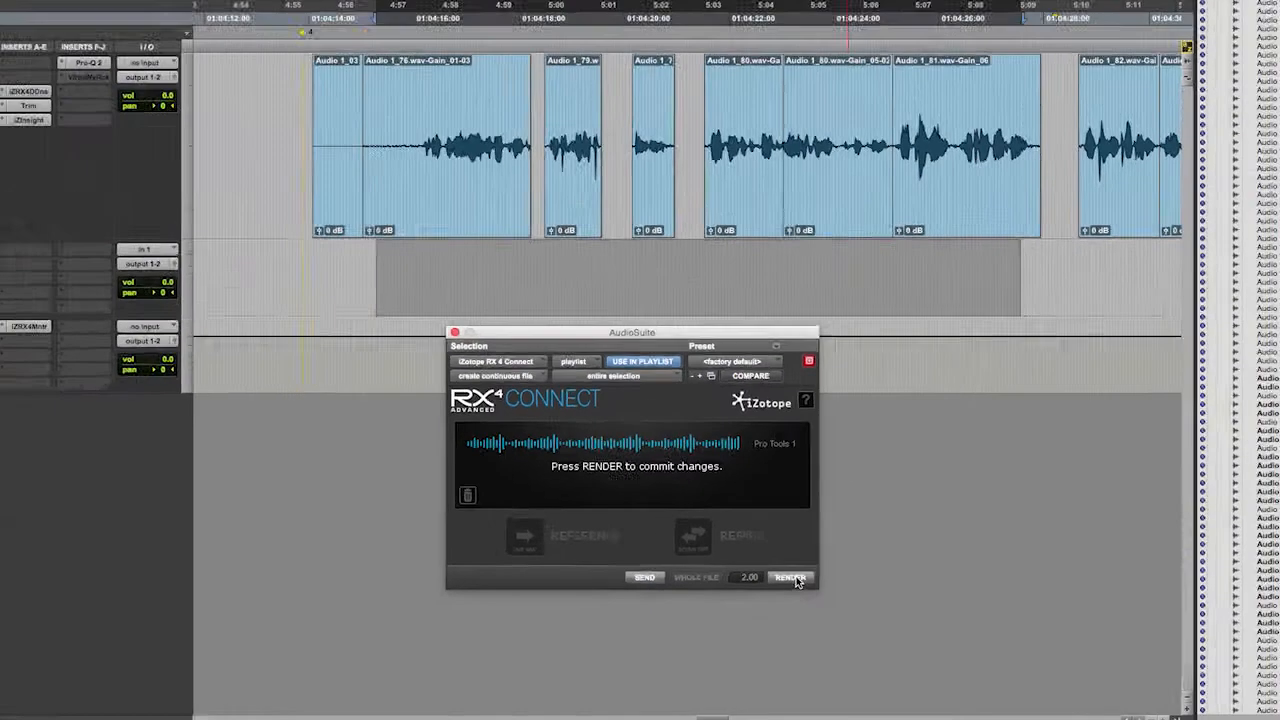
Render the room tone into Pro Tools, then select and play the RT-C_01 clip
left_click(790, 577)
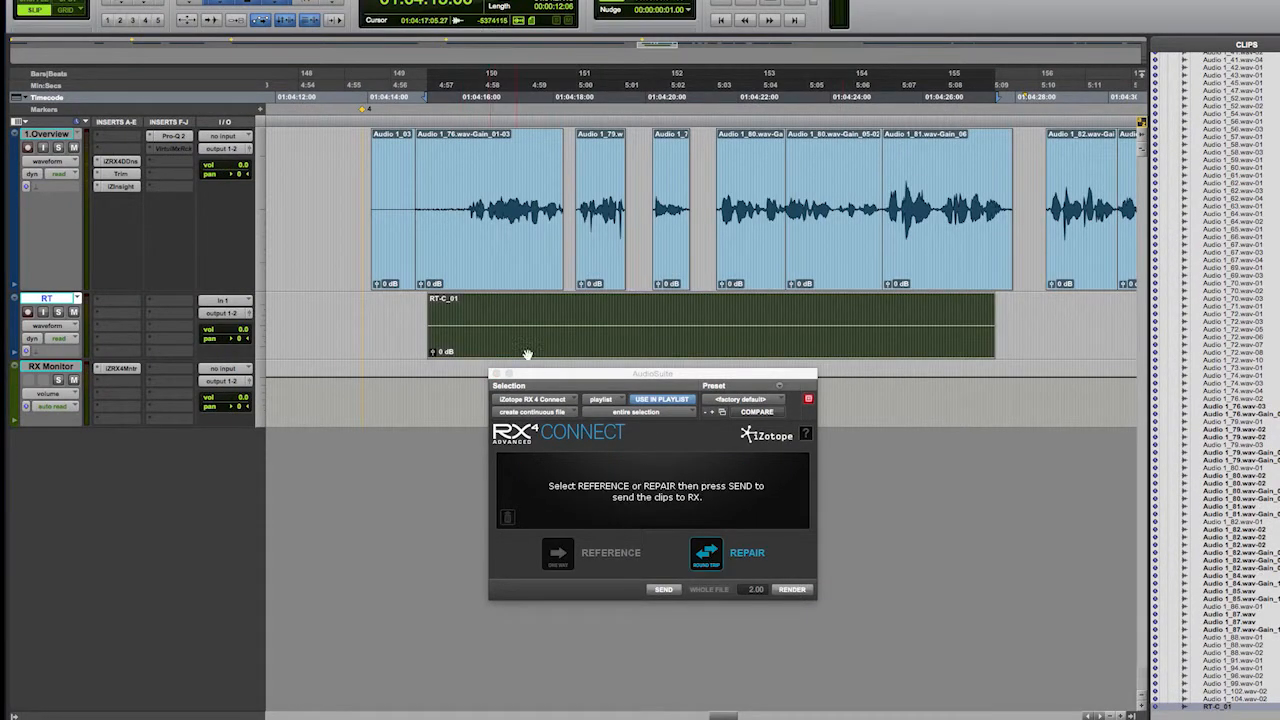
left_click_drag(653, 373, 629, 425)
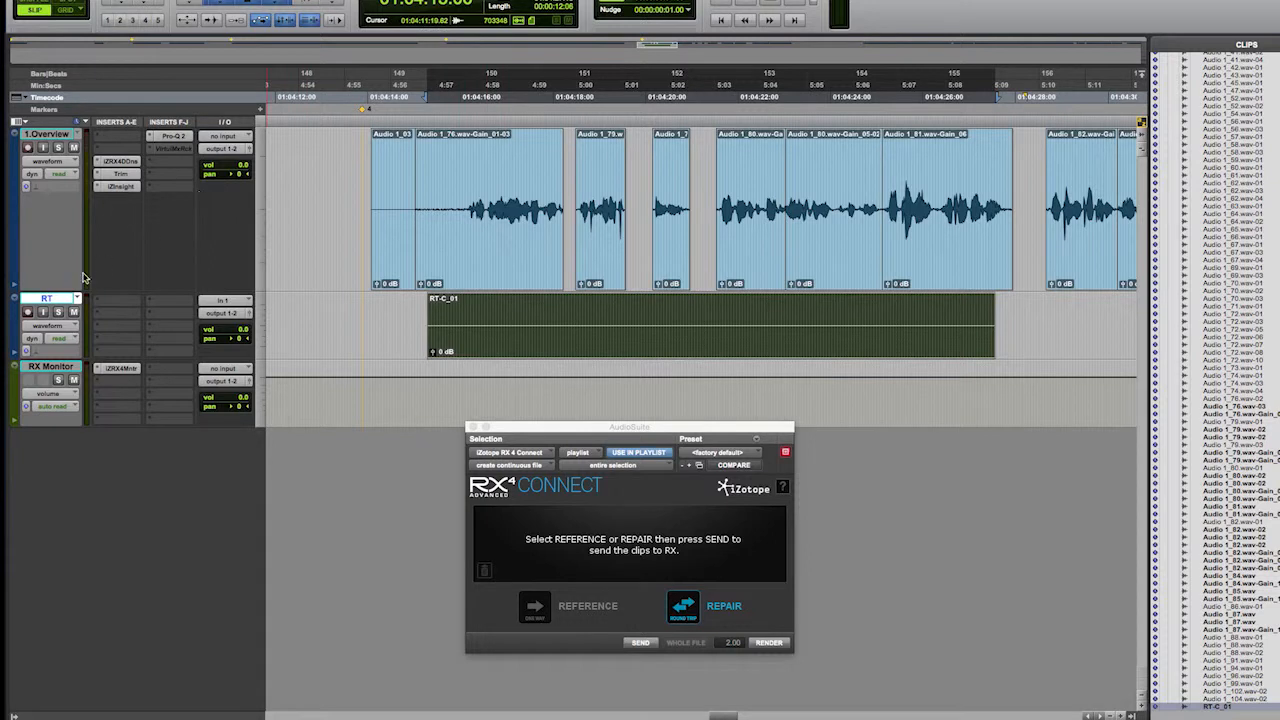
left_click(700, 325)
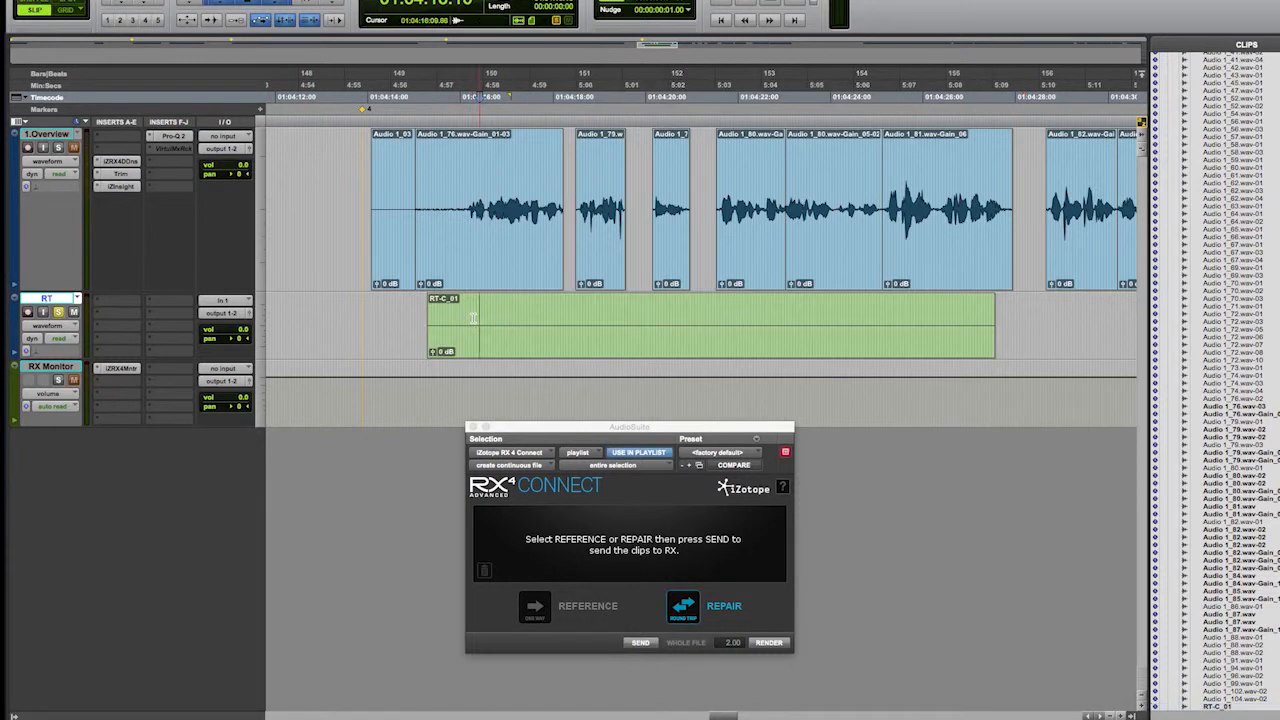
key("space")
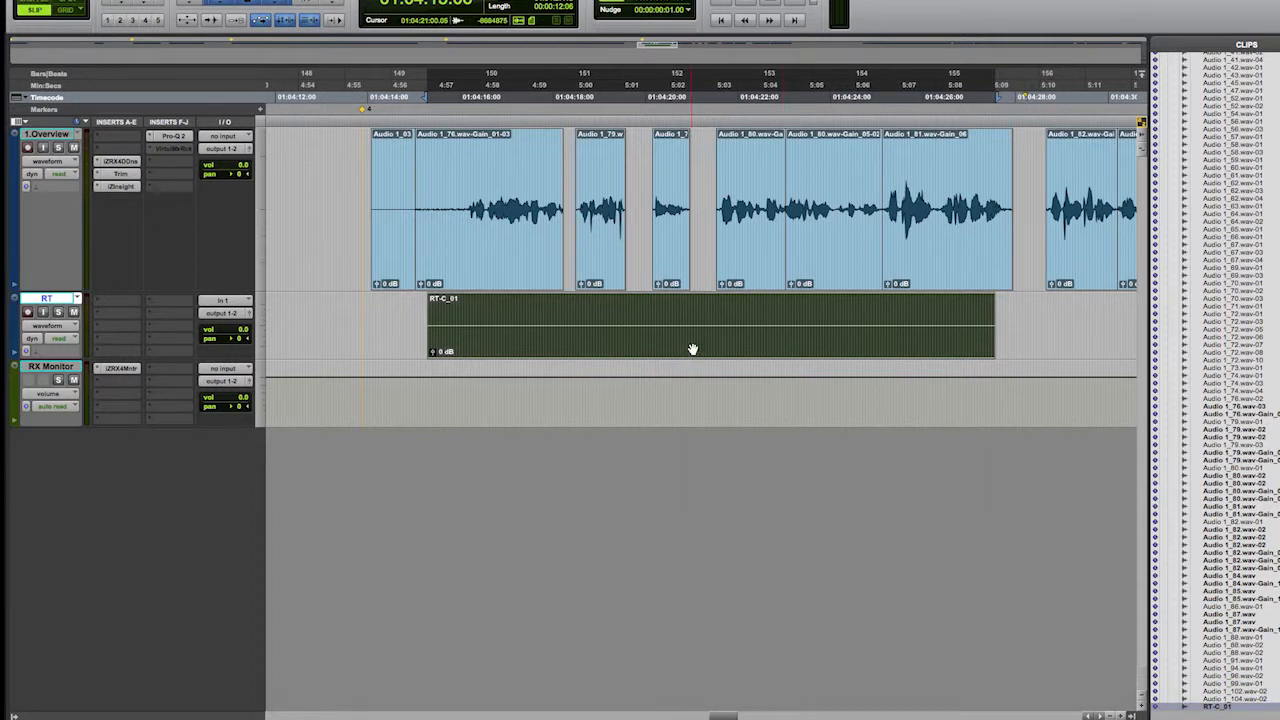
Select the RT-C_01 room-tone clip and cut it with Command-X
left_click(646, 337)
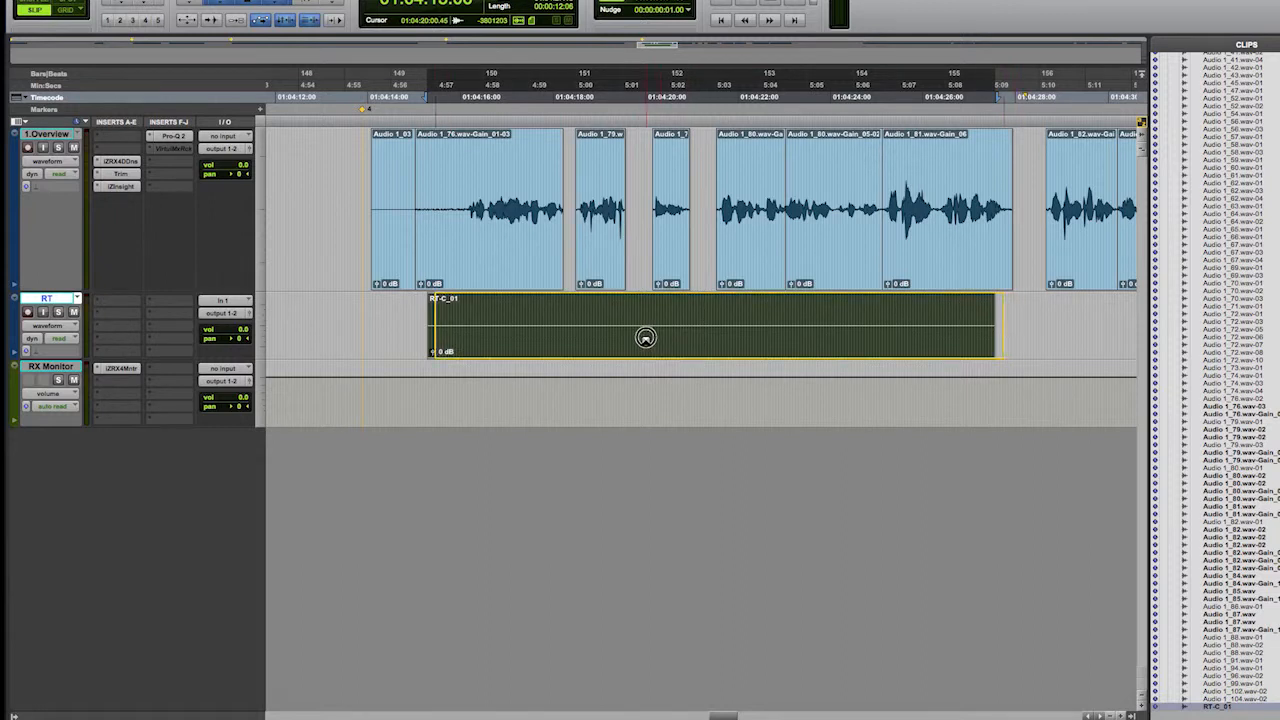
key("cmd+x")
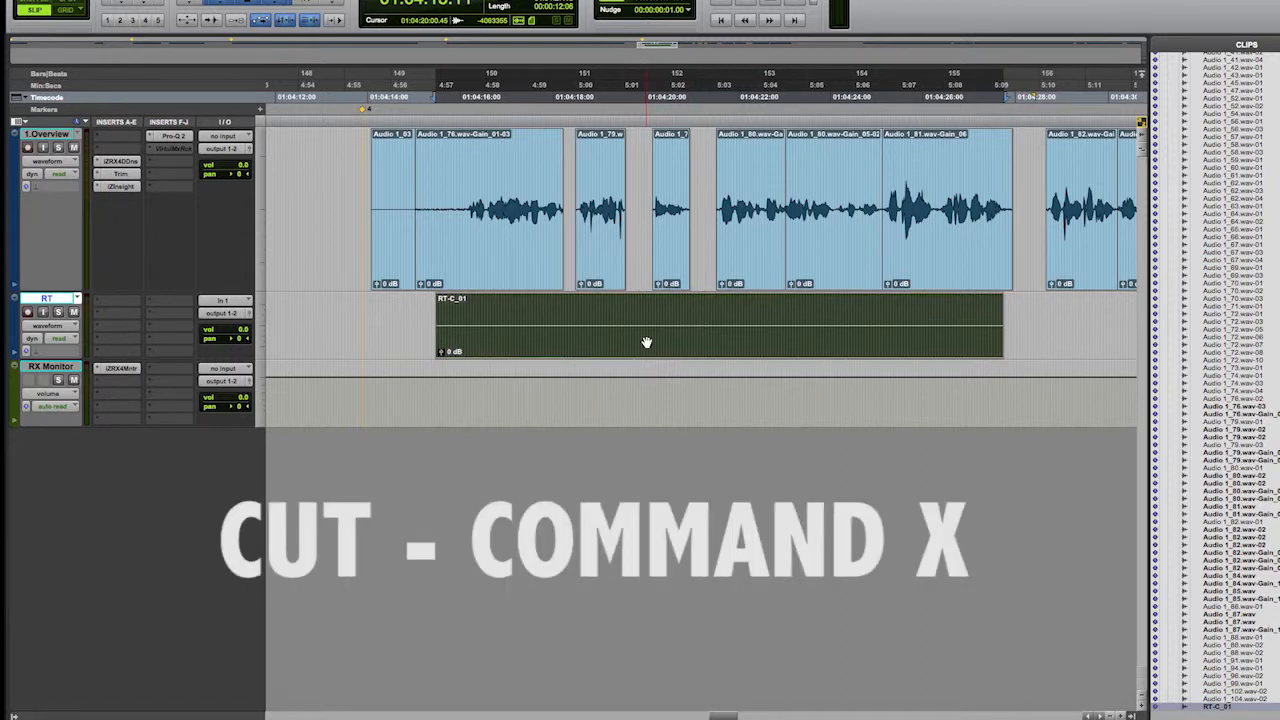
key("cmd+x")
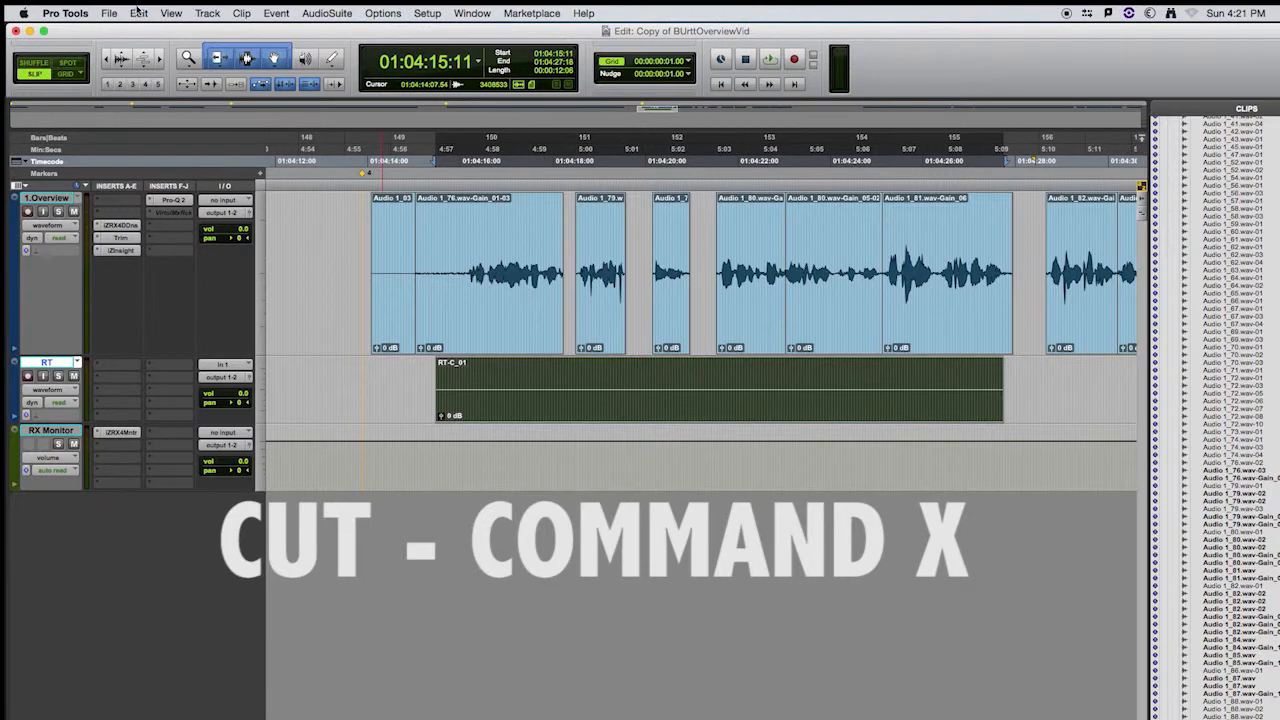
left_click(138, 13)
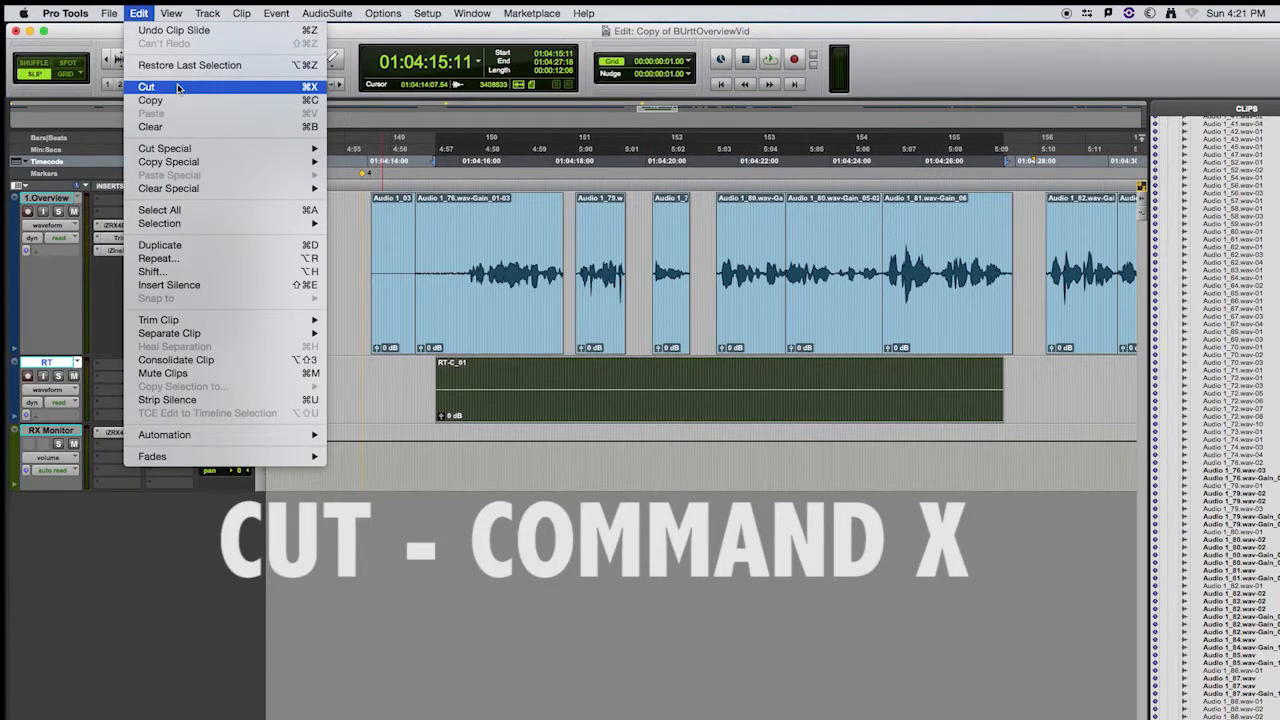
mouse_move(180, 90)
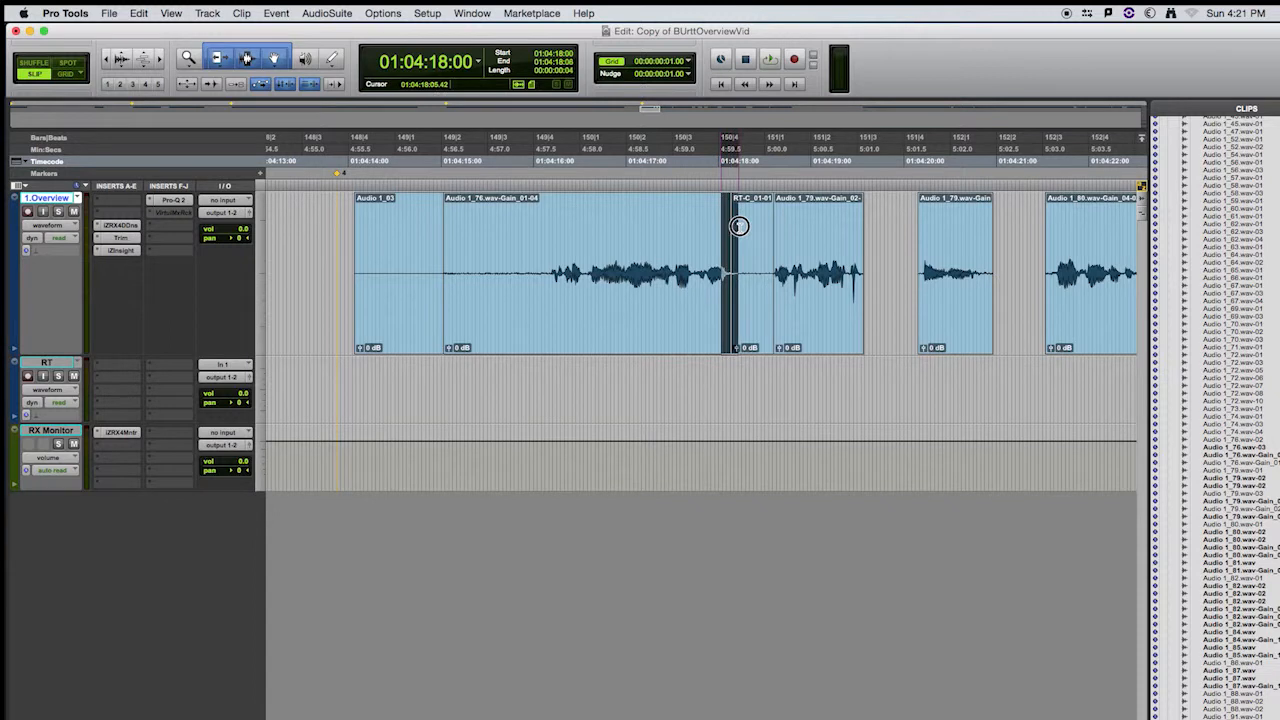
Crossfade the RT-C_01 room tone pieces into the neighbouring dialogue clips at each join
left_click_drag(738, 227, 783, 232)
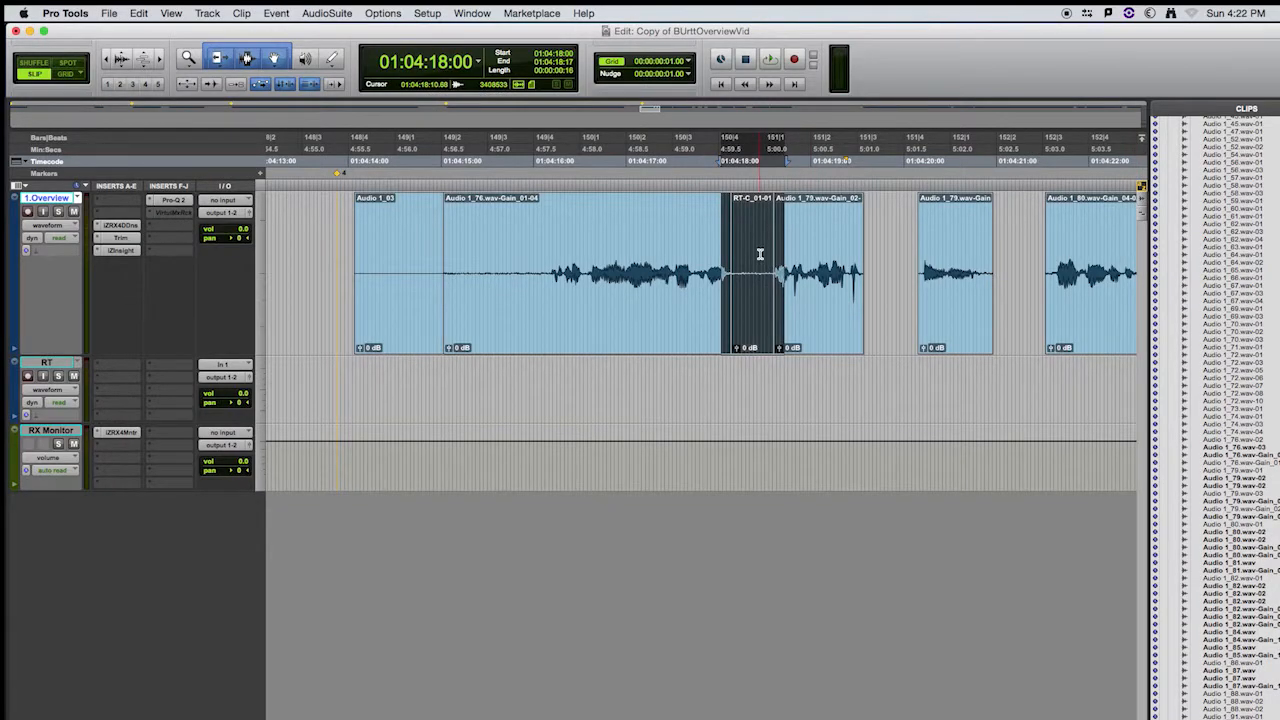
key("f")
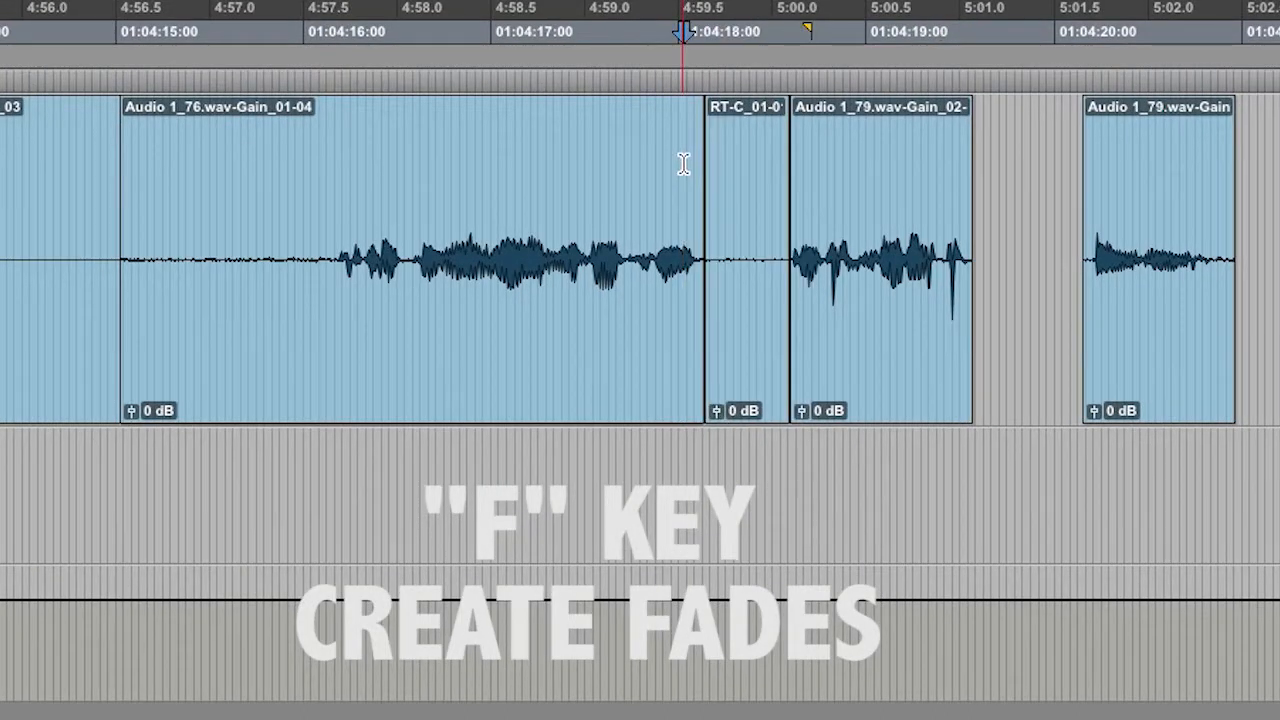
key("f")
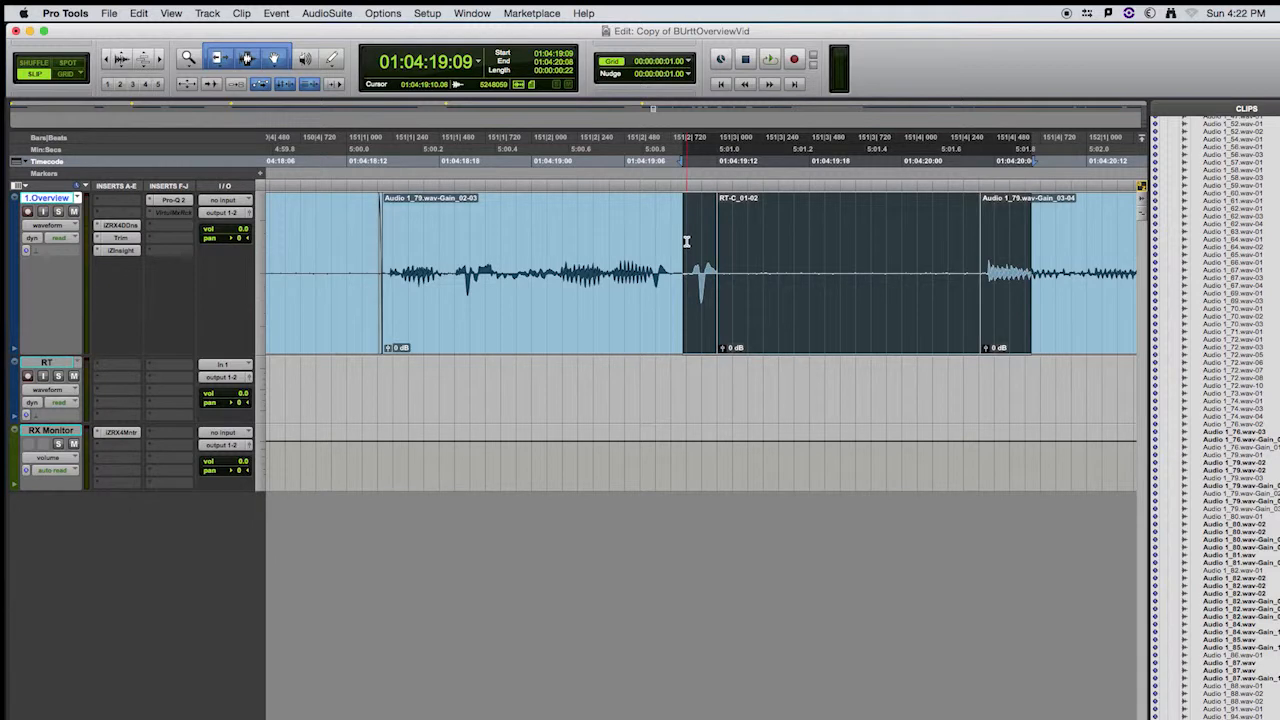
key("f")
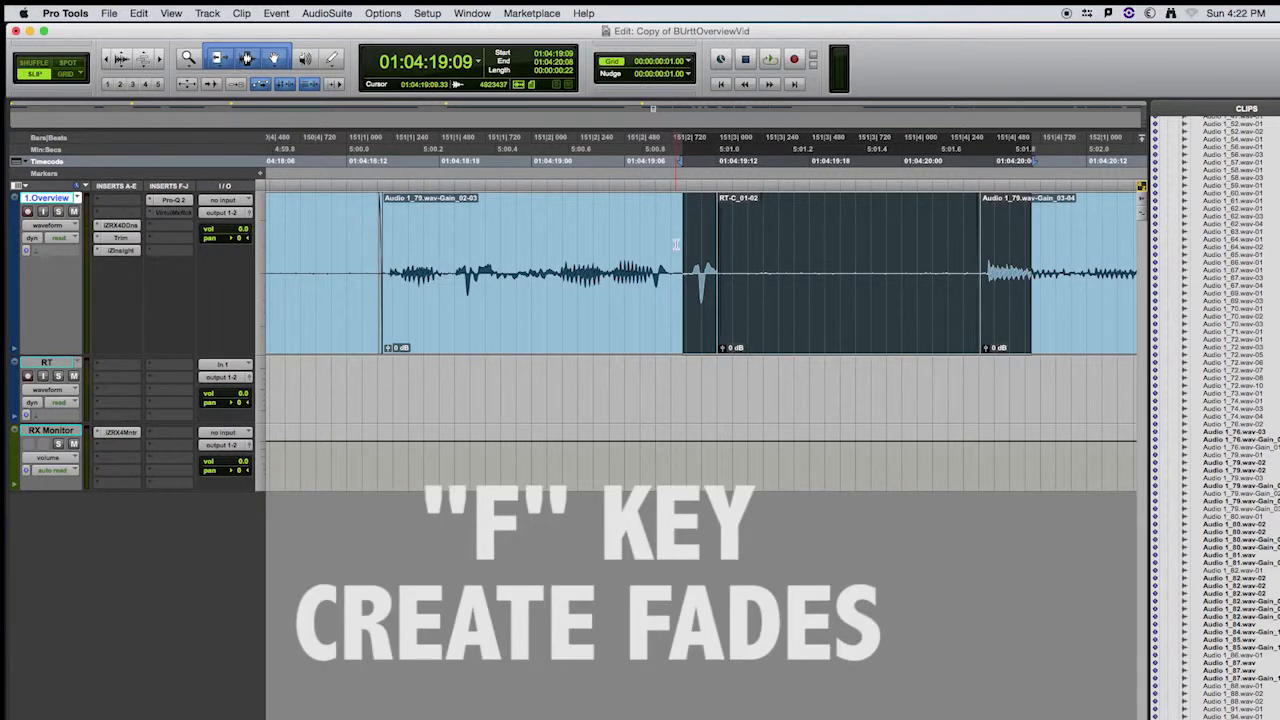
key("f")
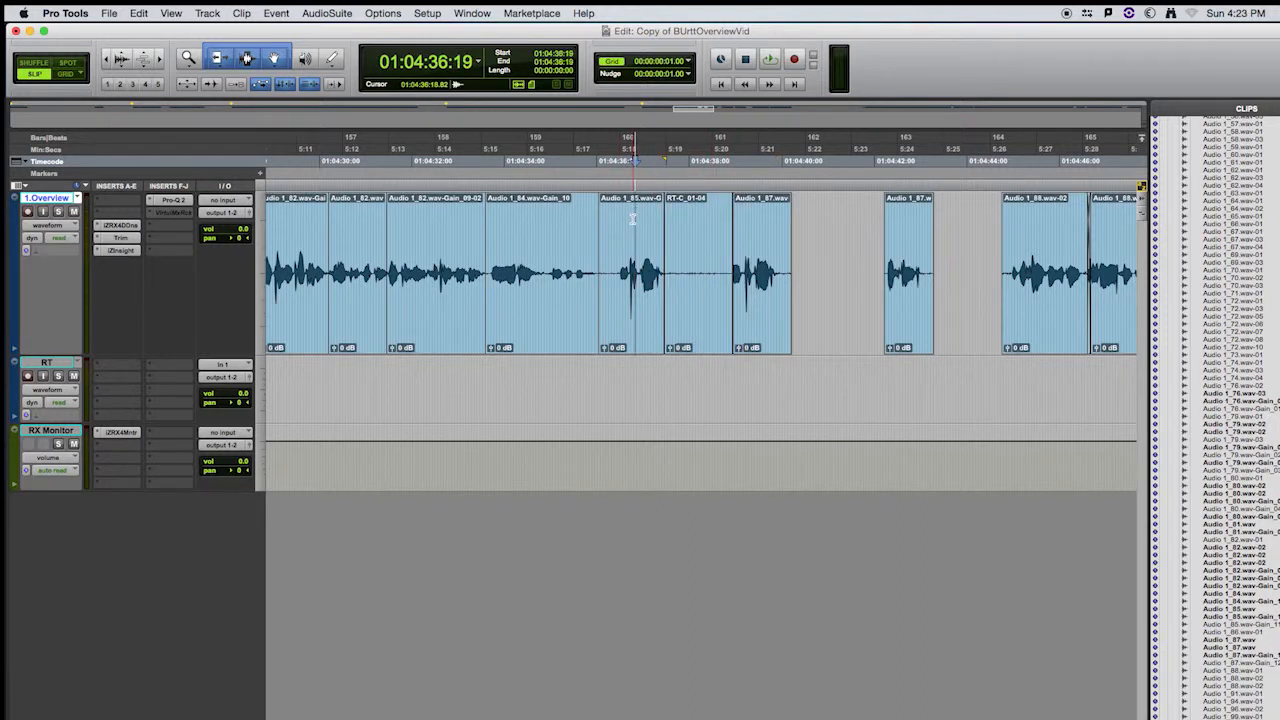
left_click(769, 58)
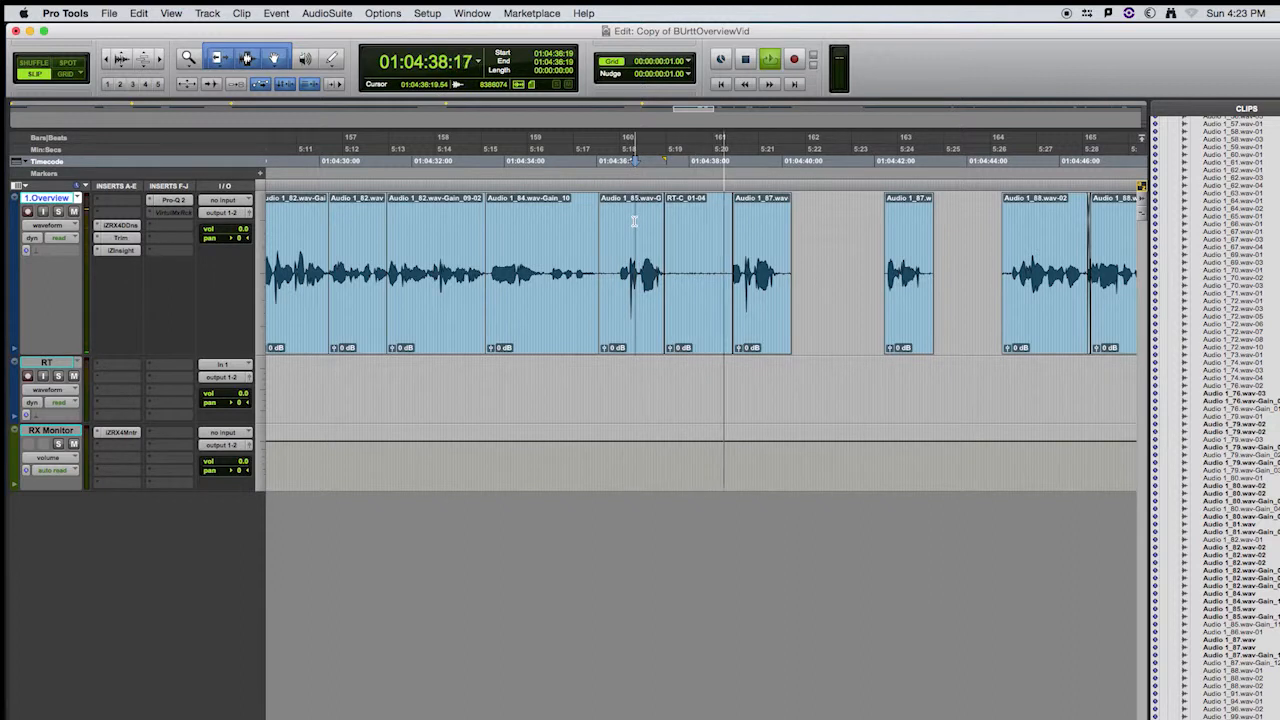